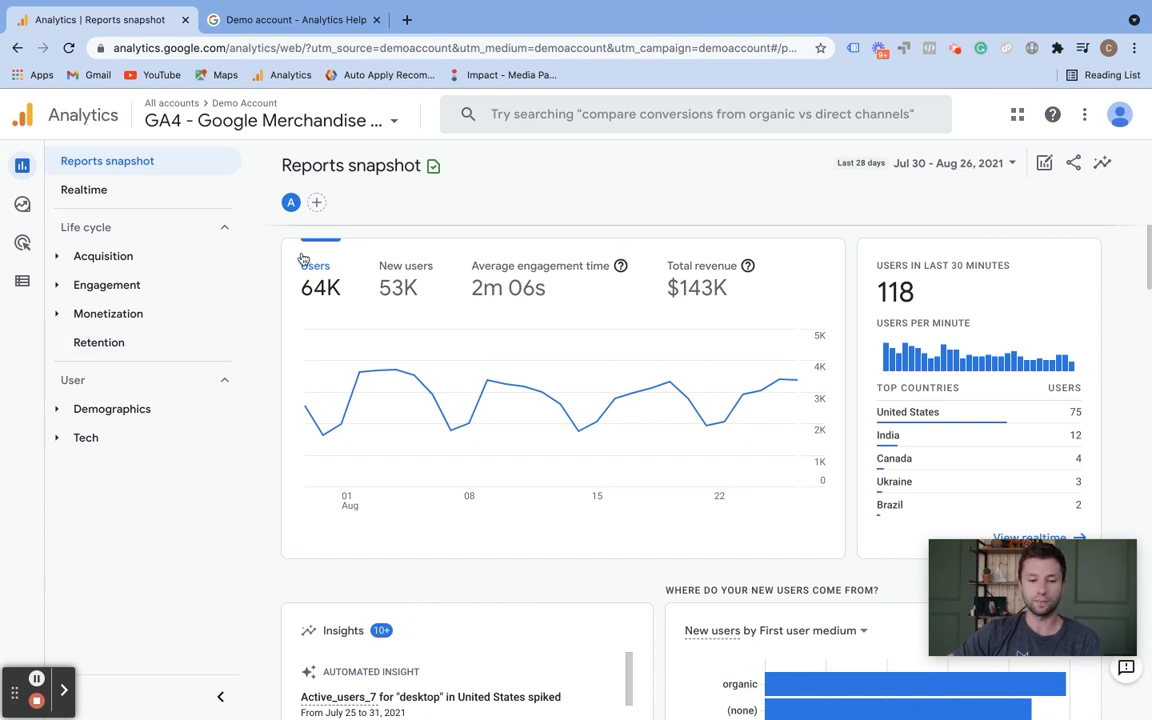
{"action": "mouse_move", "coordinate": [630, 550]}
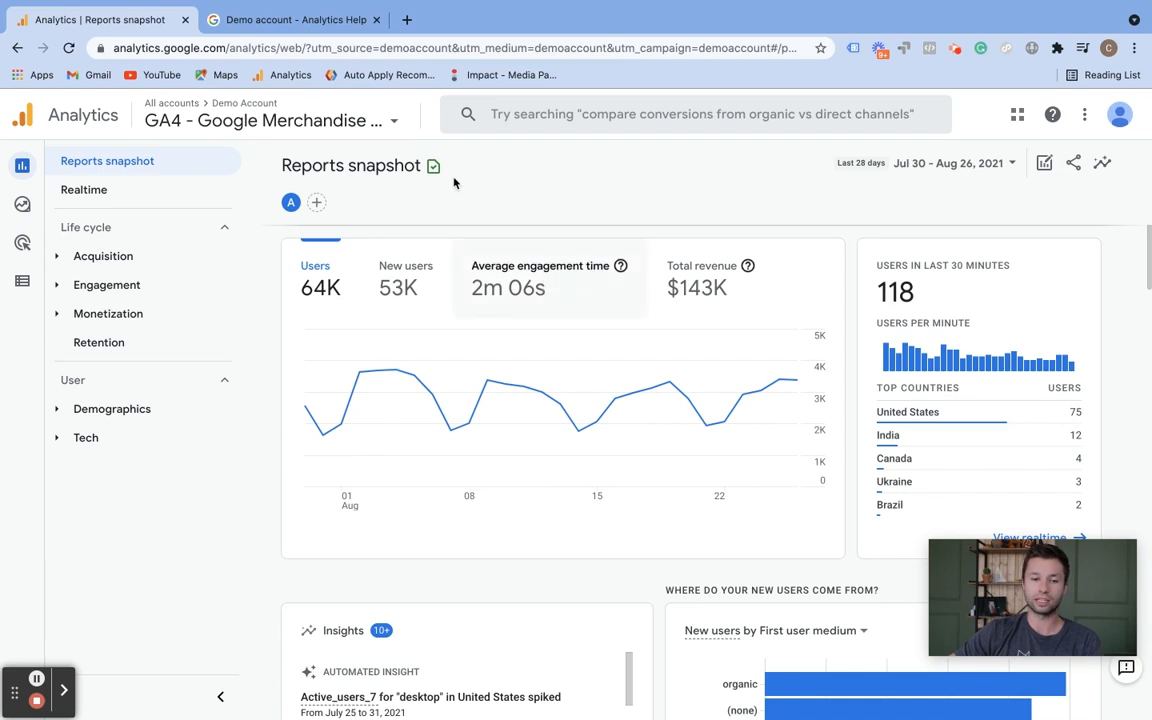
Switch to the UA - Google Merchandise Store property, 1 Master View
{"action": "left_click", "coordinate": [270, 120]}
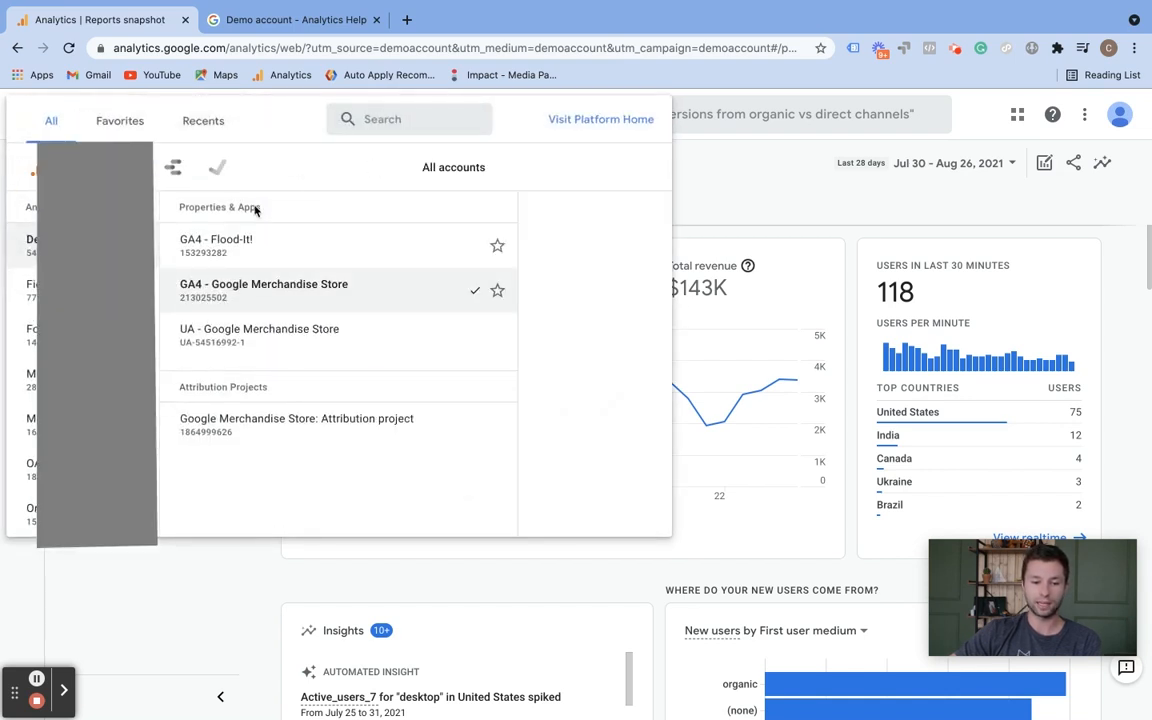
{"action": "left_click", "coordinate": [258, 335]}
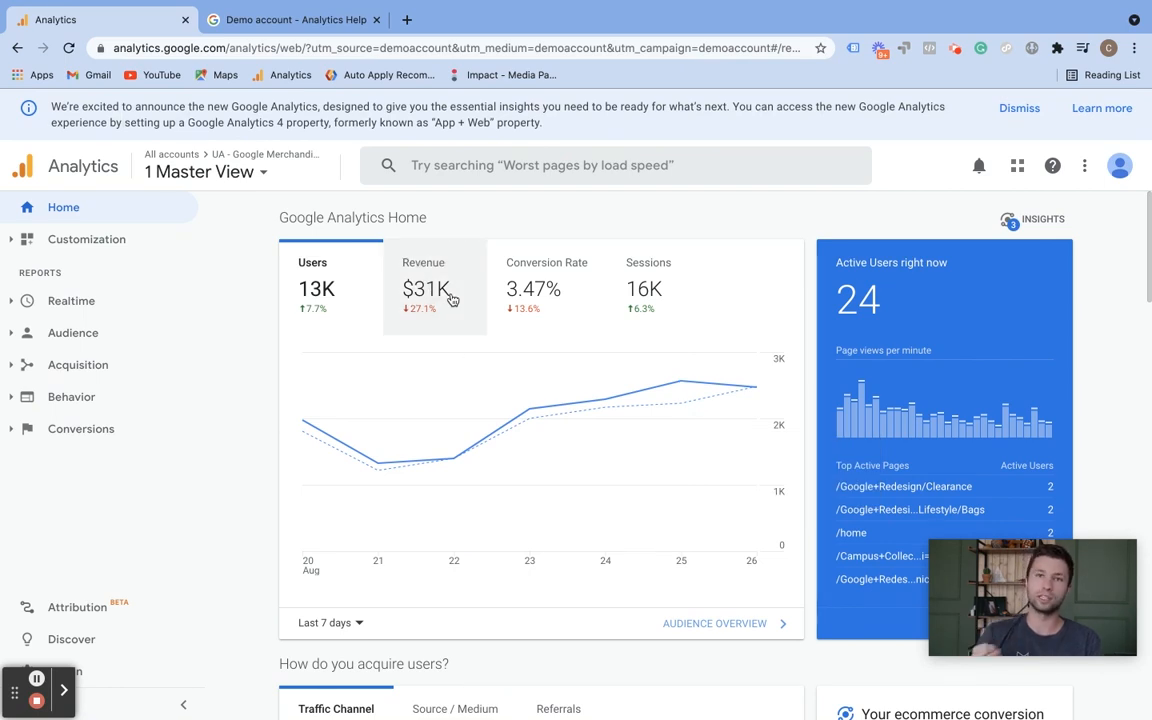
Switch back to the GA4 - Google Merchandise Store property and its Reports snapshot
{"action": "left_click", "coordinate": [205, 171]}
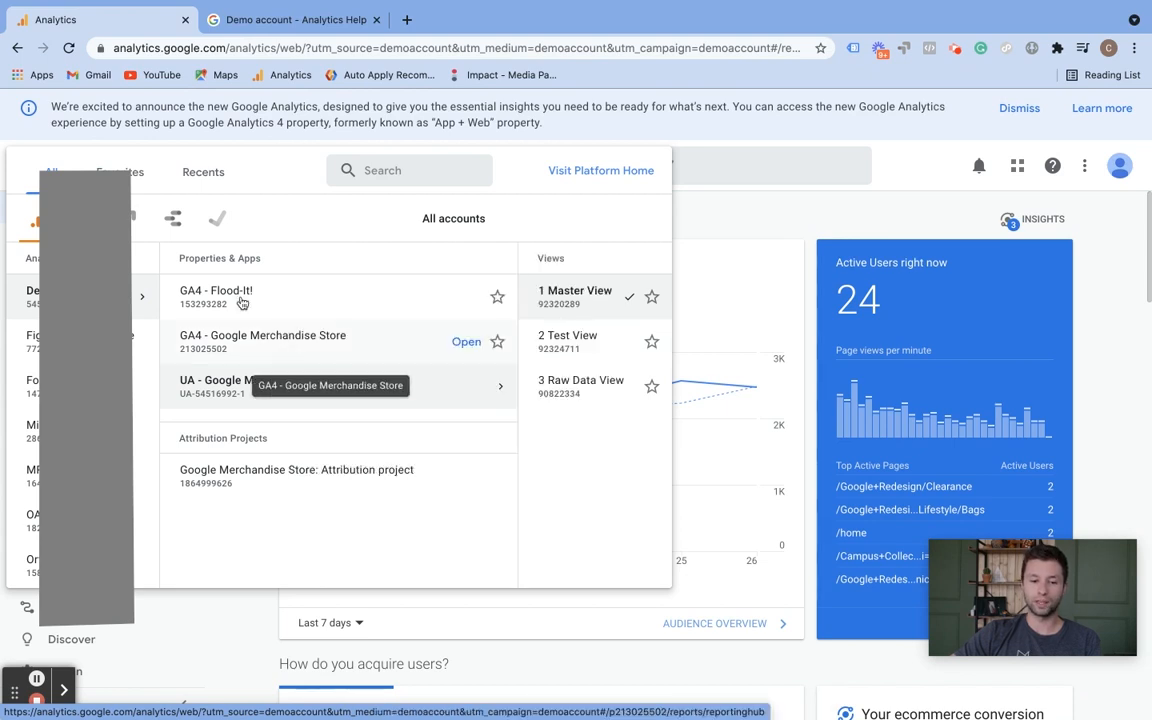
{"action": "mouse_move", "coordinate": [208, 353]}
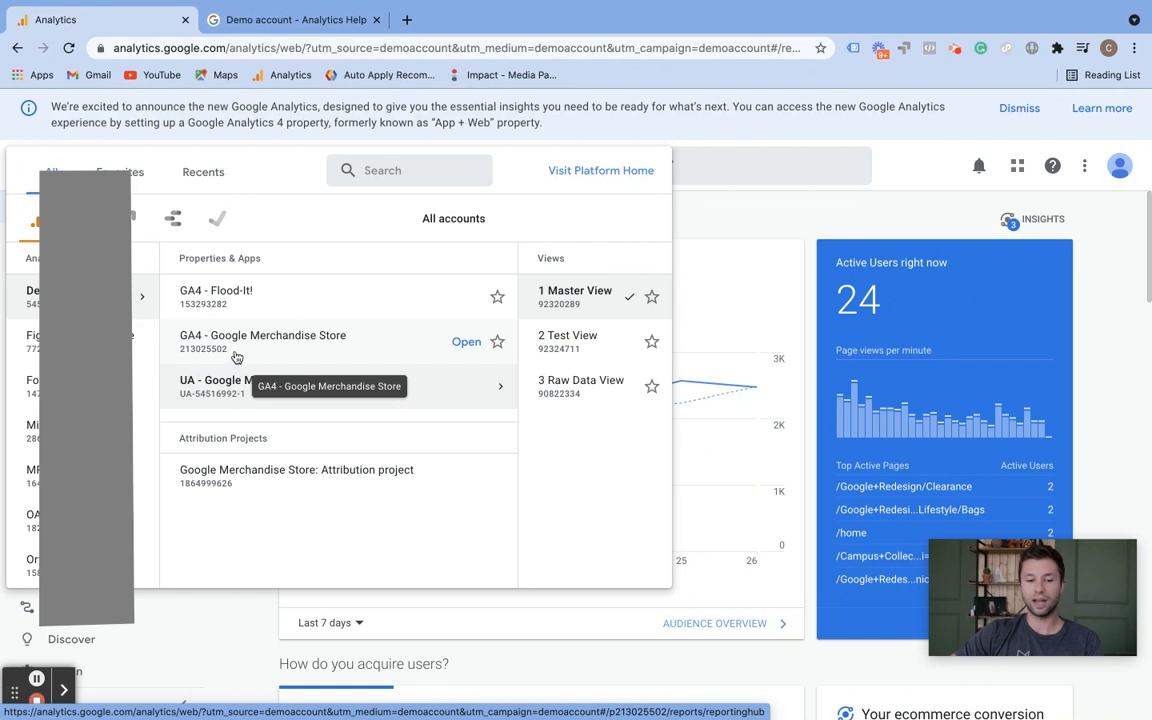
{"action": "mouse_move", "coordinate": [206, 360]}
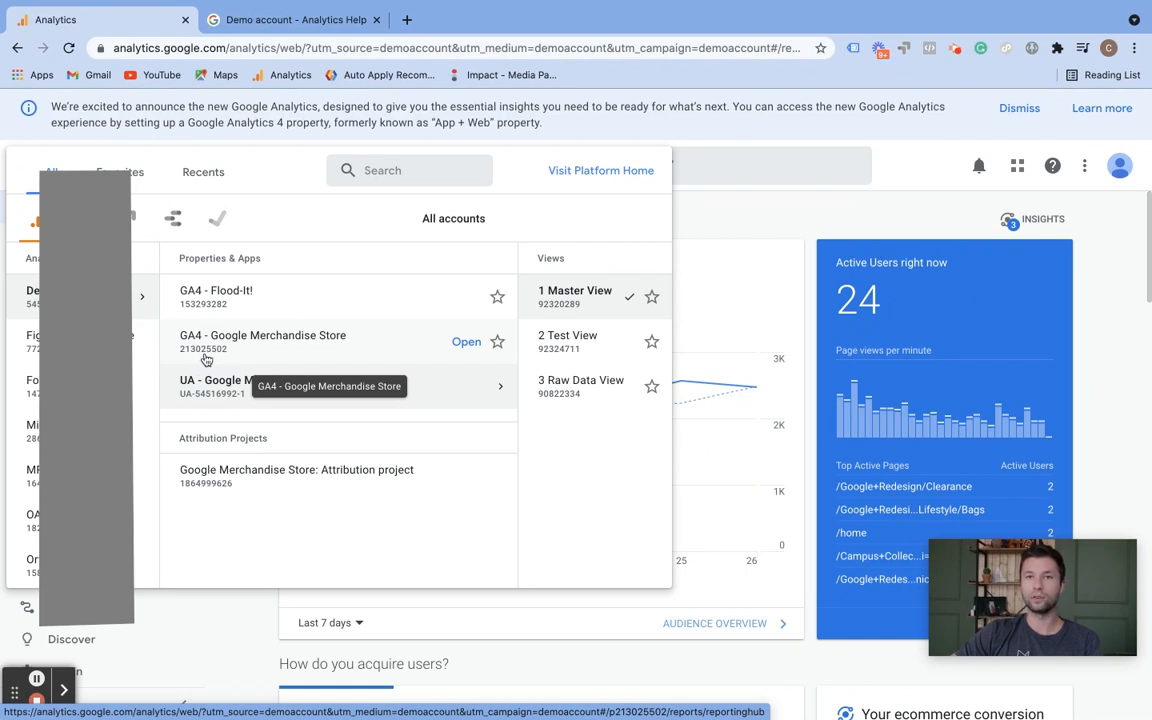
{"action": "mouse_move", "coordinate": [189, 401]}
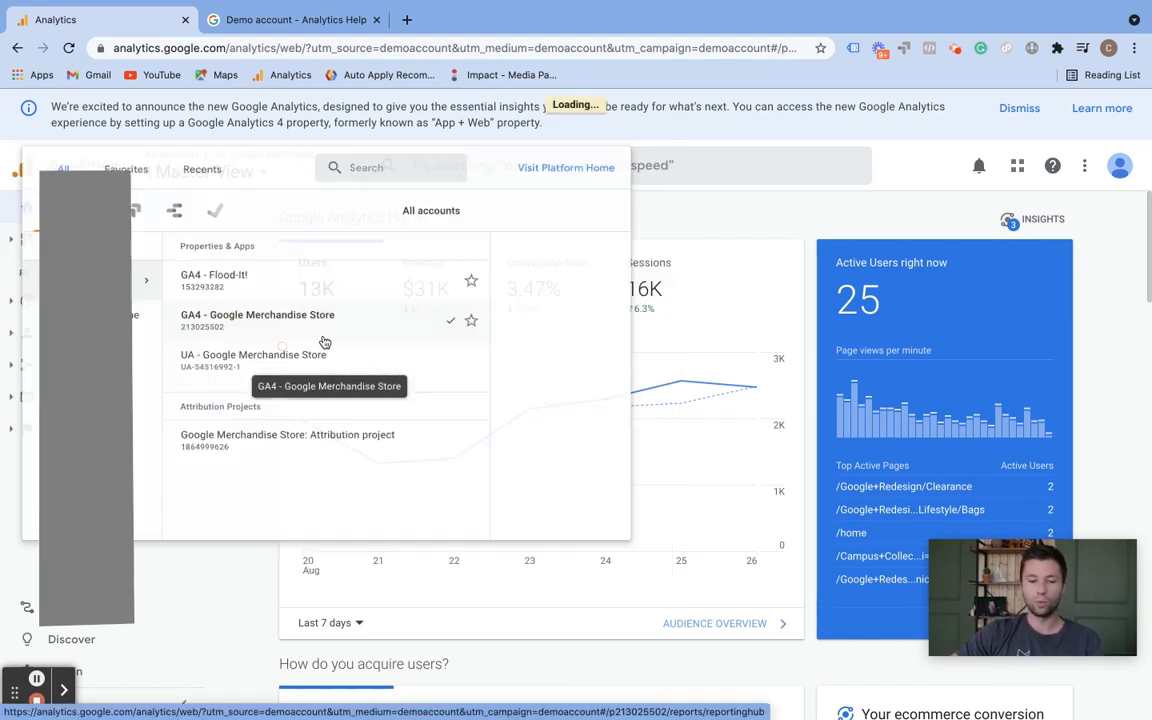
{"action": "left_click", "coordinate": [256, 315]}
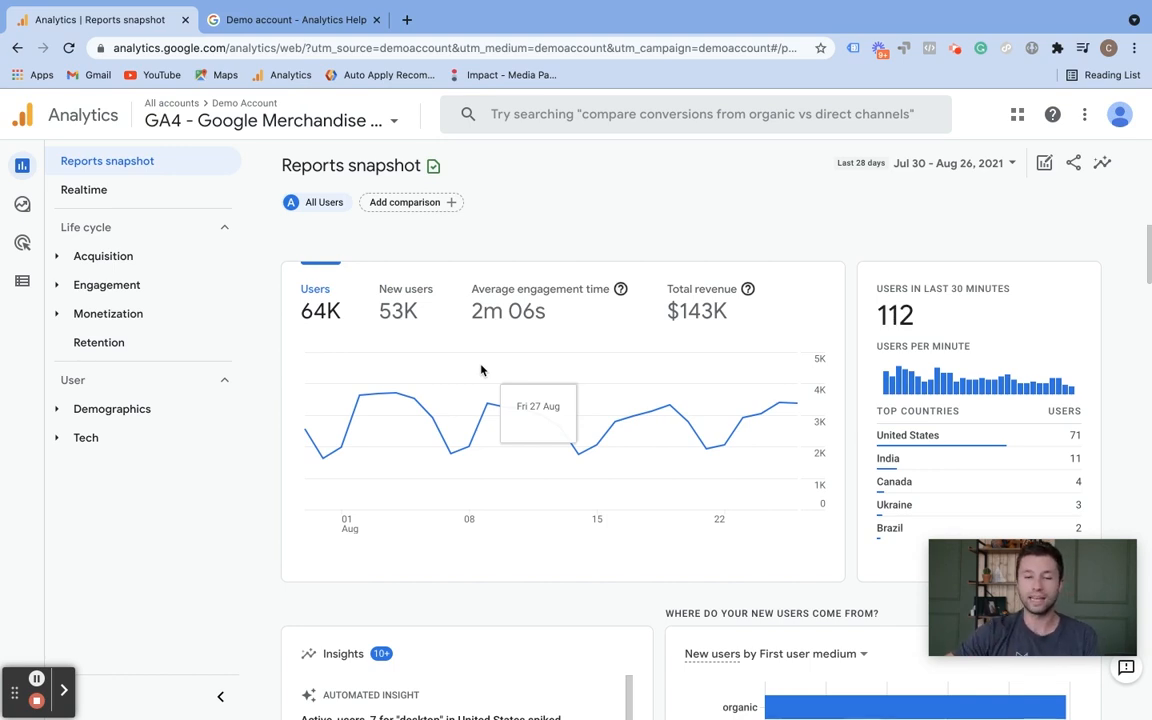
{"action": "left_click", "coordinate": [290, 19]}
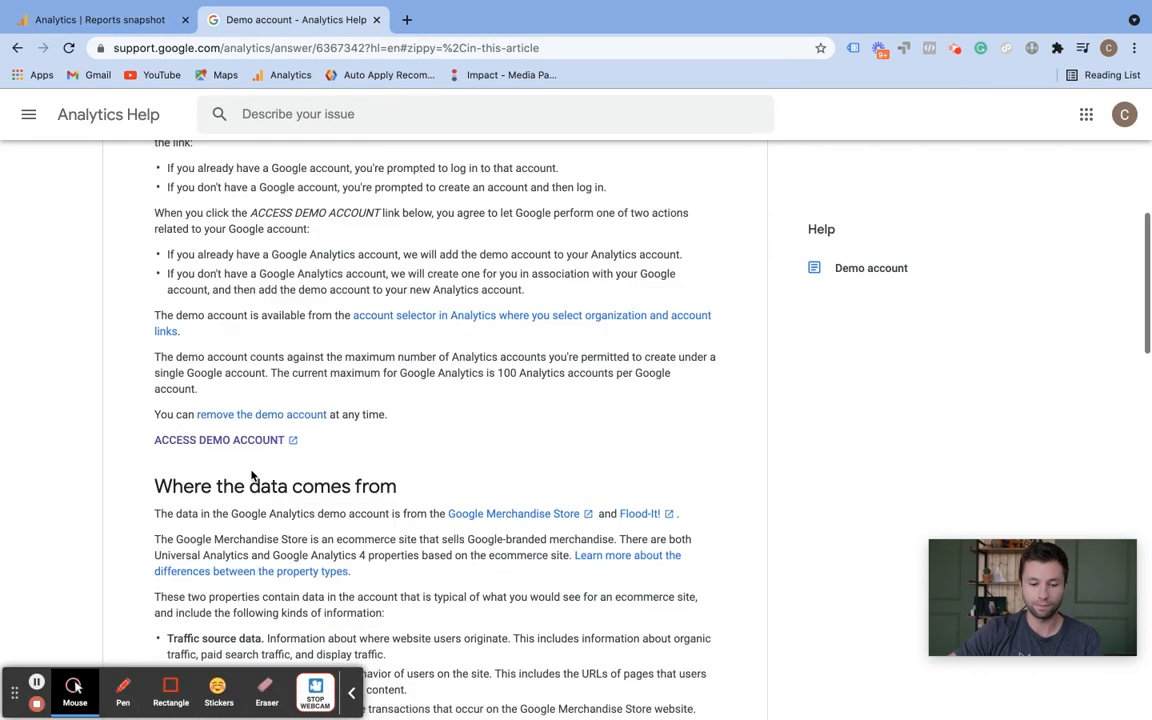
{"action": "left_click", "coordinate": [218, 440]}
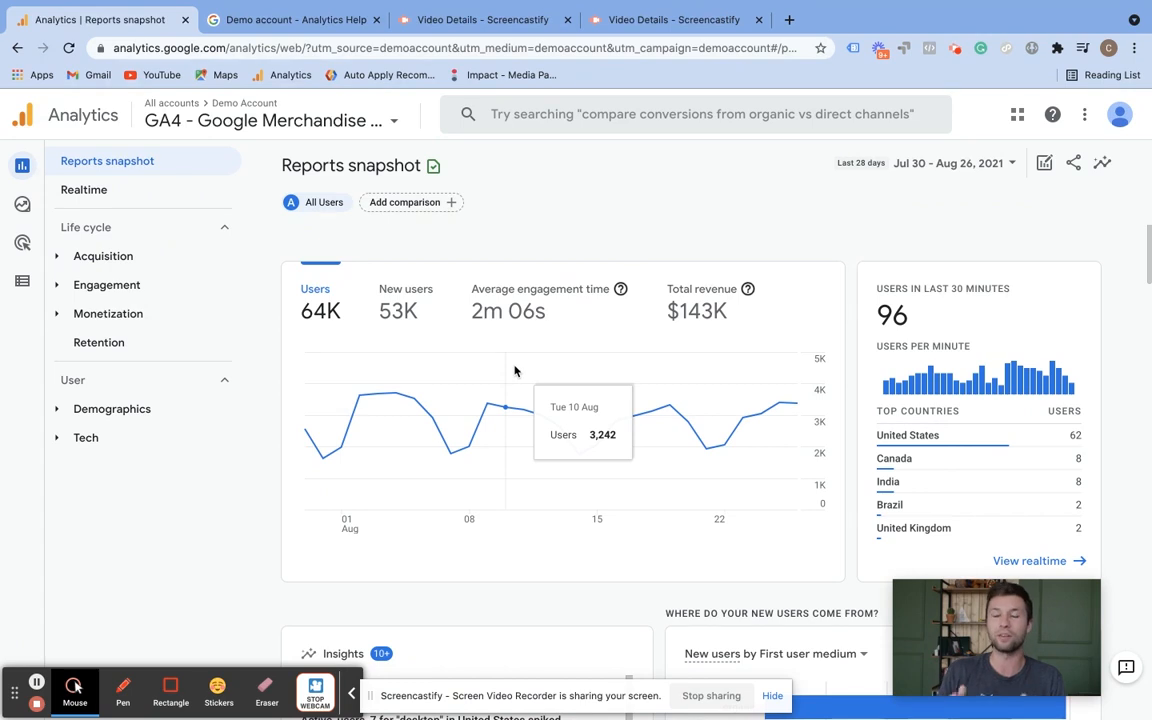
{"action": "mouse_move", "coordinate": [486, 249]}
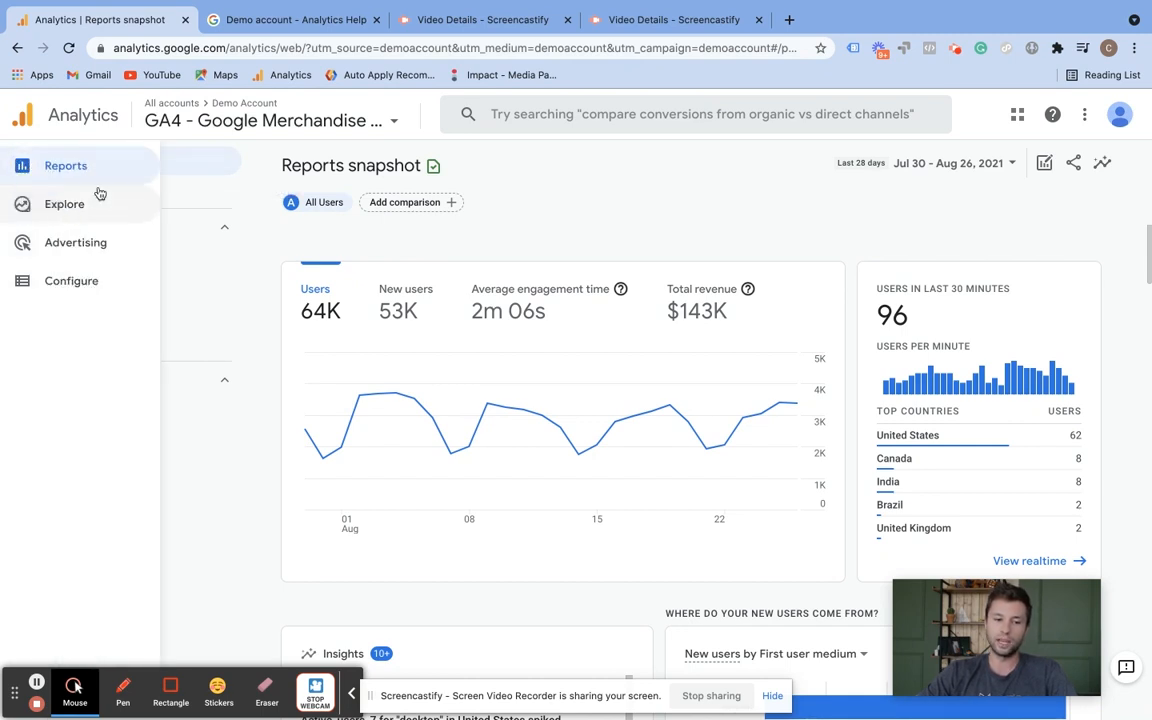
{"action": "left_click", "coordinate": [66, 165]}
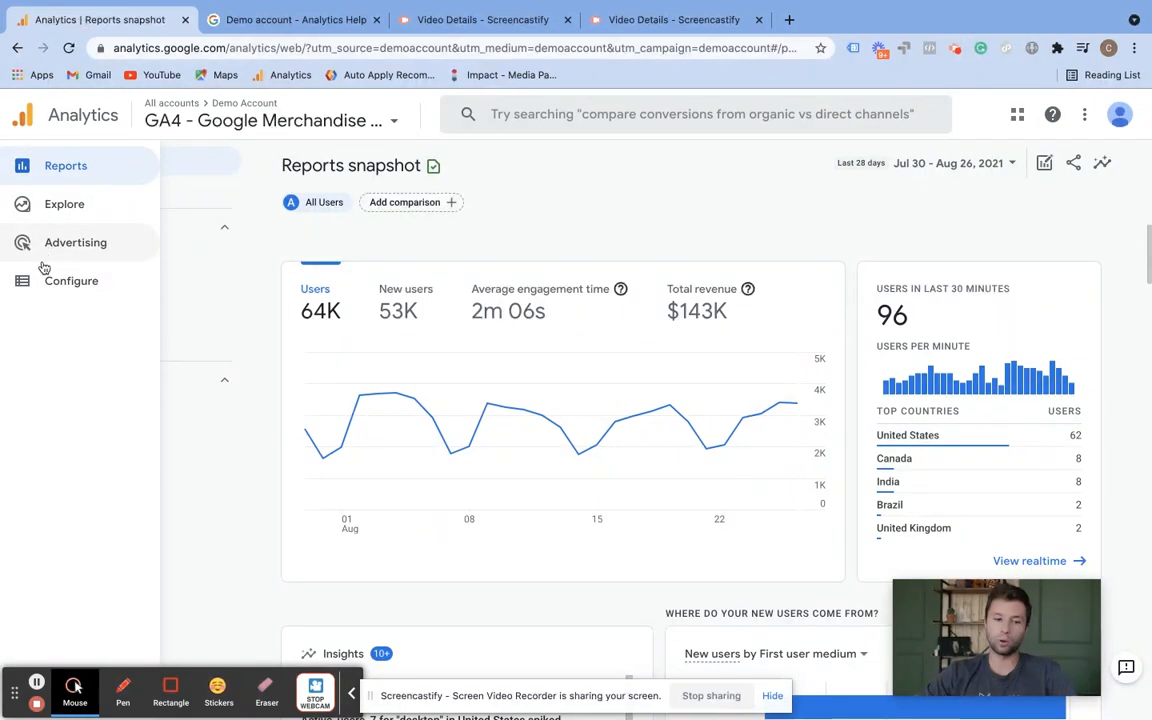
{"action": "mouse_move", "coordinate": [50, 204]}
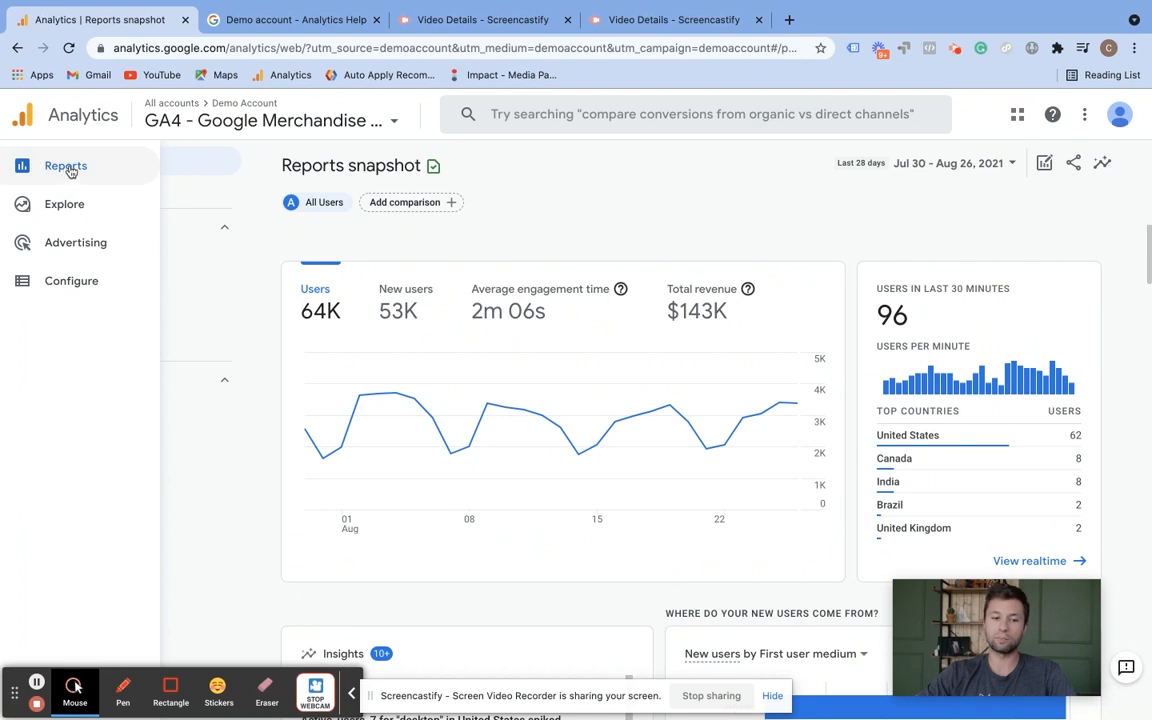
{"action": "left_click", "coordinate": [66, 166]}
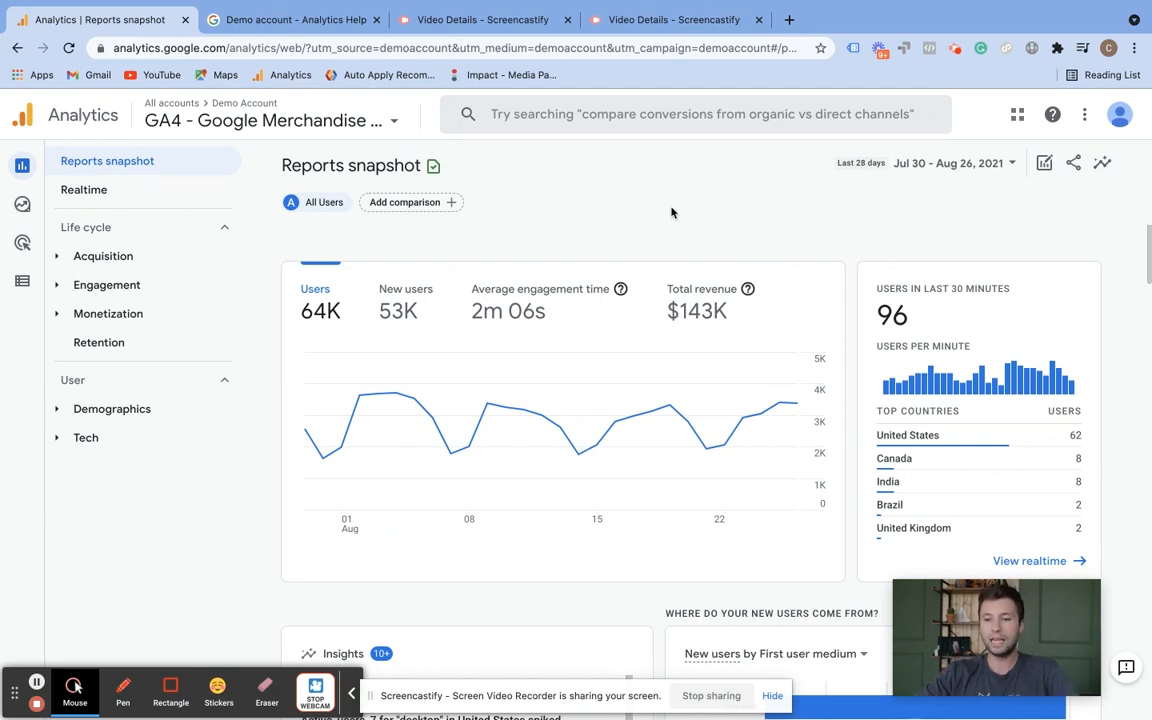
{"action": "mouse_move", "coordinate": [993, 238]}
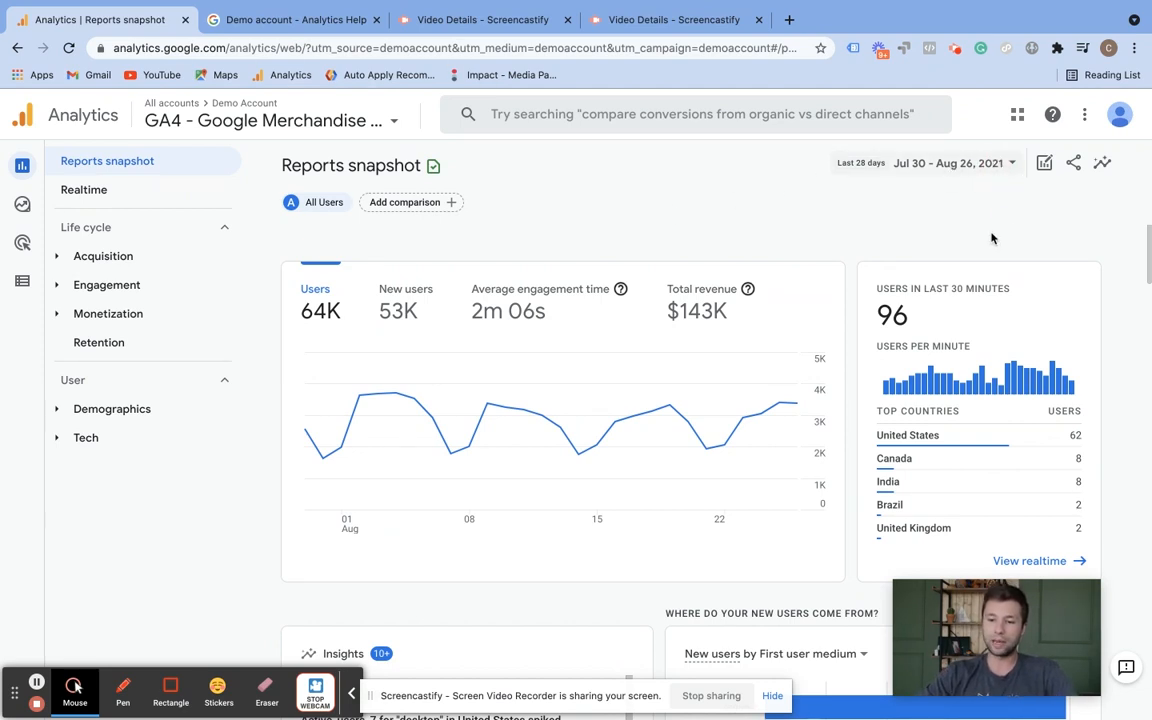
Compare the last 28 days with the preceding period, matching day of week
{"action": "left_click", "coordinate": [953, 162]}
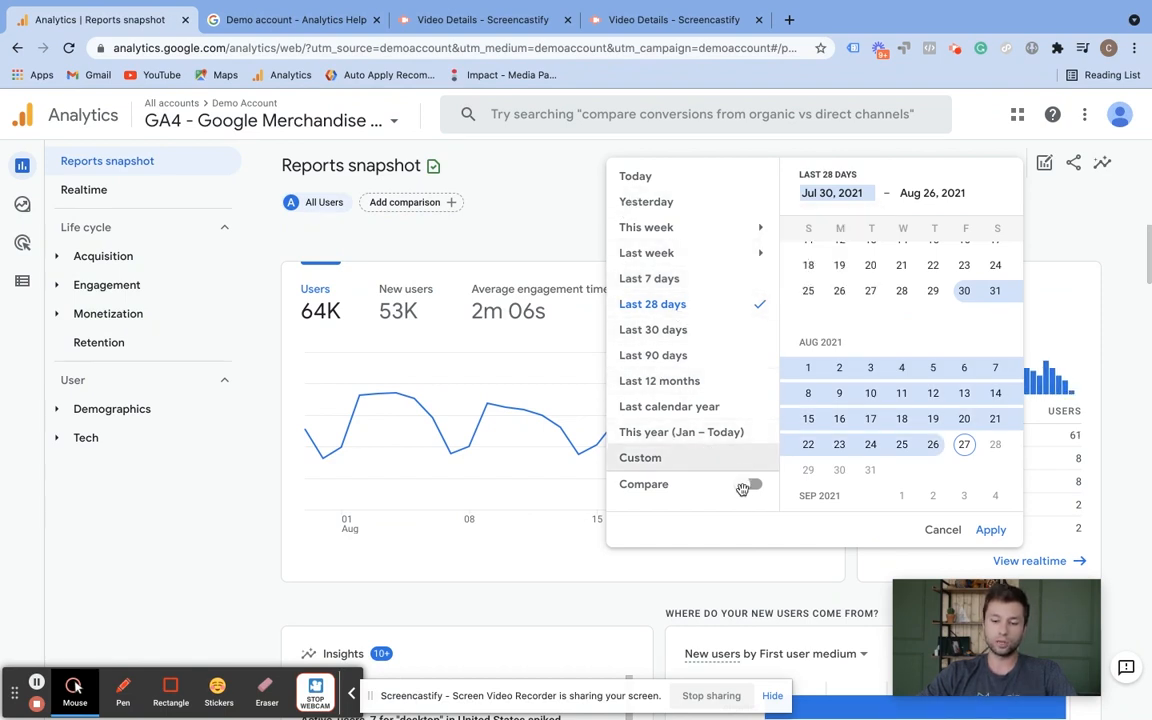
{"action": "left_click", "coordinate": [749, 484]}
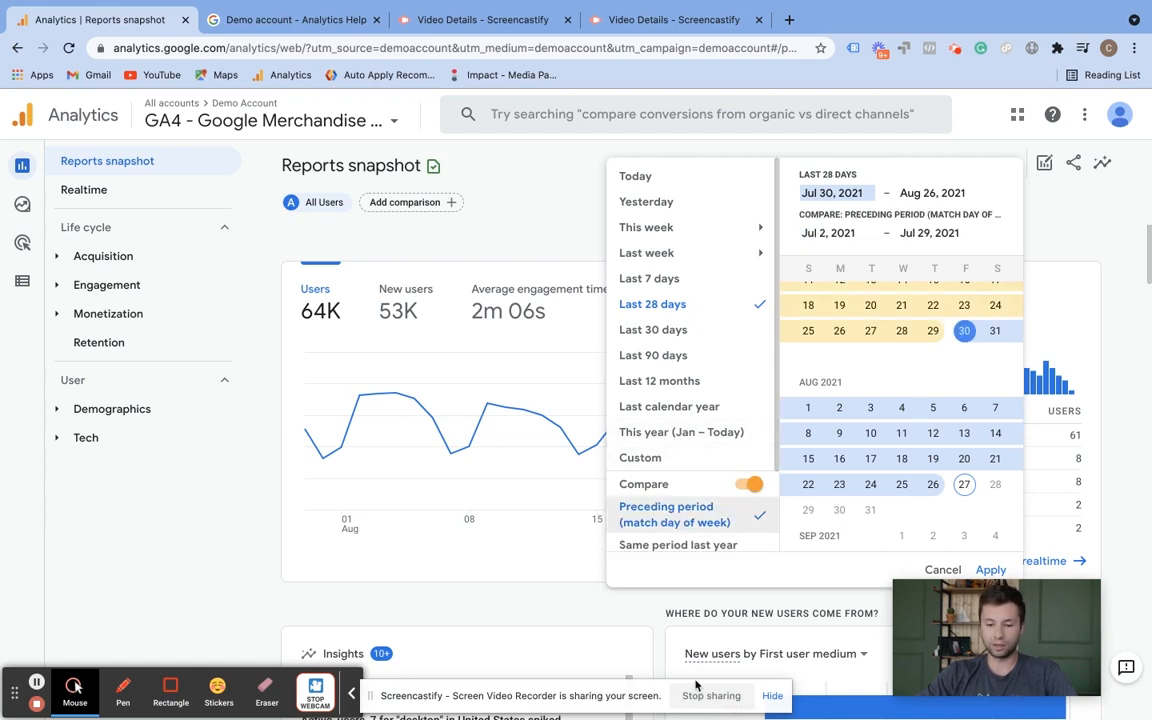
{"action": "scroll", "scroll_direction": "down", "scroll_amount": 3}
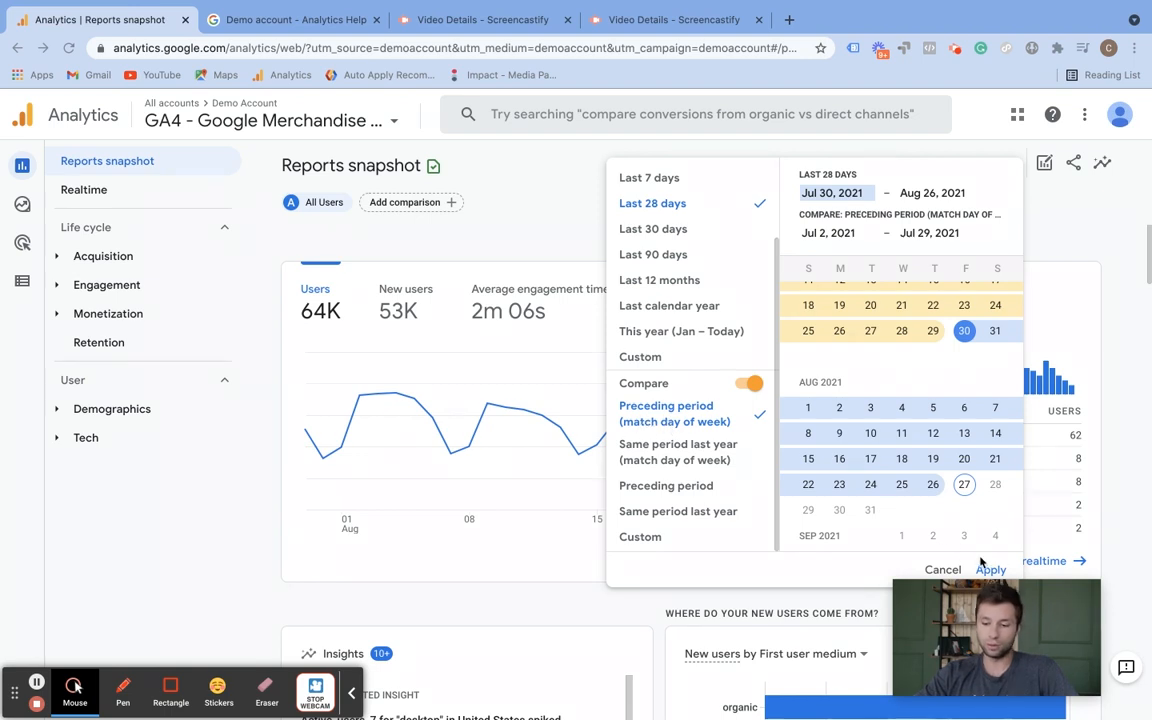
{"action": "left_click", "coordinate": [990, 569]}
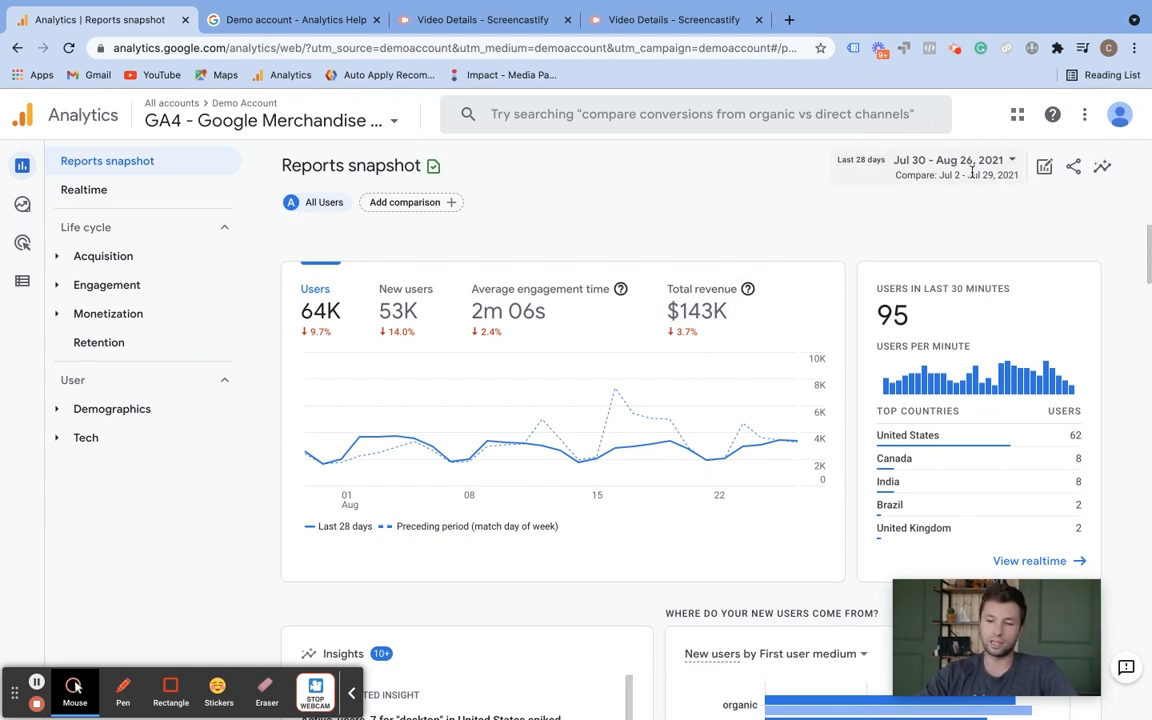
Change the date comparison to the same period last year
{"action": "left_click", "coordinate": [950, 160]}
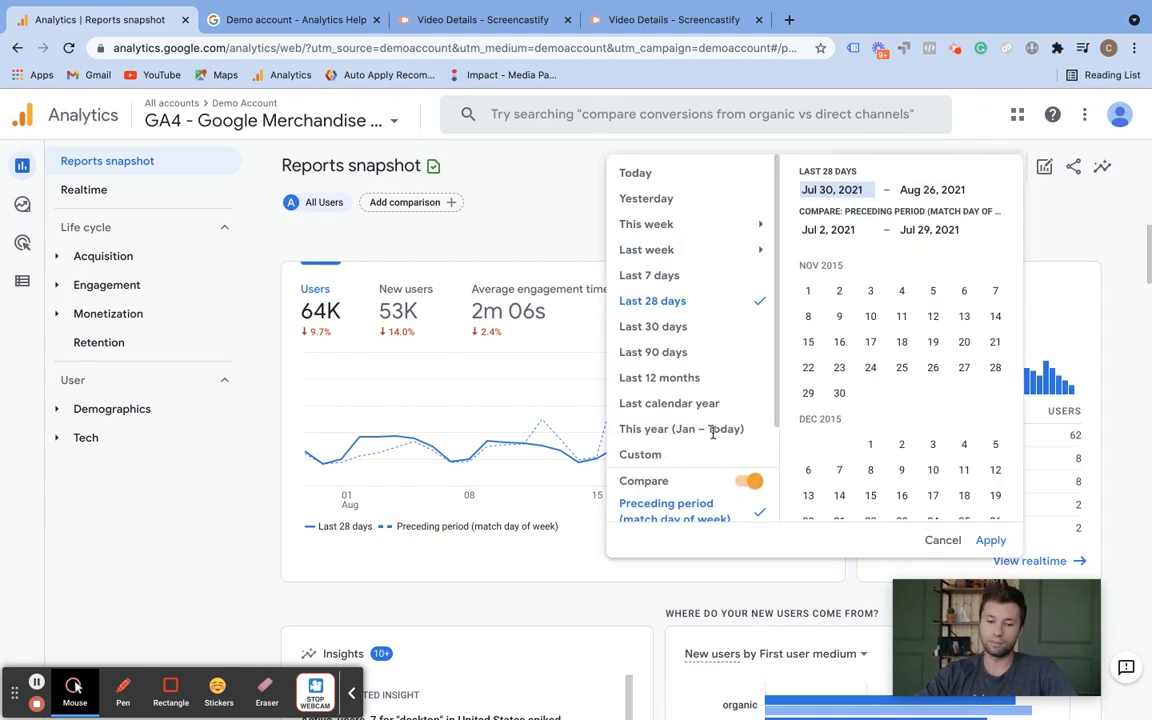
{"action": "scroll", "scroll_direction": "down", "scroll_amount": 3}
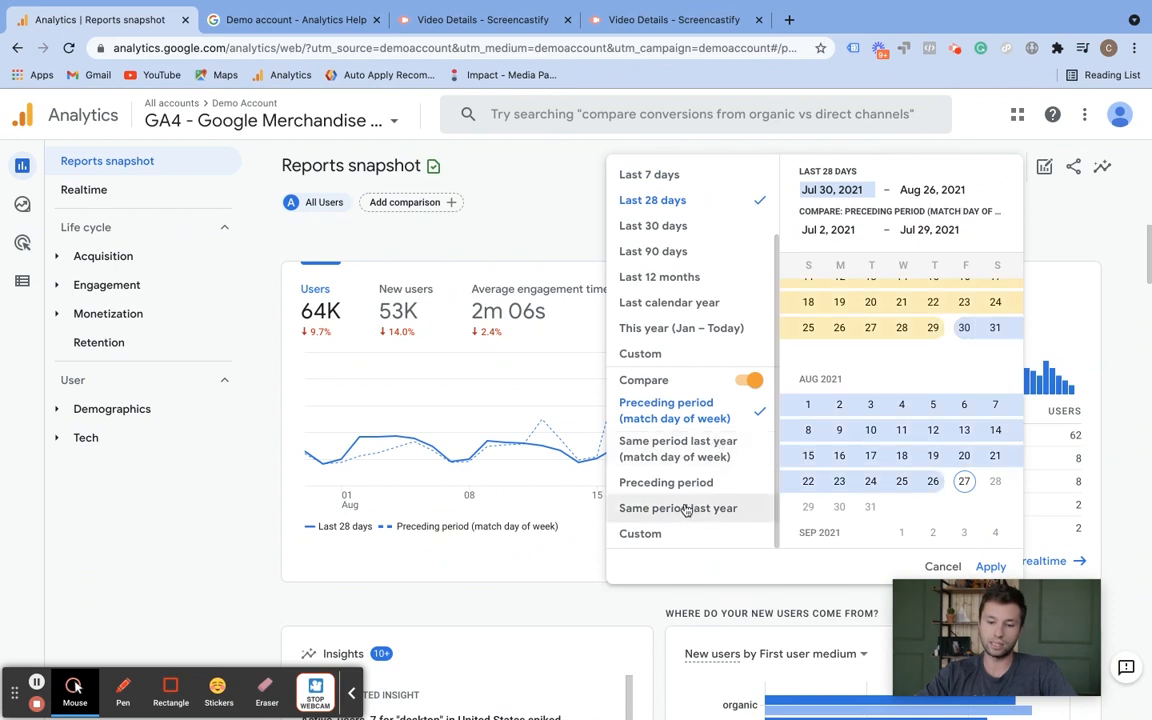
{"action": "left_click", "coordinate": [678, 508]}
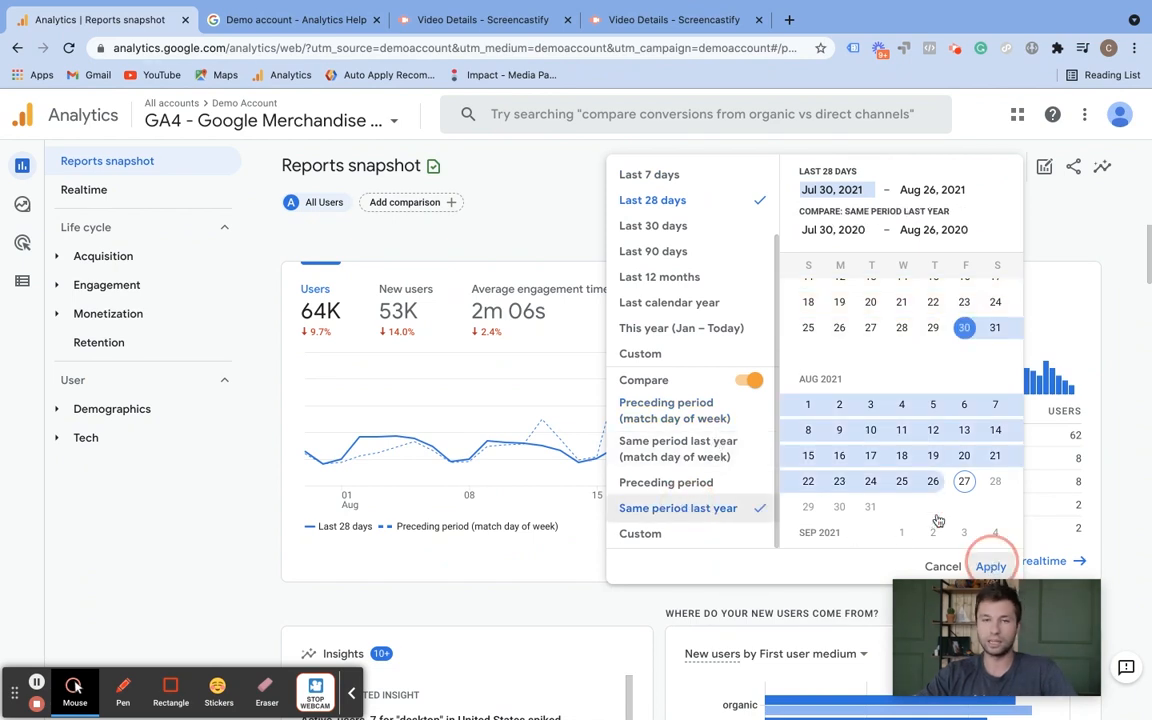
{"action": "left_click", "coordinate": [990, 566]}
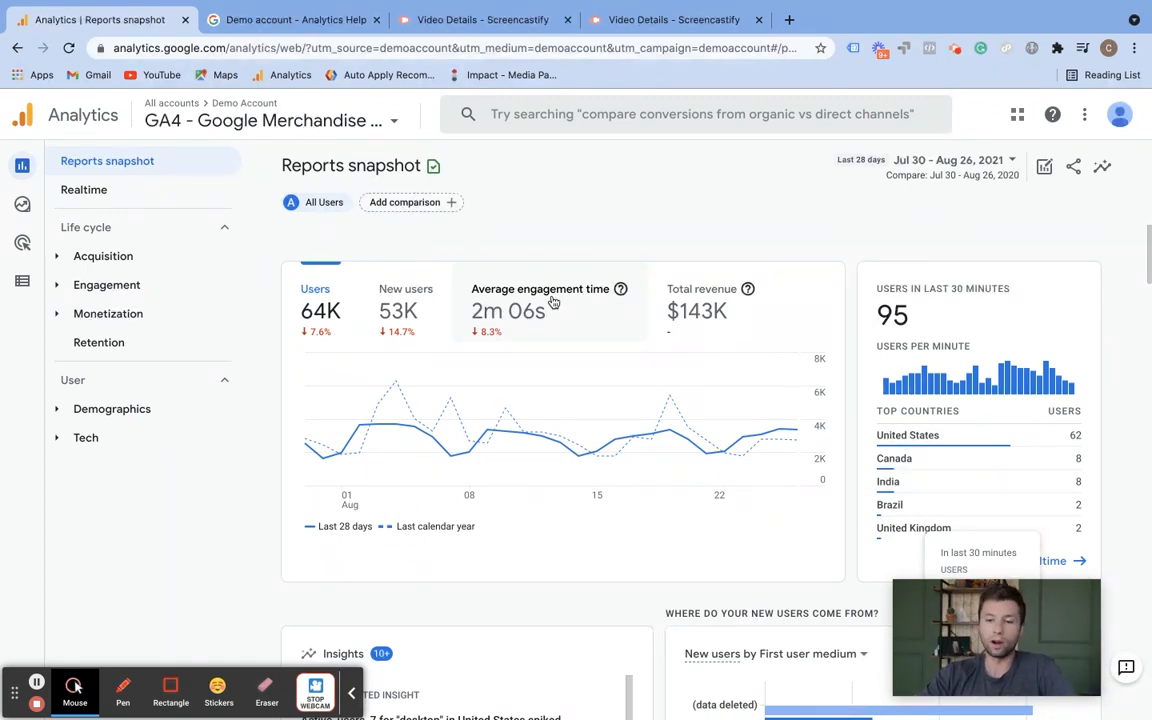
{"action": "scroll", "scroll_direction": "down", "scroll_amount": 3}
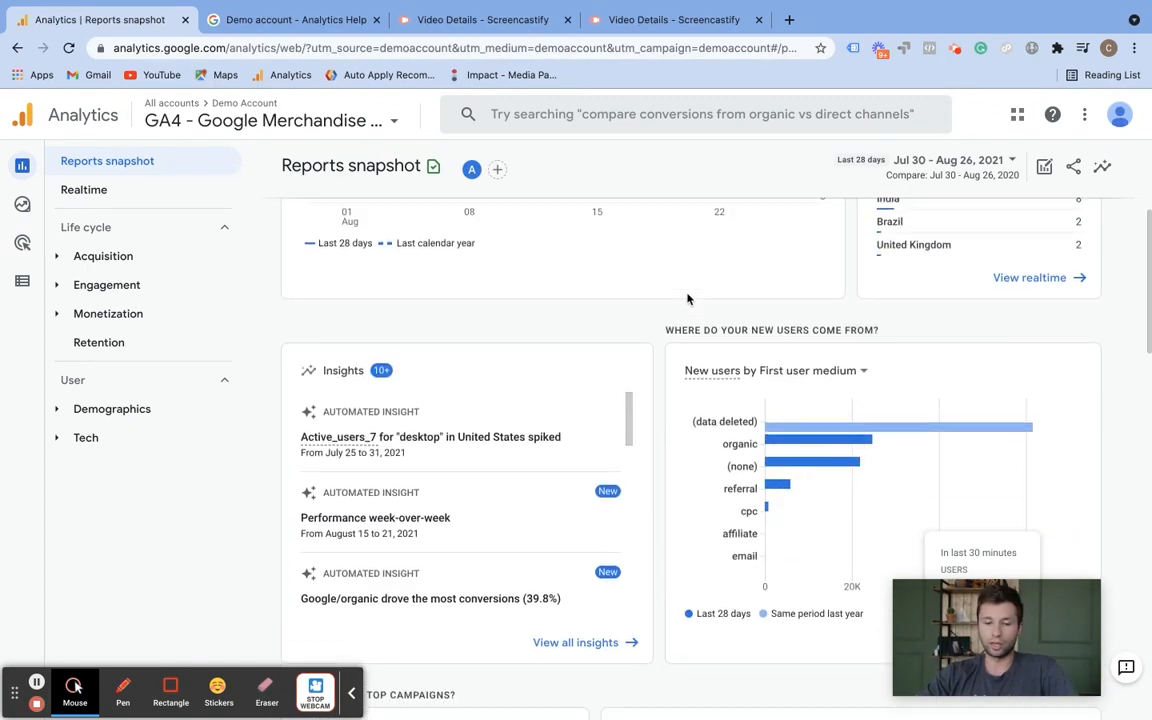
{"action": "scroll", "scroll_direction": "down", "scroll_amount": 3}
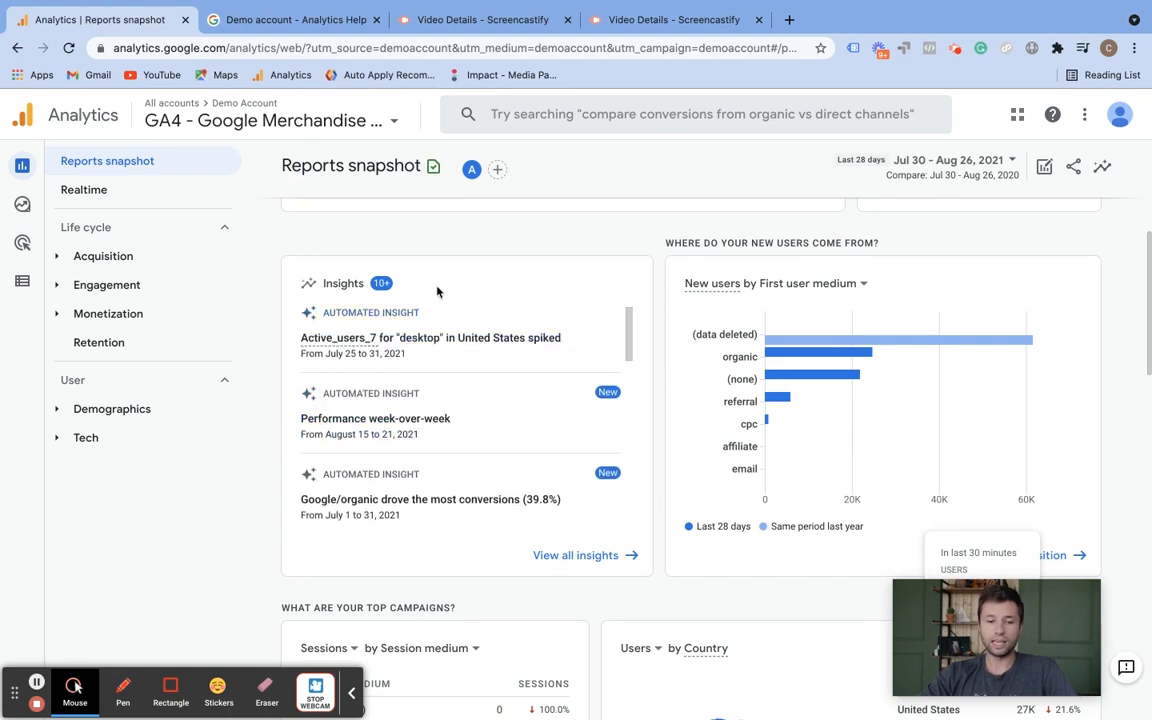
{"action": "mouse_move", "coordinate": [629, 451]}
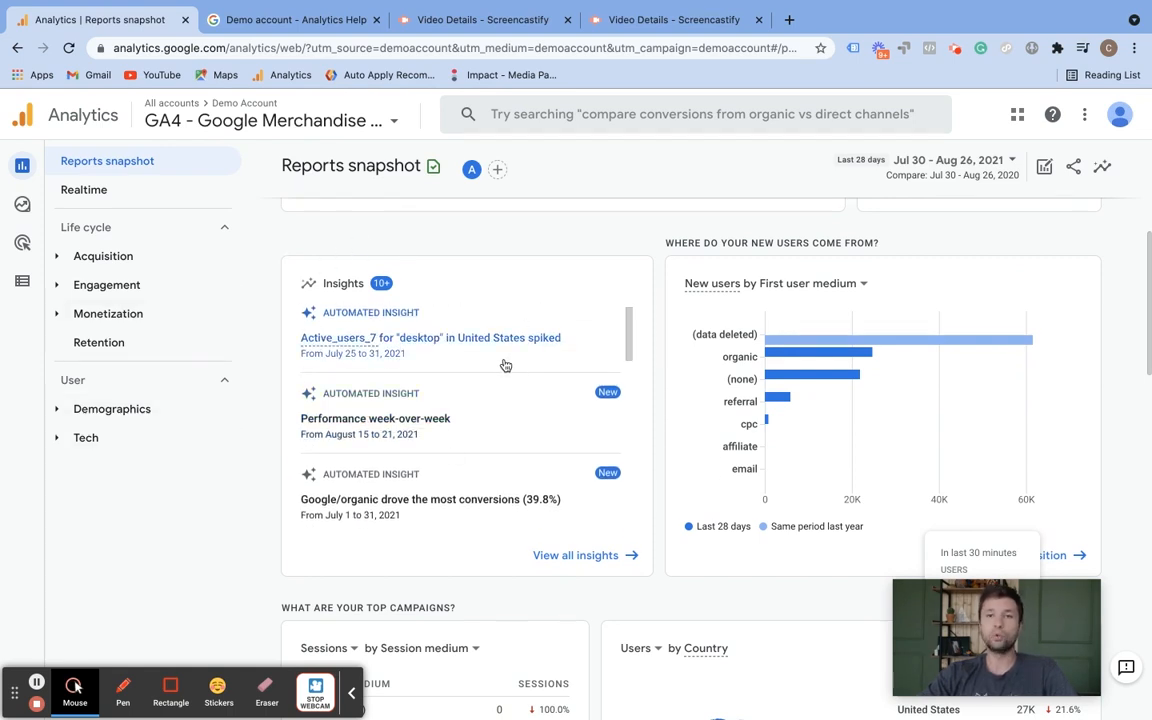
{"action": "mouse_move", "coordinate": [480, 441]}
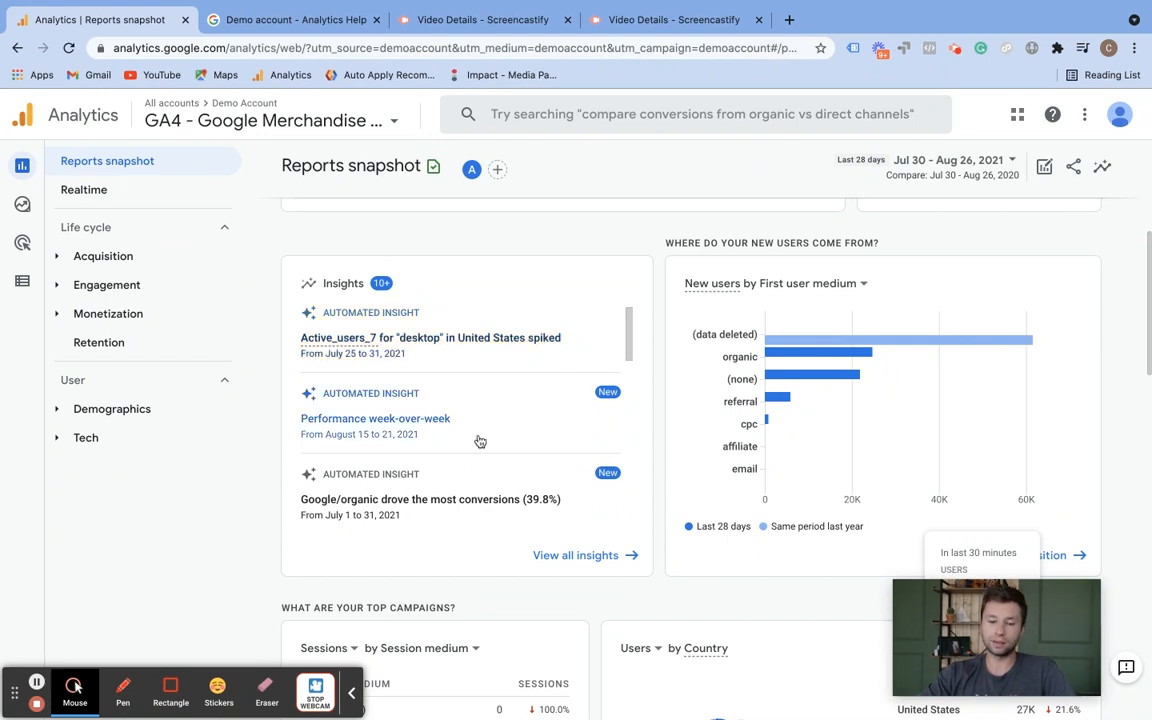
{"action": "mouse_move", "coordinate": [524, 461]}
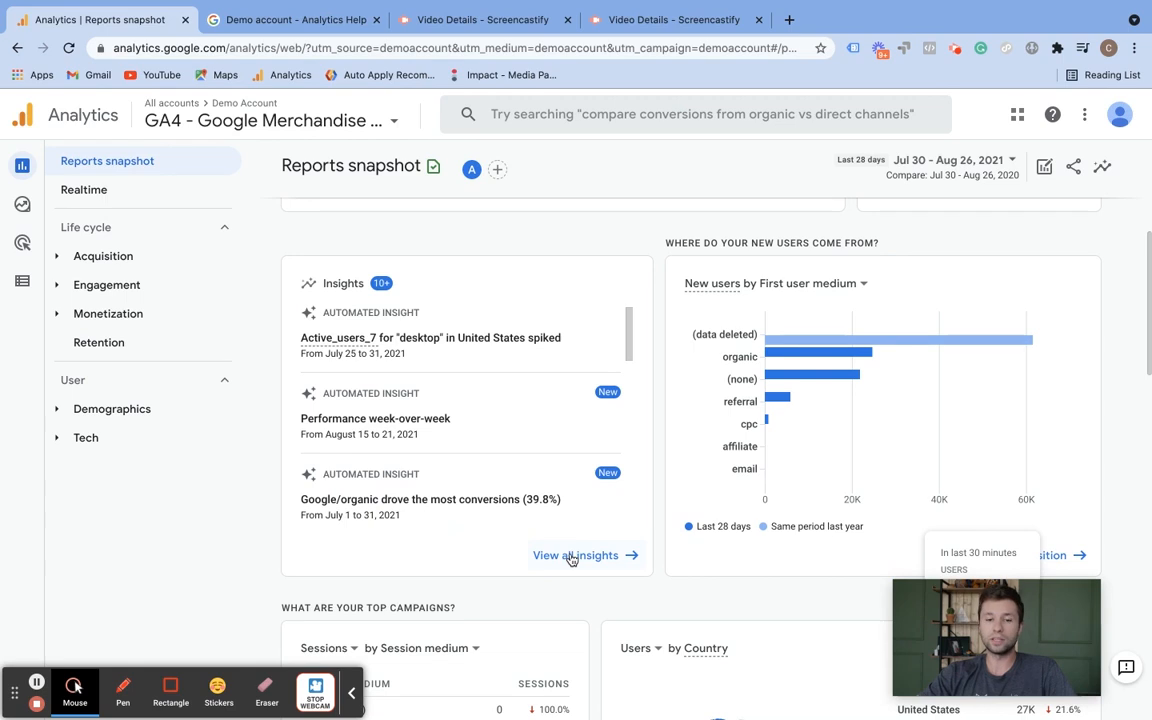
{"action": "left_click", "coordinate": [575, 555]}
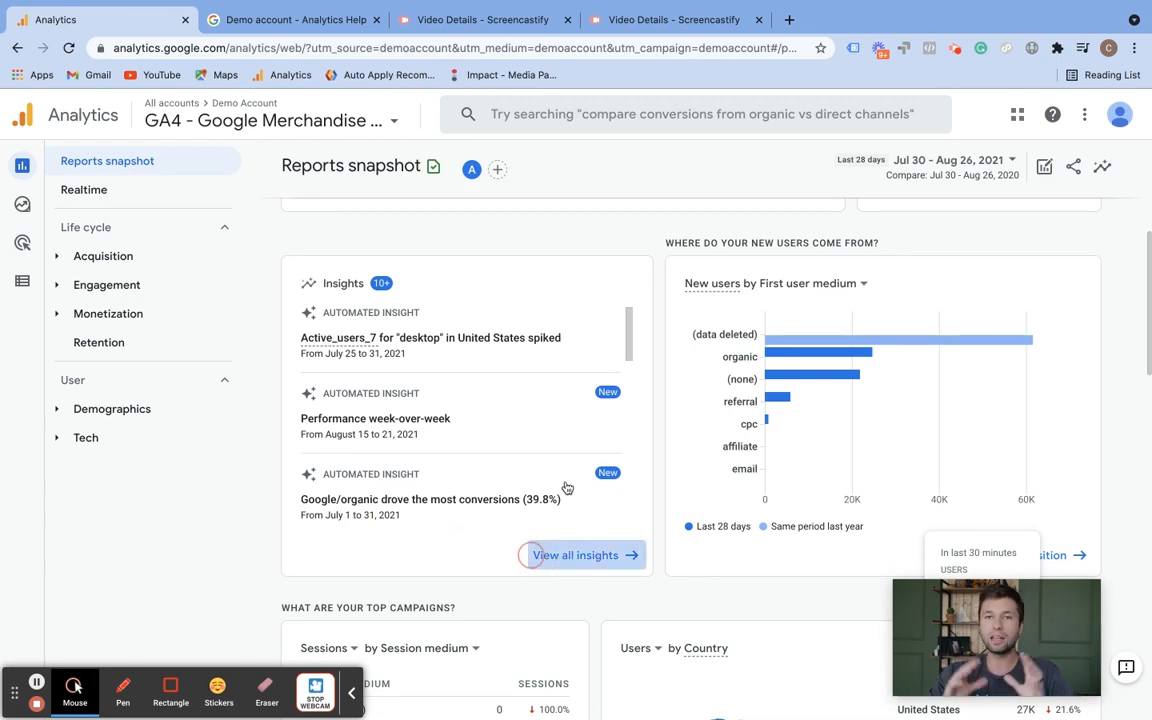
Open the full Insights list and scroll through the automated insights
{"action": "left_click", "coordinate": [575, 555]}
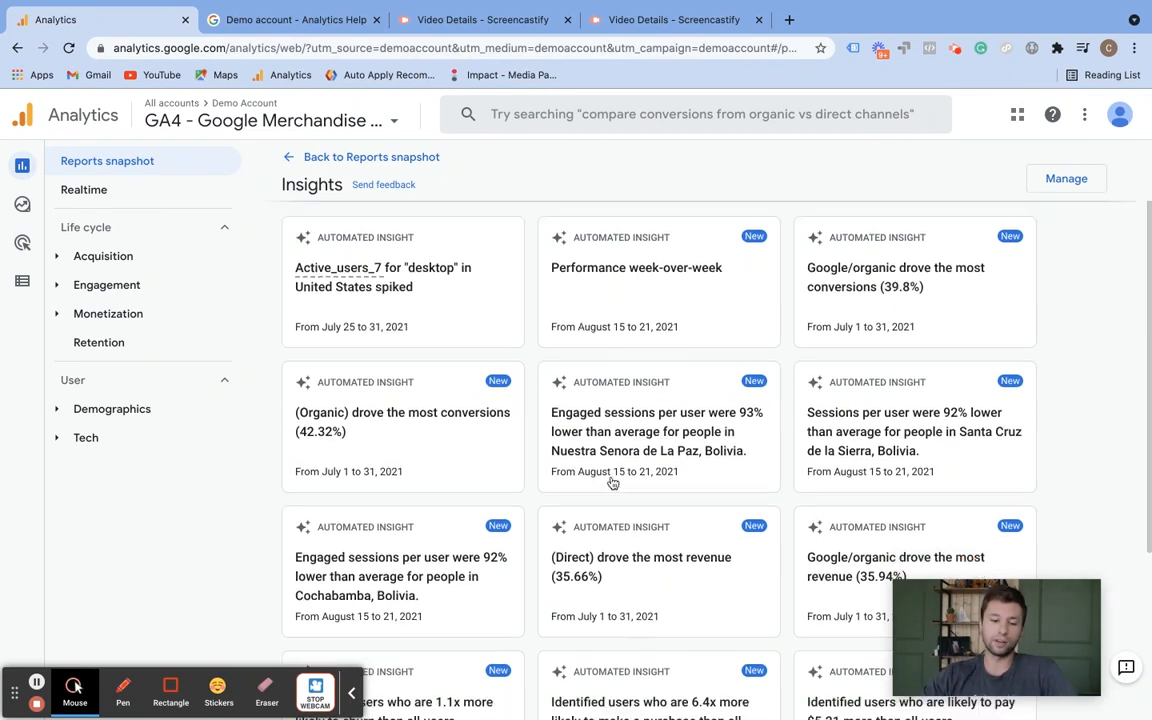
{"action": "scroll", "scroll_direction": "down", "scroll_amount": 3}
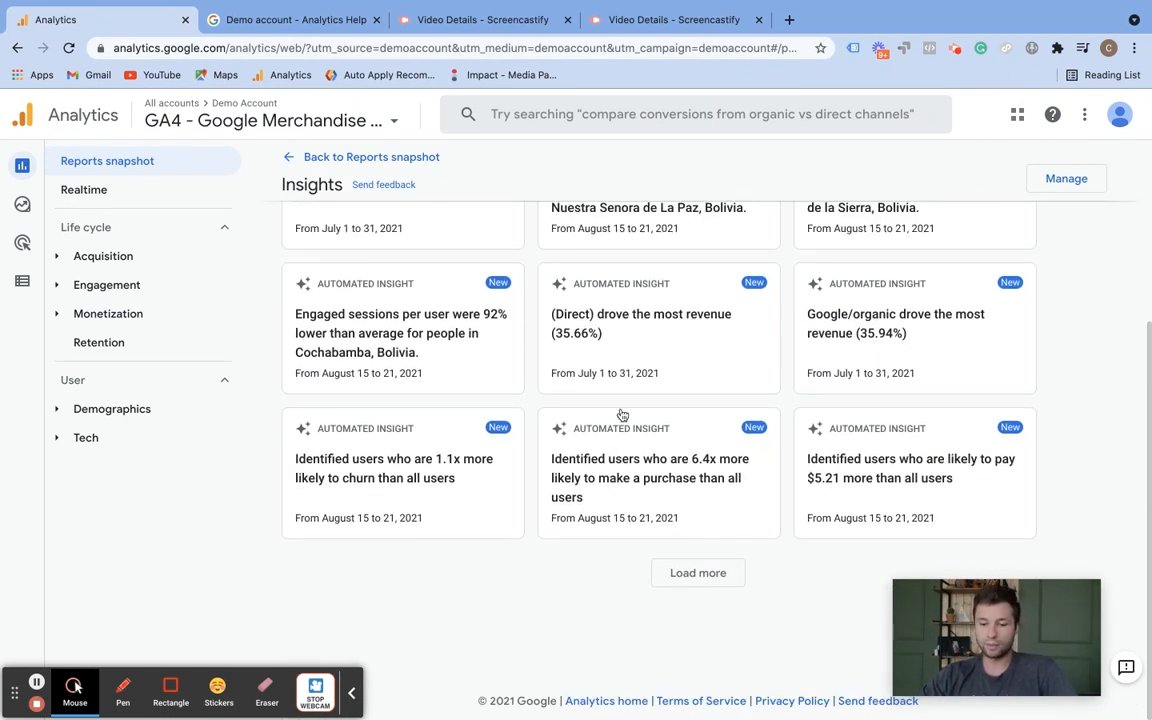
{"action": "scroll", "scroll_direction": "up", "scroll_amount": 3}
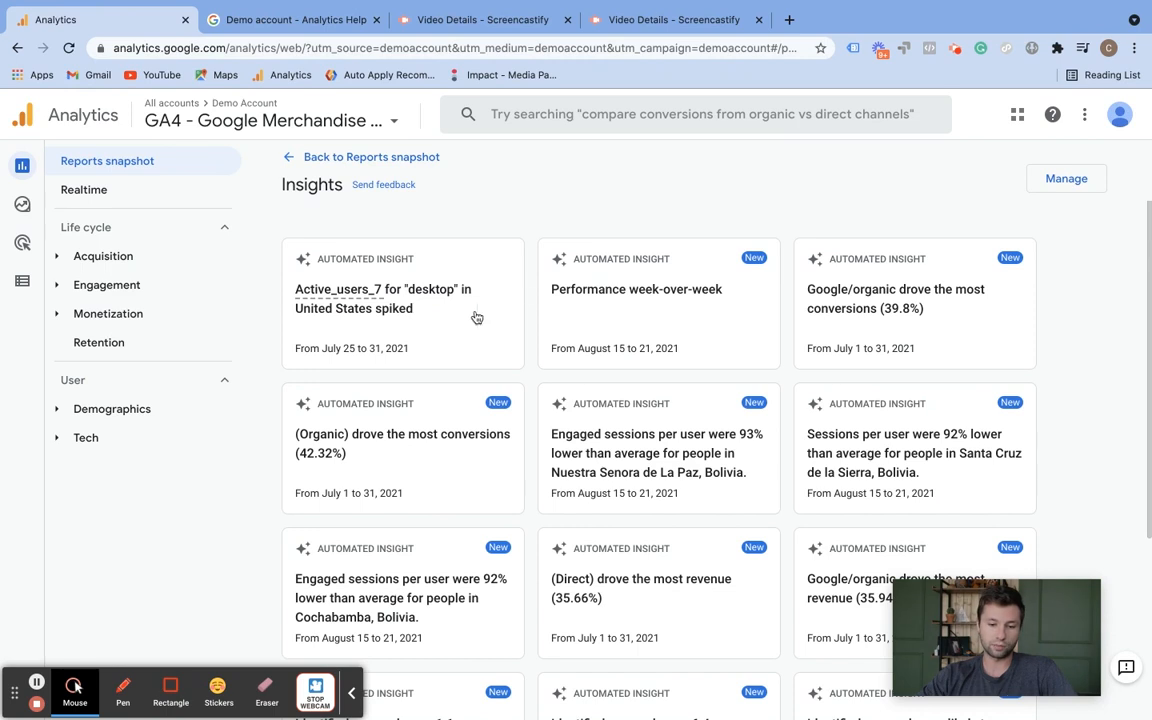
{"action": "scroll", "scroll_direction": "down", "scroll_amount": 3}
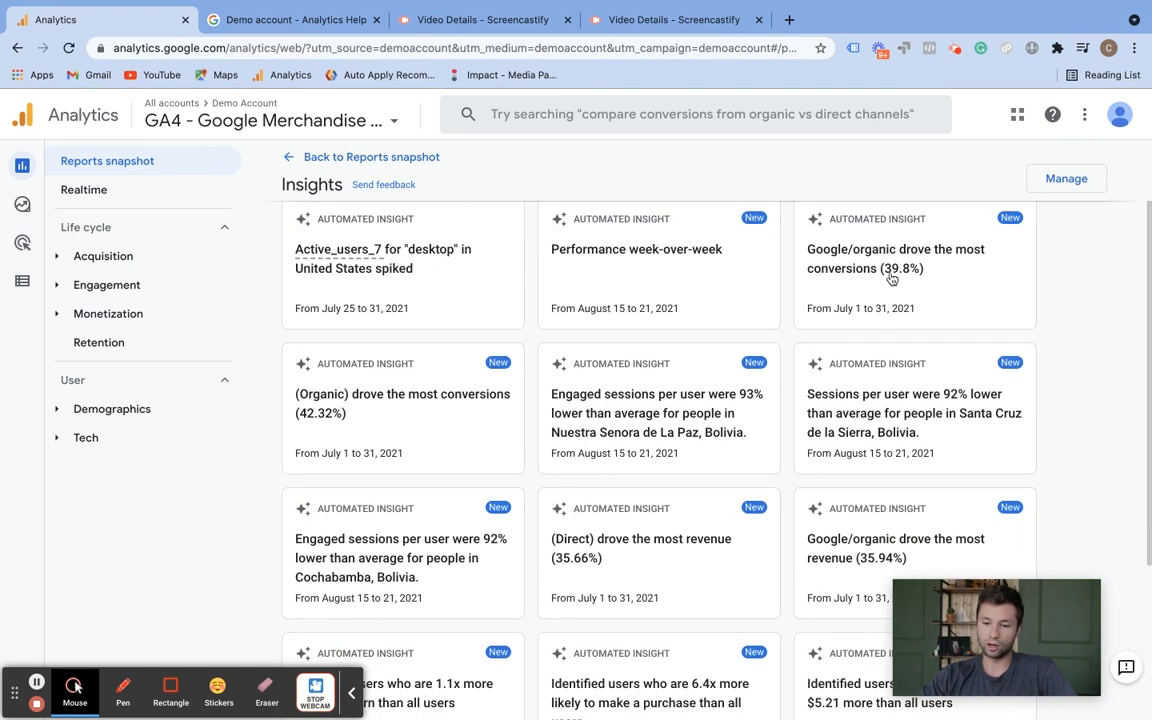
{"action": "mouse_move", "coordinate": [918, 278]}
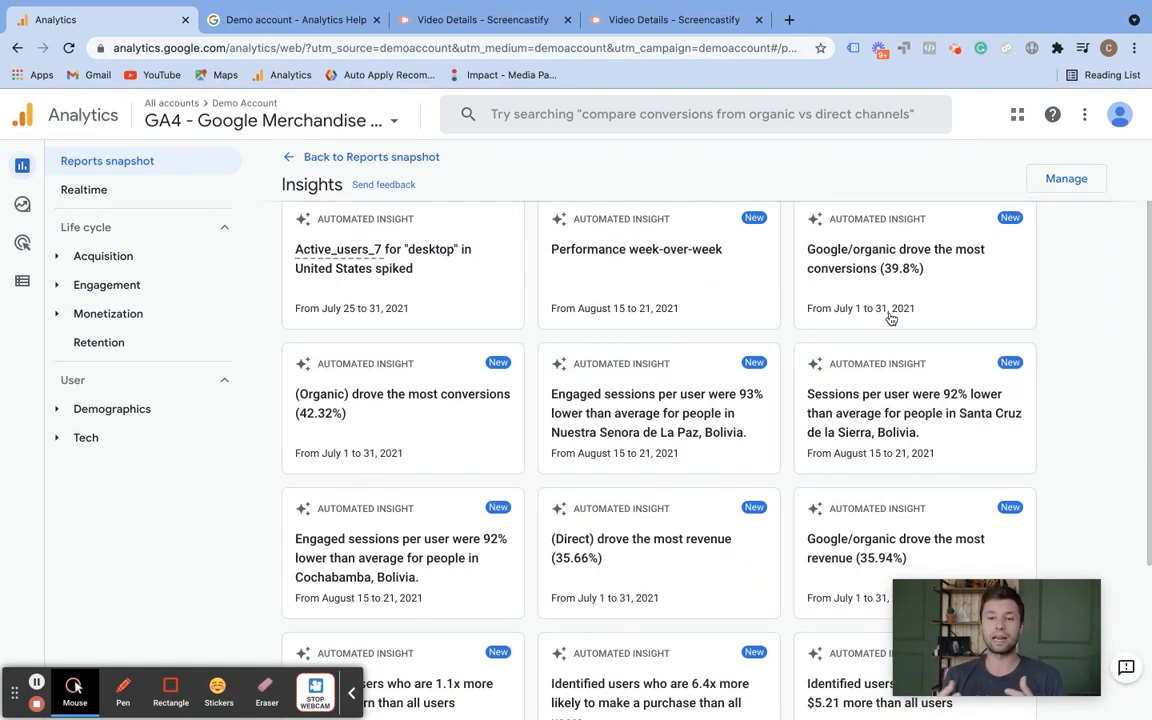
{"action": "mouse_move", "coordinate": [271, 272]}
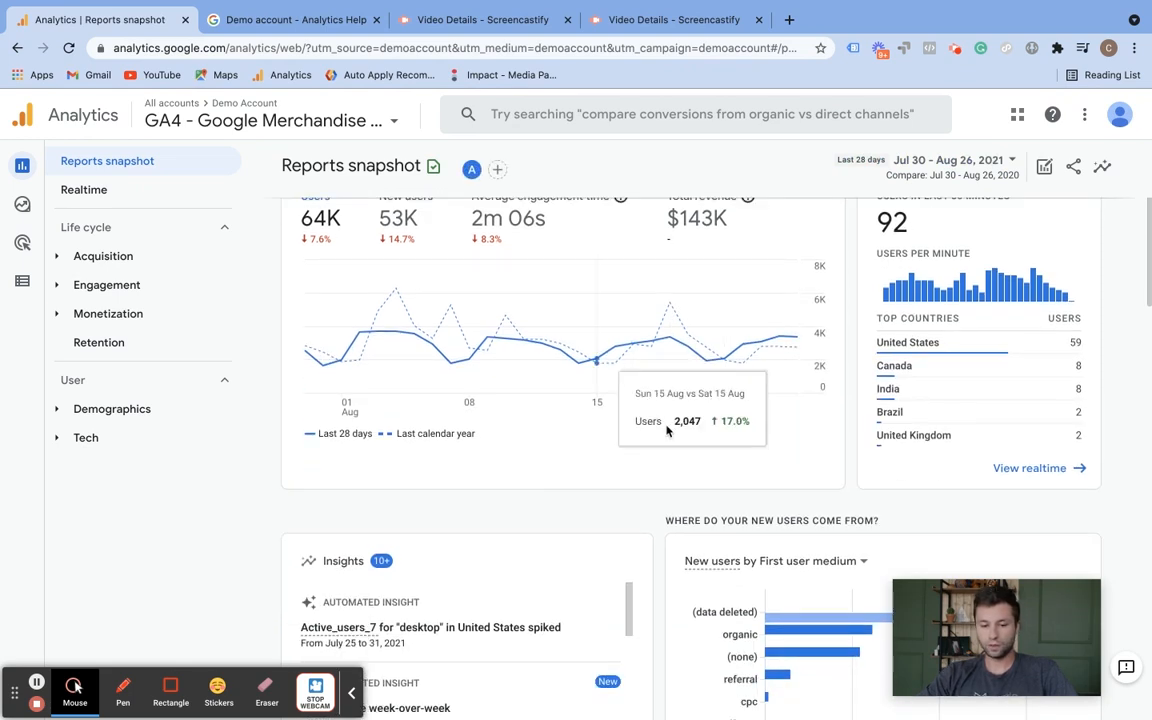
Scroll down through the Reports snapshot cards
{"action": "scroll", "scroll_direction": "down", "scroll_amount": 3}
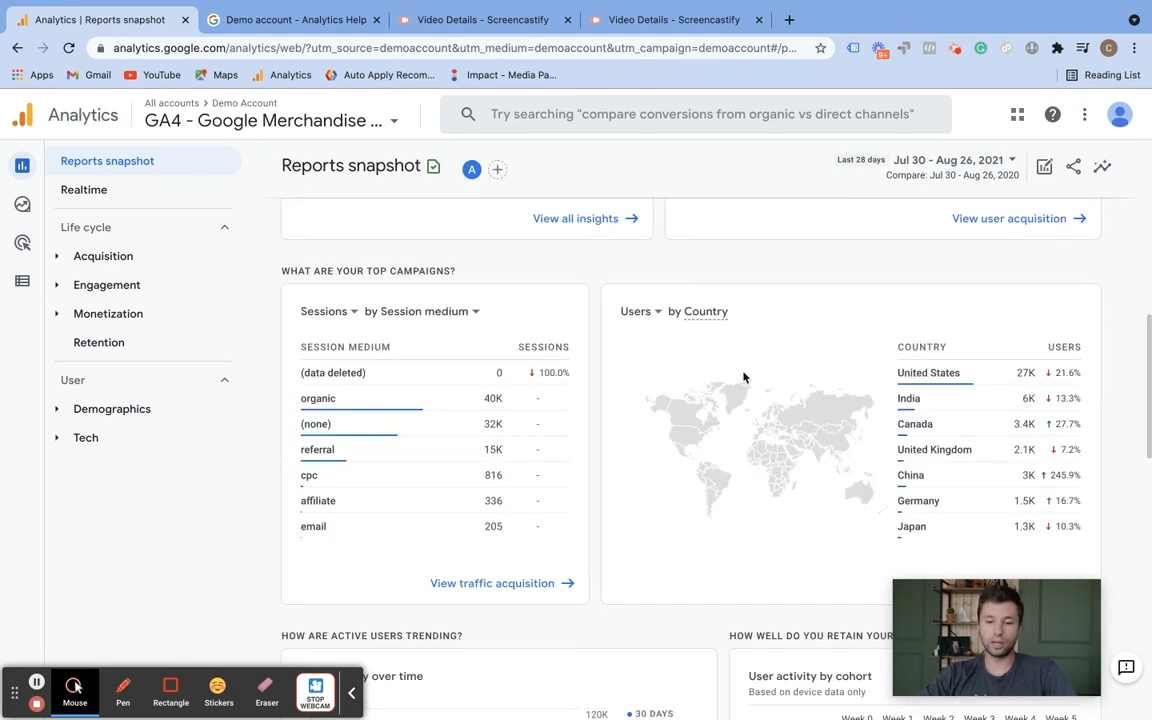
{"action": "scroll", "scroll_direction": "down", "scroll_amount": 3}
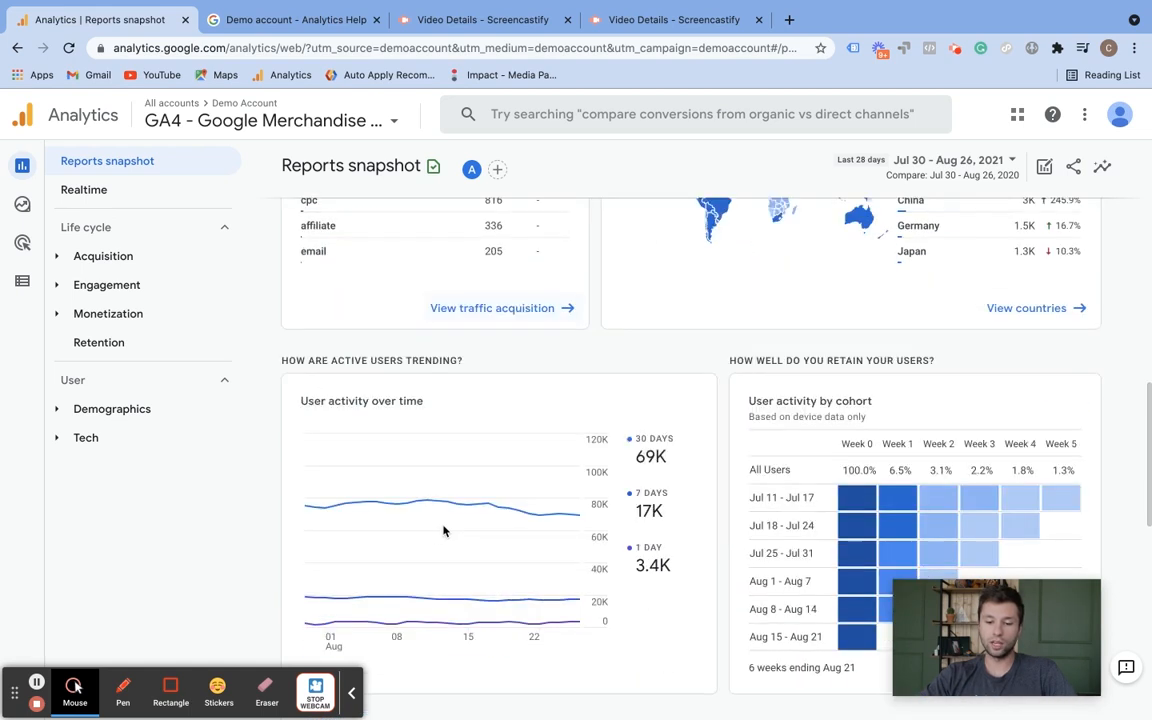
{"action": "scroll", "scroll_direction": "down", "scroll_amount": 3}
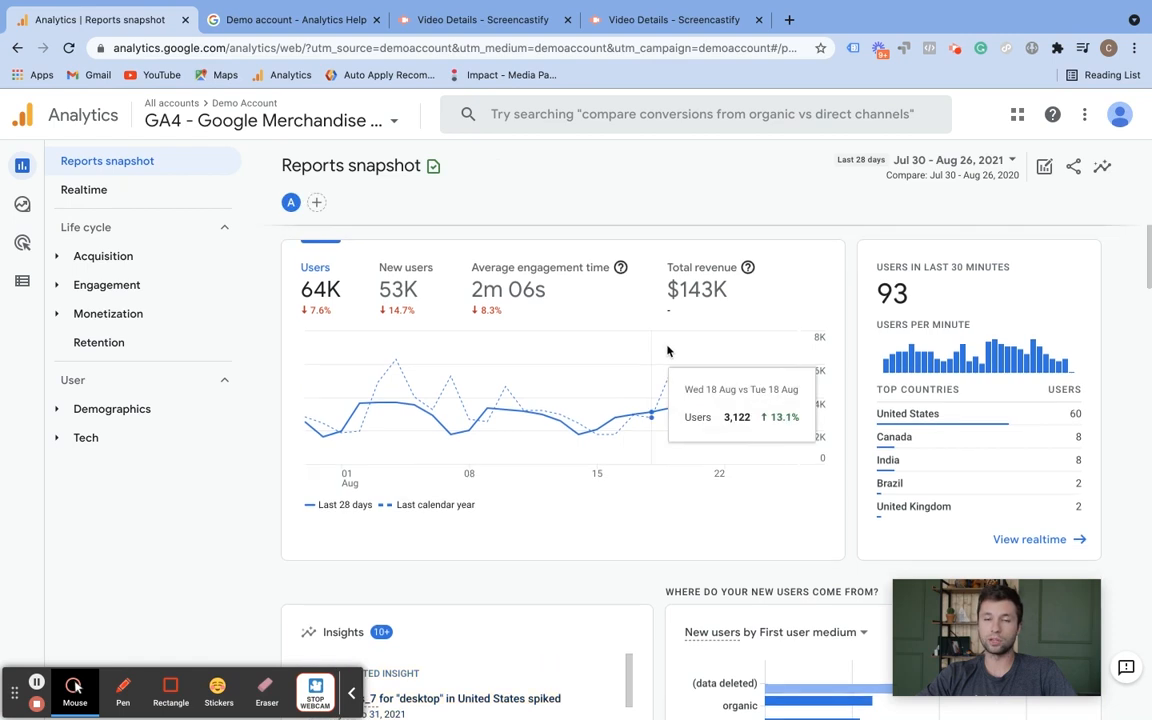
{"action": "scroll", "scroll_direction": "down", "scroll_amount": 3}
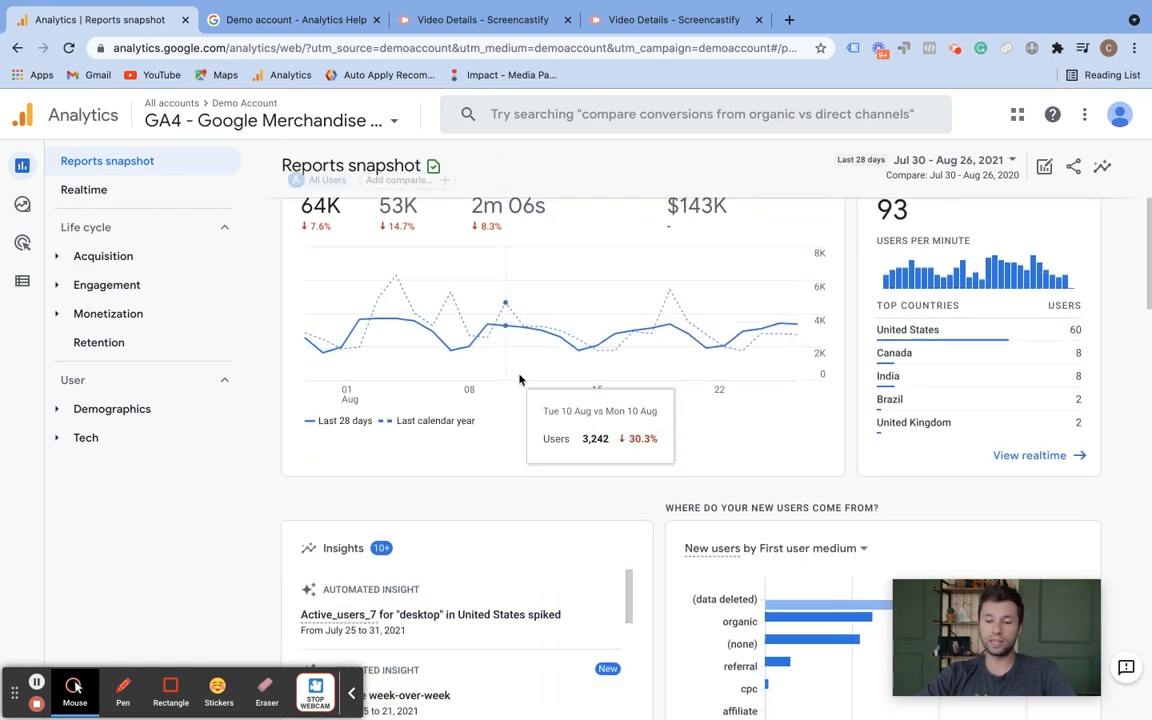
{"action": "scroll", "scroll_direction": "down", "scroll_amount": 3}
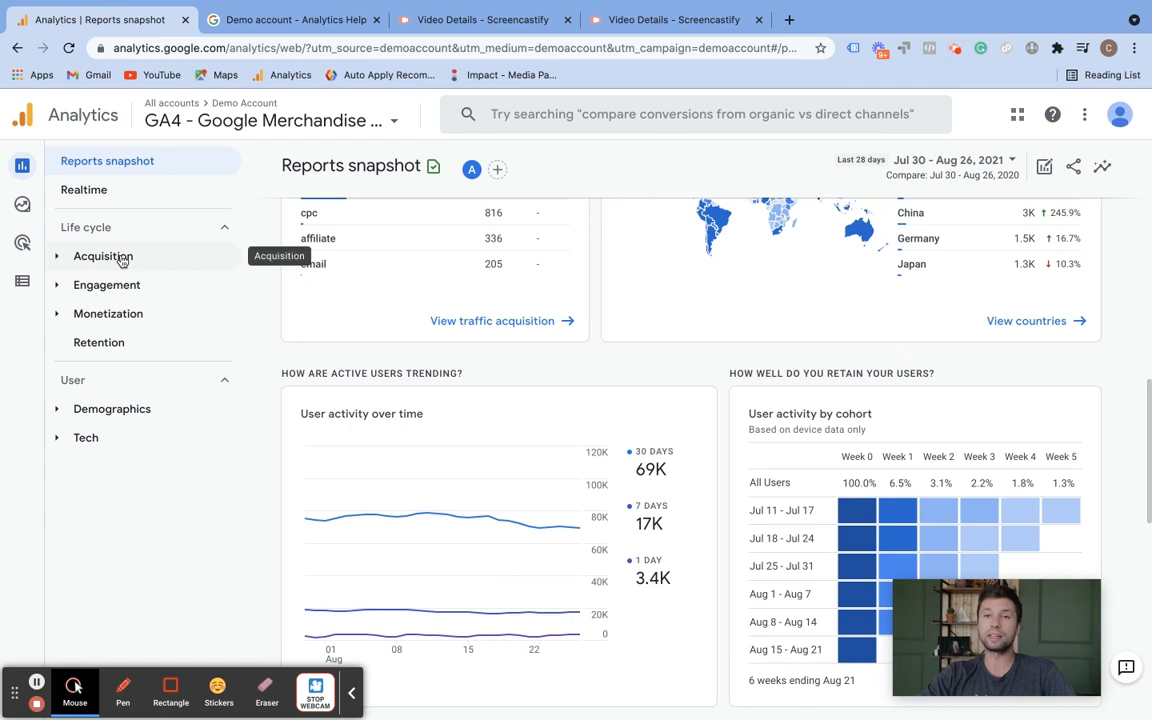
{"action": "mouse_move", "coordinate": [342, 313]}
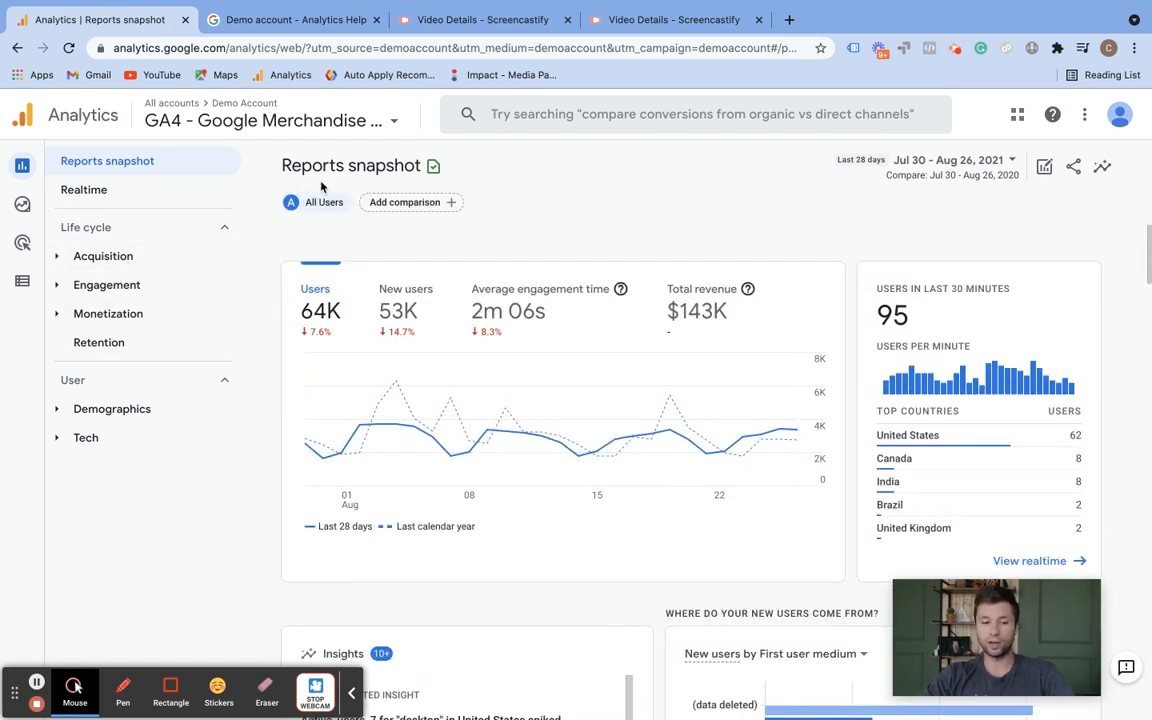
{"action": "mouse_move", "coordinate": [84, 190]}
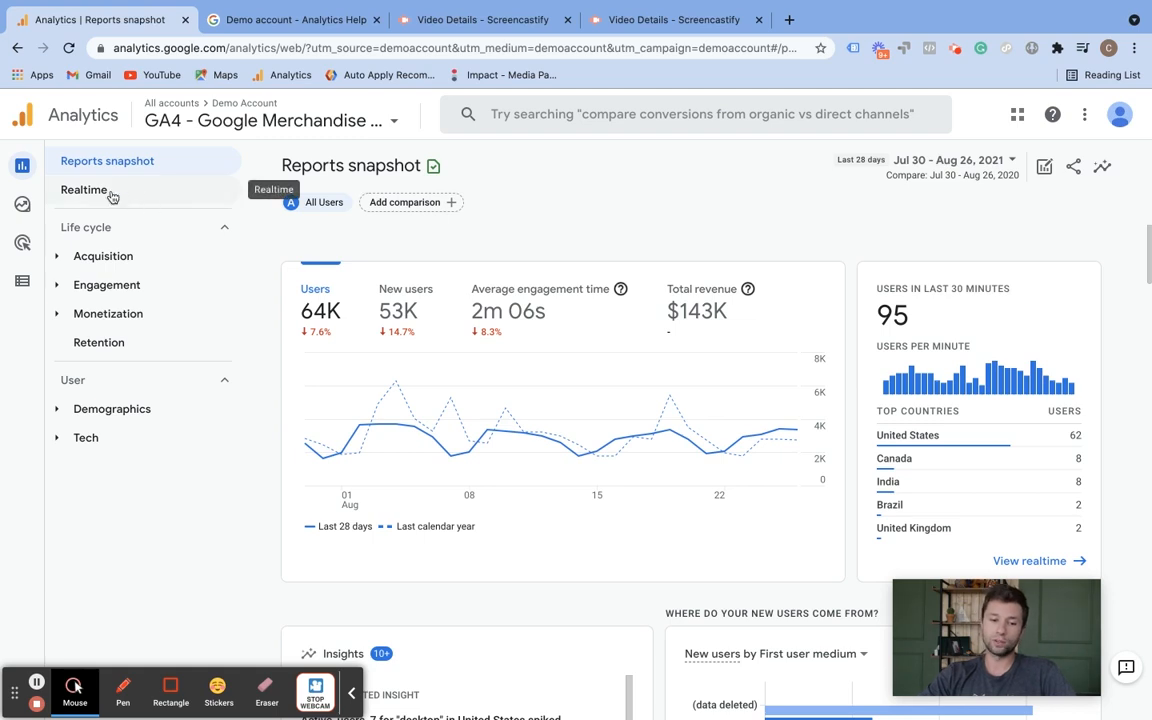
Open the Realtime overview and scroll through its users, sources, pages and events
{"action": "left_click", "coordinate": [84, 190]}
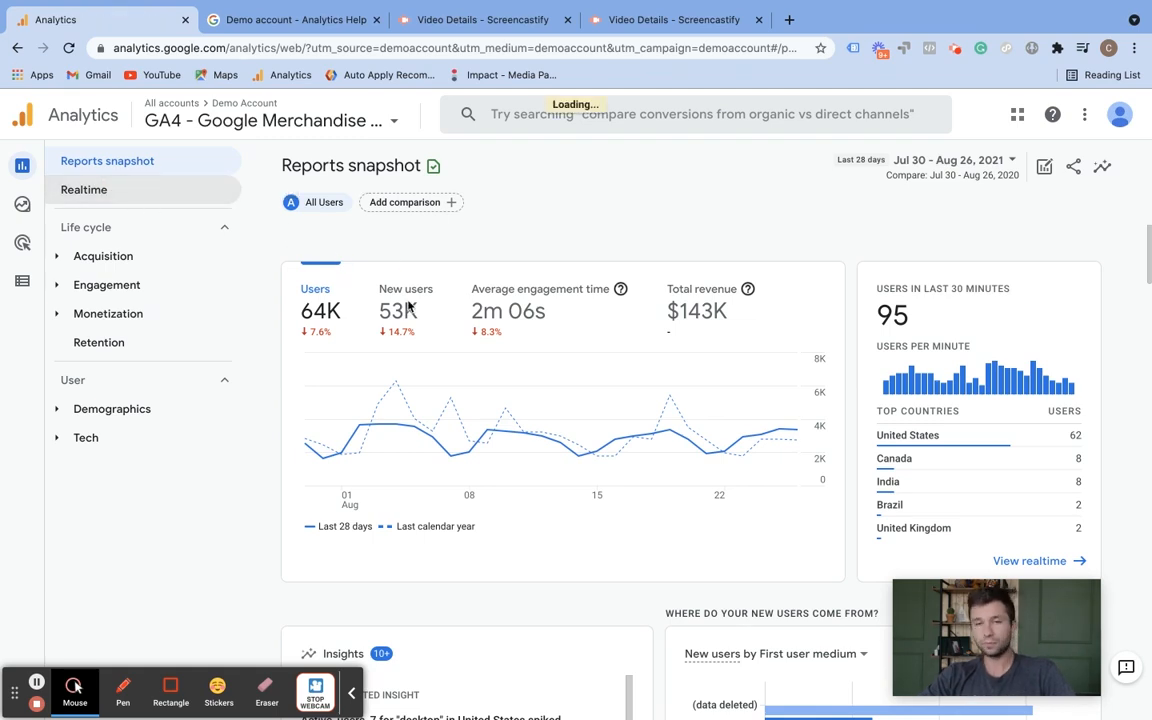
{"action": "left_click", "coordinate": [83, 190]}
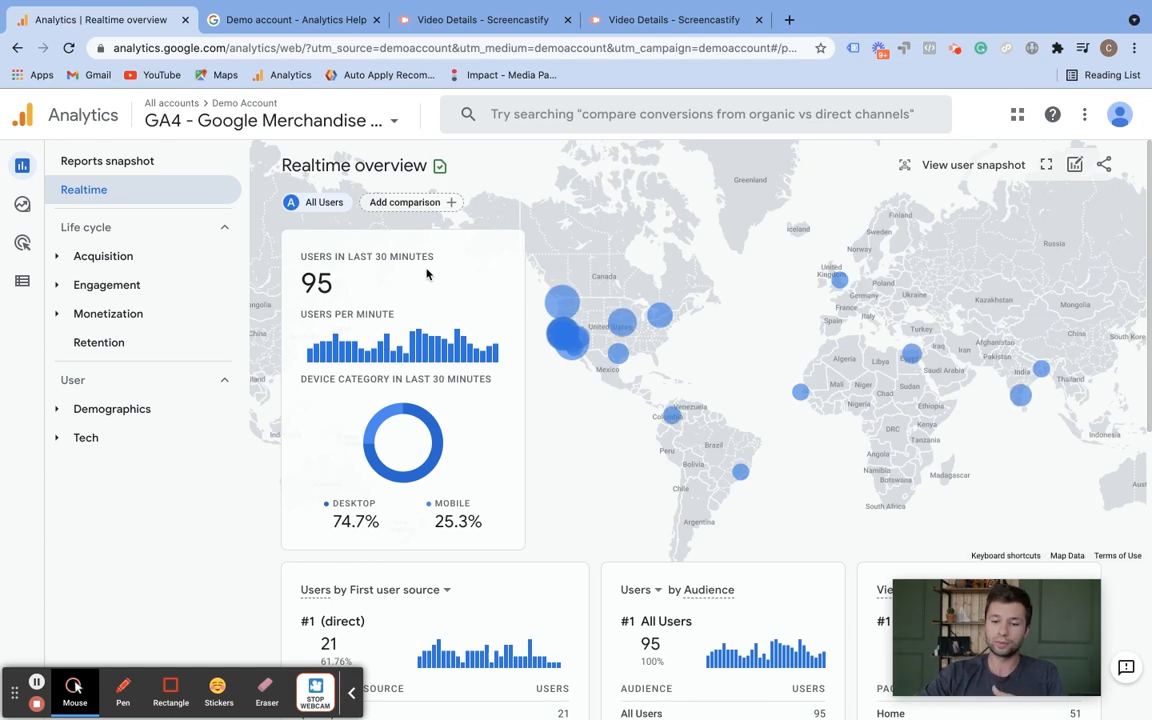
{"action": "scroll", "scroll_direction": "down", "scroll_amount": 3}
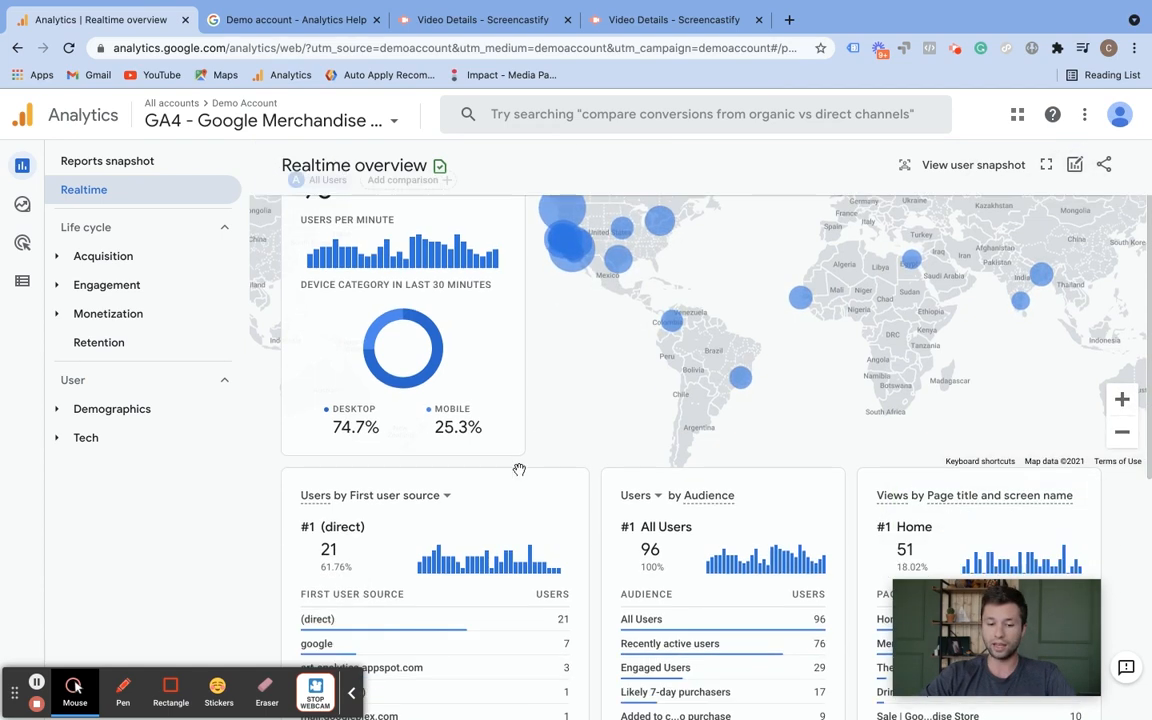
{"action": "scroll", "scroll_direction": "down", "scroll_amount": 3}
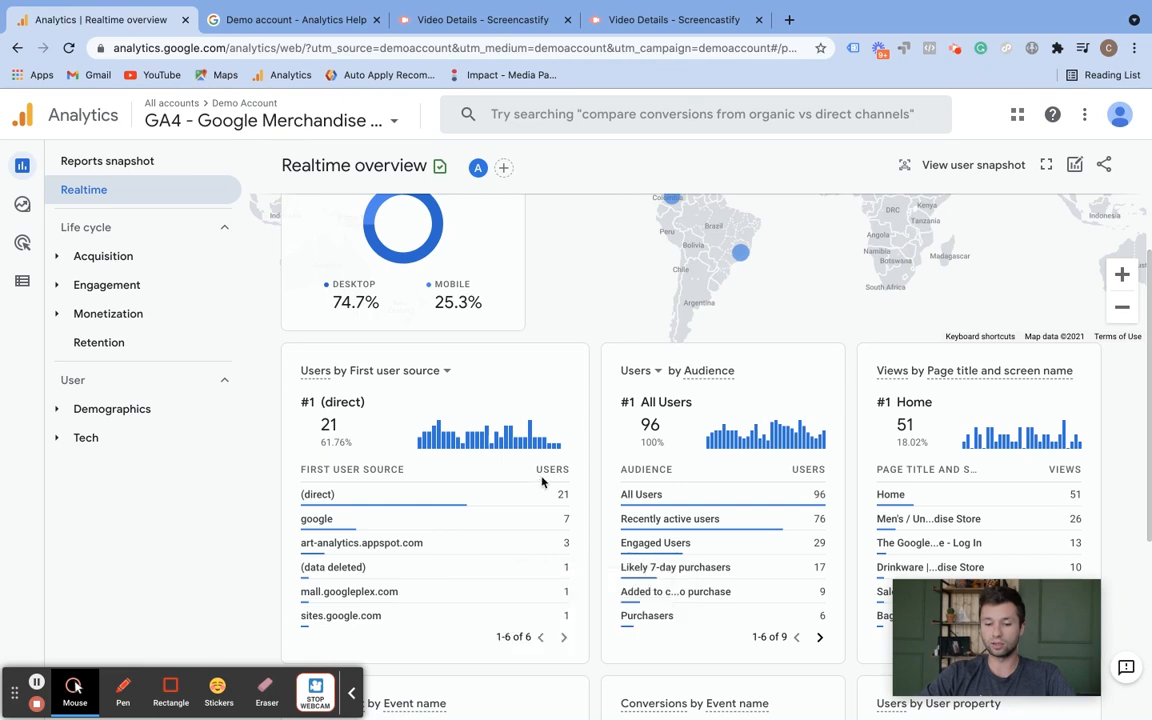
{"action": "mouse_move", "coordinate": [930, 388]}
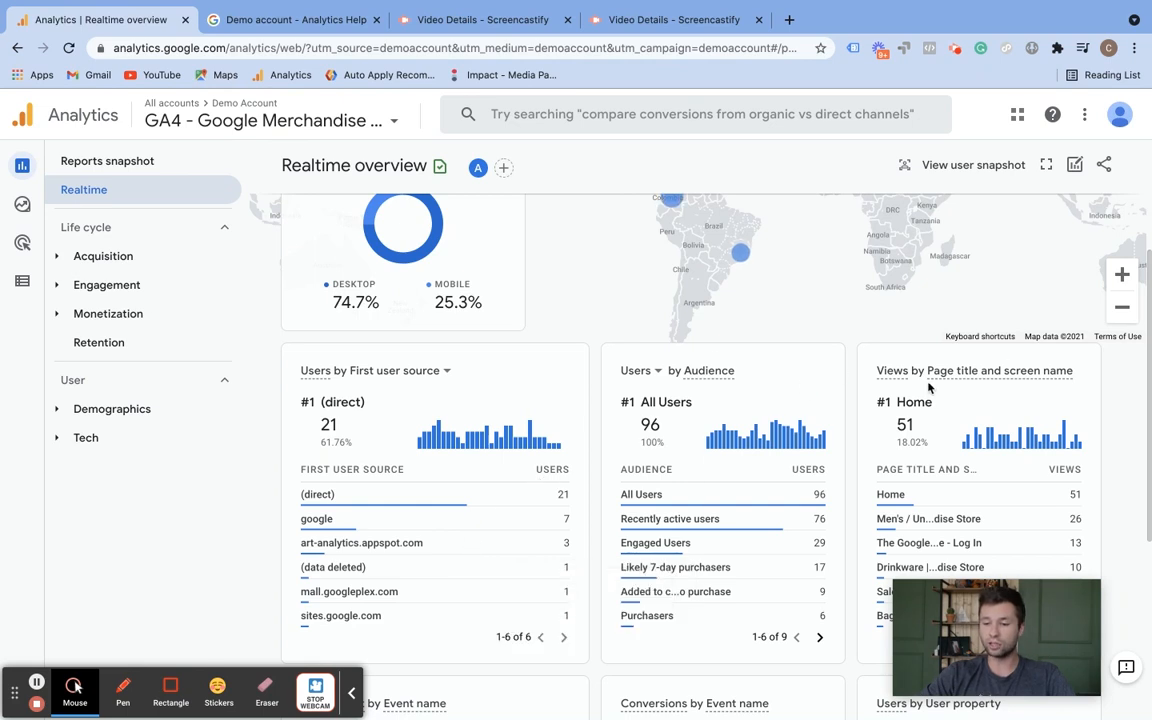
{"action": "scroll", "scroll_direction": "down", "scroll_amount": 3}
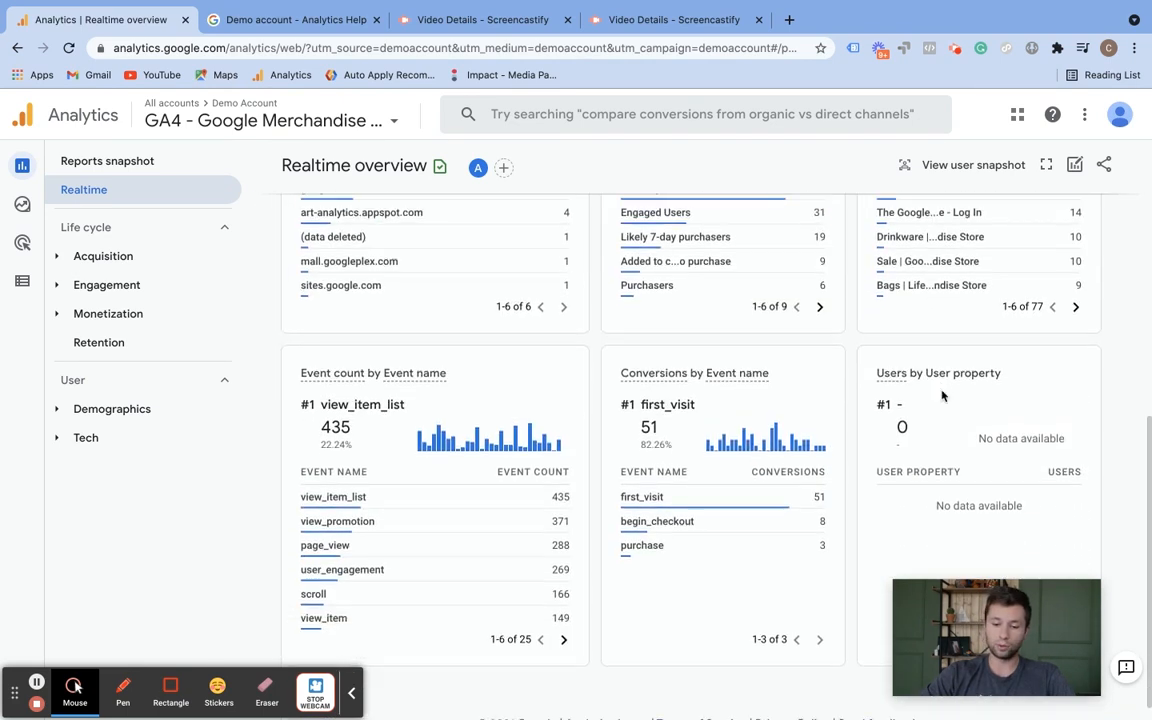
{"action": "scroll", "scroll_direction": "down", "scroll_amount": 3}
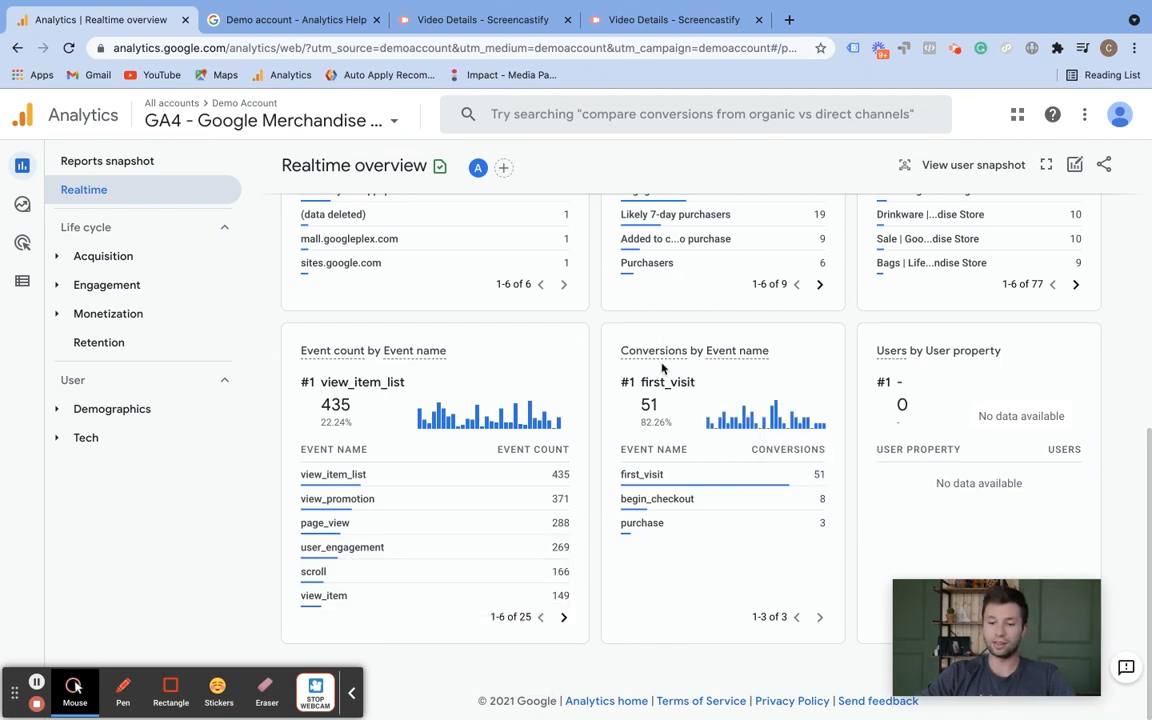
{"action": "scroll", "scroll_direction": "up", "scroll_amount": 3}
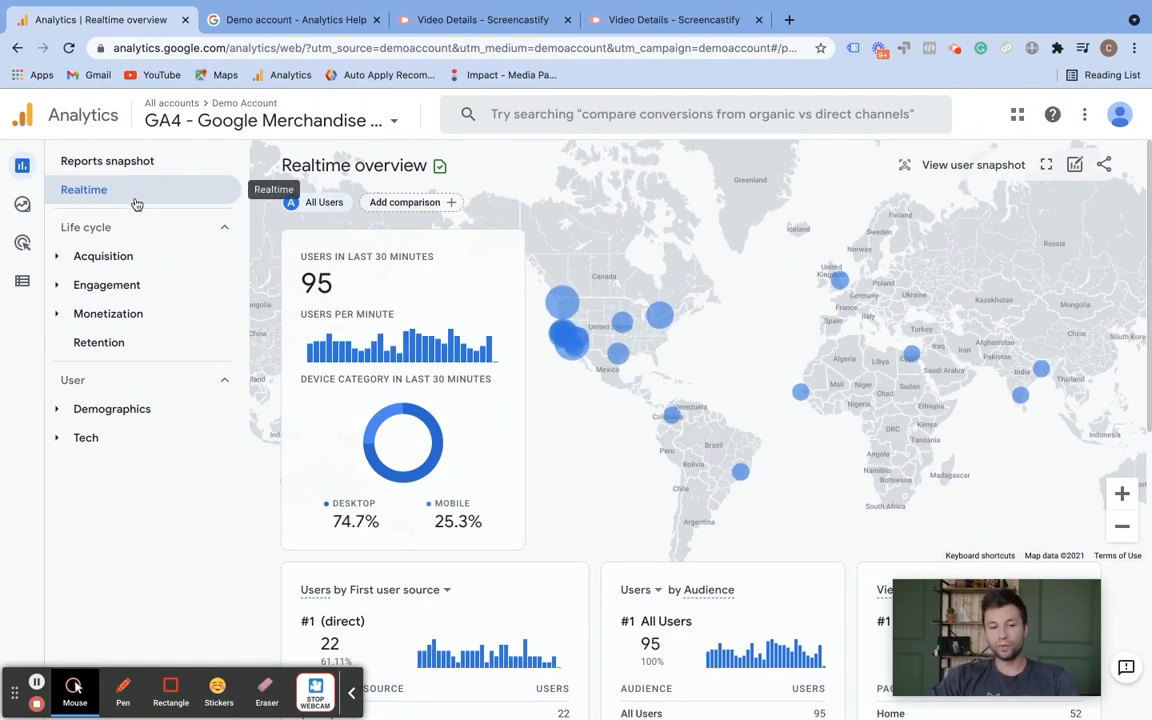
{"action": "mouse_move", "coordinate": [226, 227]}
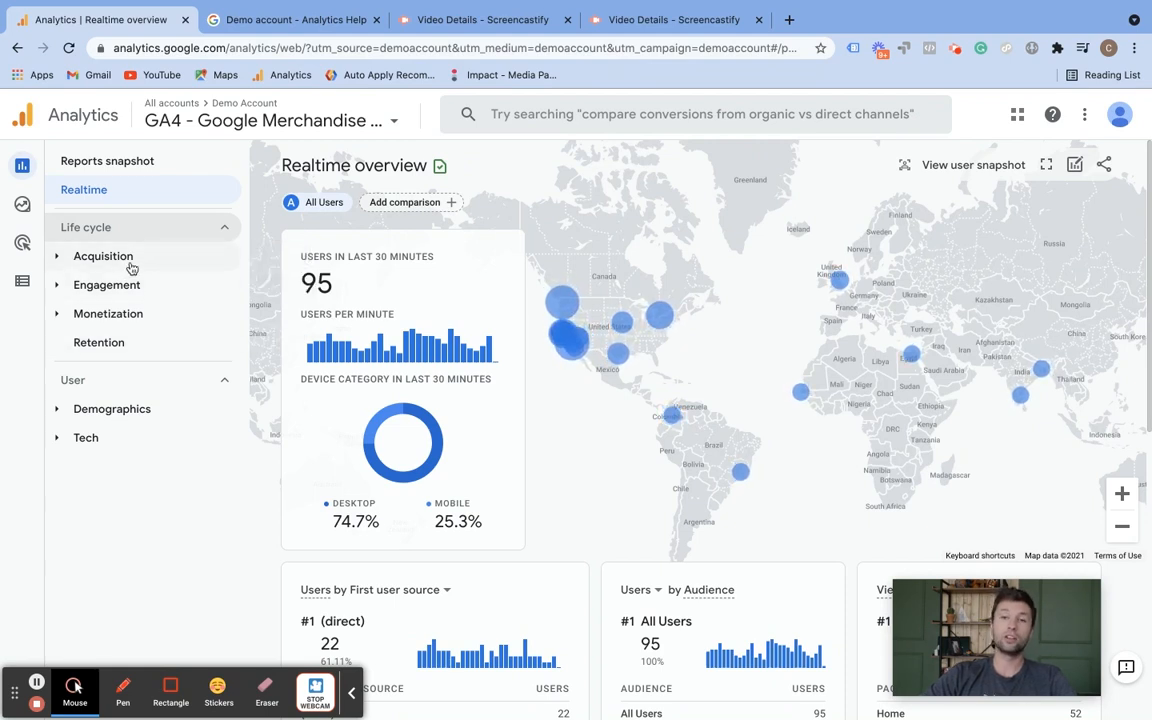
{"action": "mouse_move", "coordinate": [103, 256]}
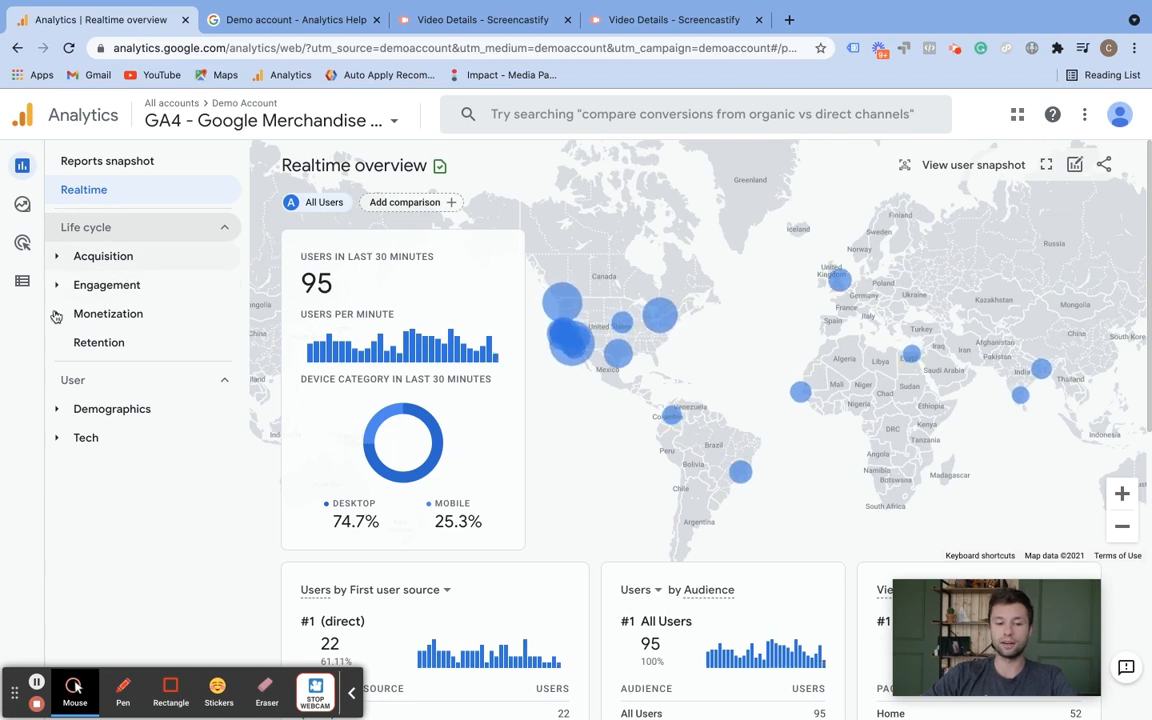
Expand the Acquisition group under Life cycle in the left navigation
{"action": "left_click", "coordinate": [103, 256]}
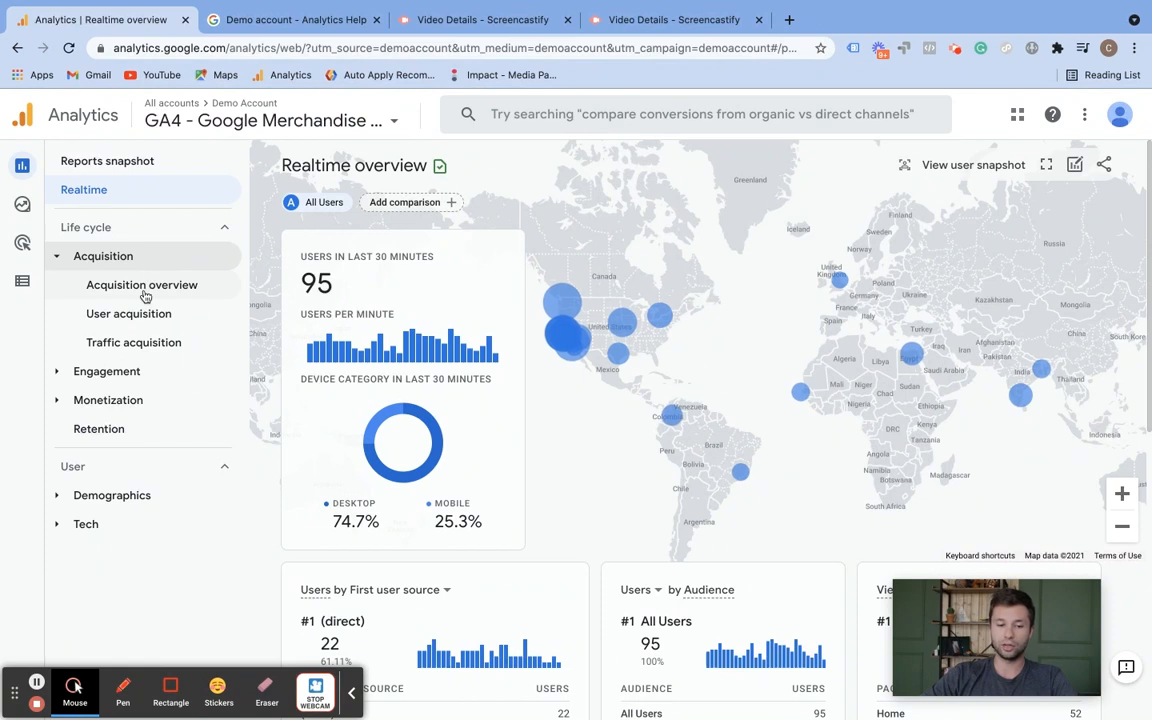
Open the Acquisition overview with the year-over-year comparison switched off
{"action": "left_click", "coordinate": [142, 285]}
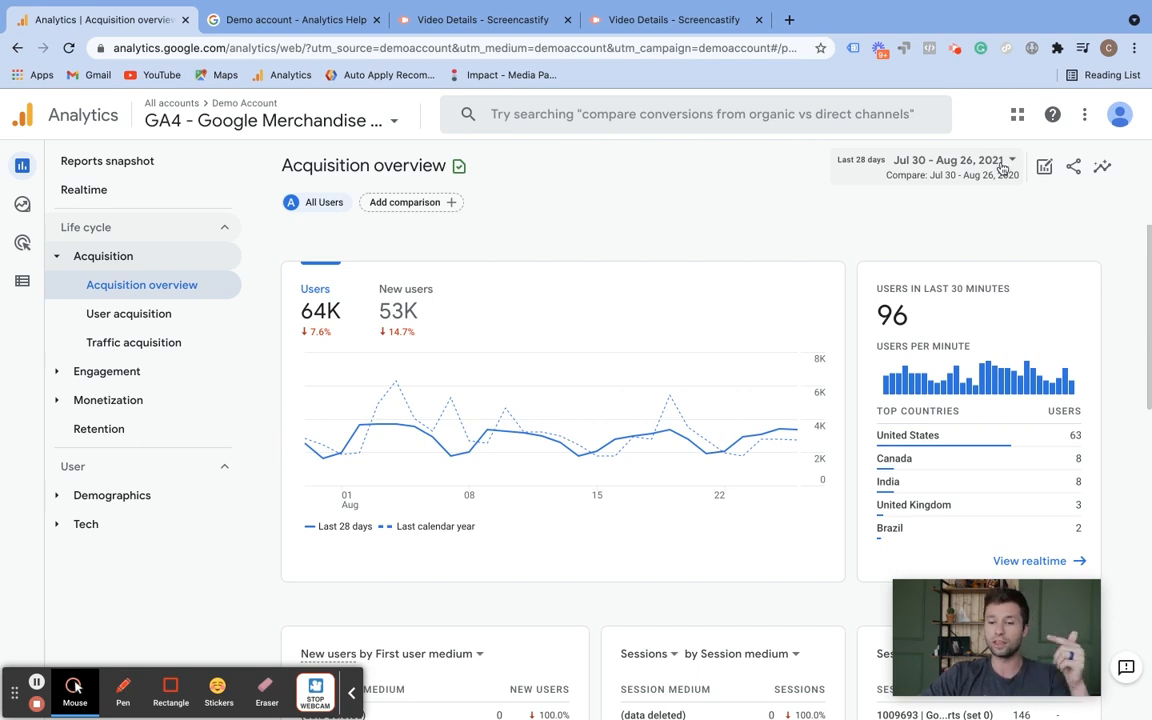
{"action": "left_click", "coordinate": [950, 160]}
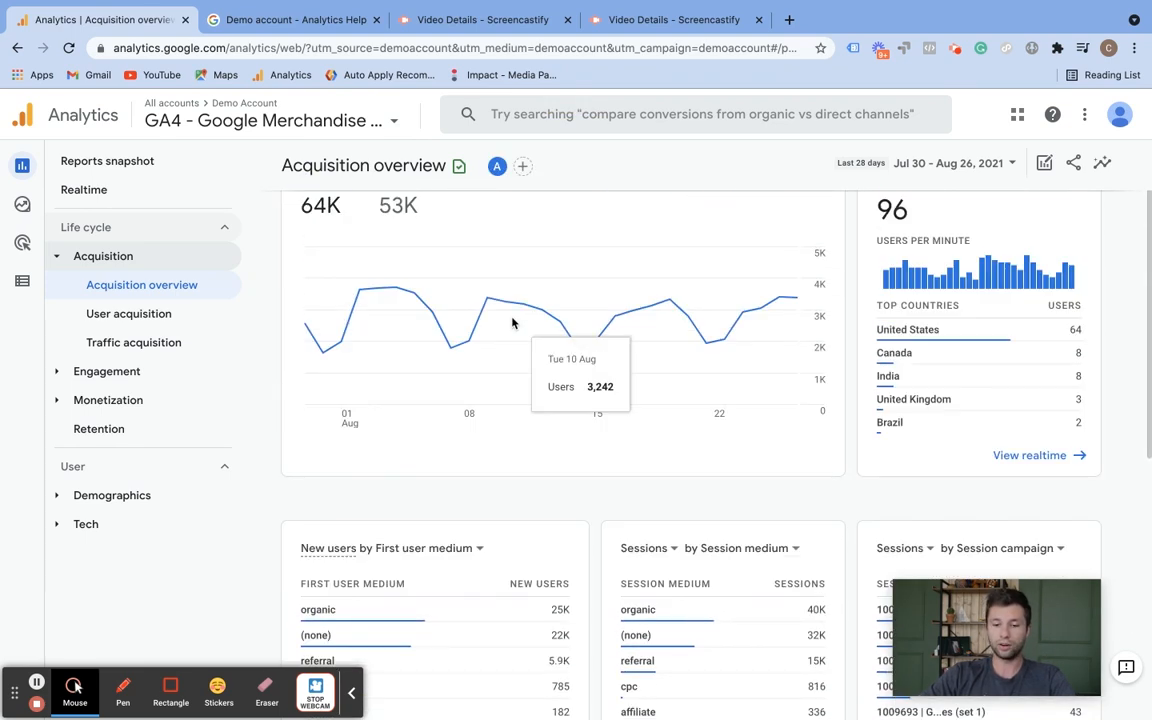
{"action": "scroll", "scroll_direction": "down", "scroll_amount": 3}
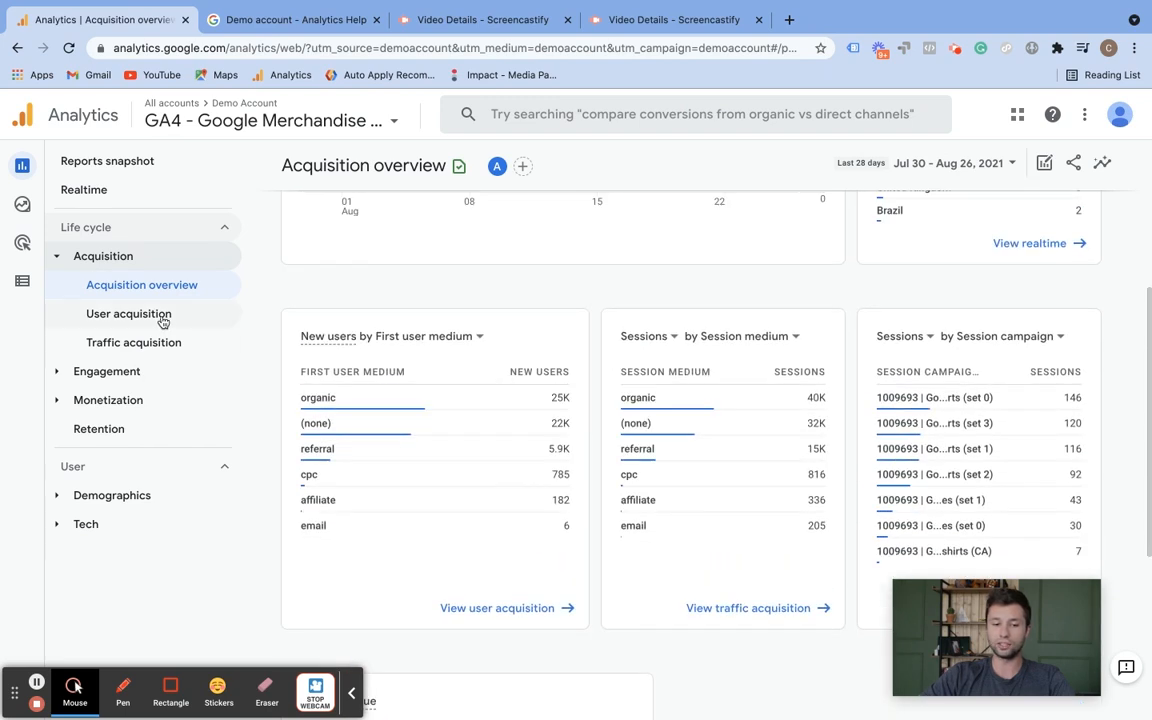
{"action": "mouse_move", "coordinate": [133, 342]}
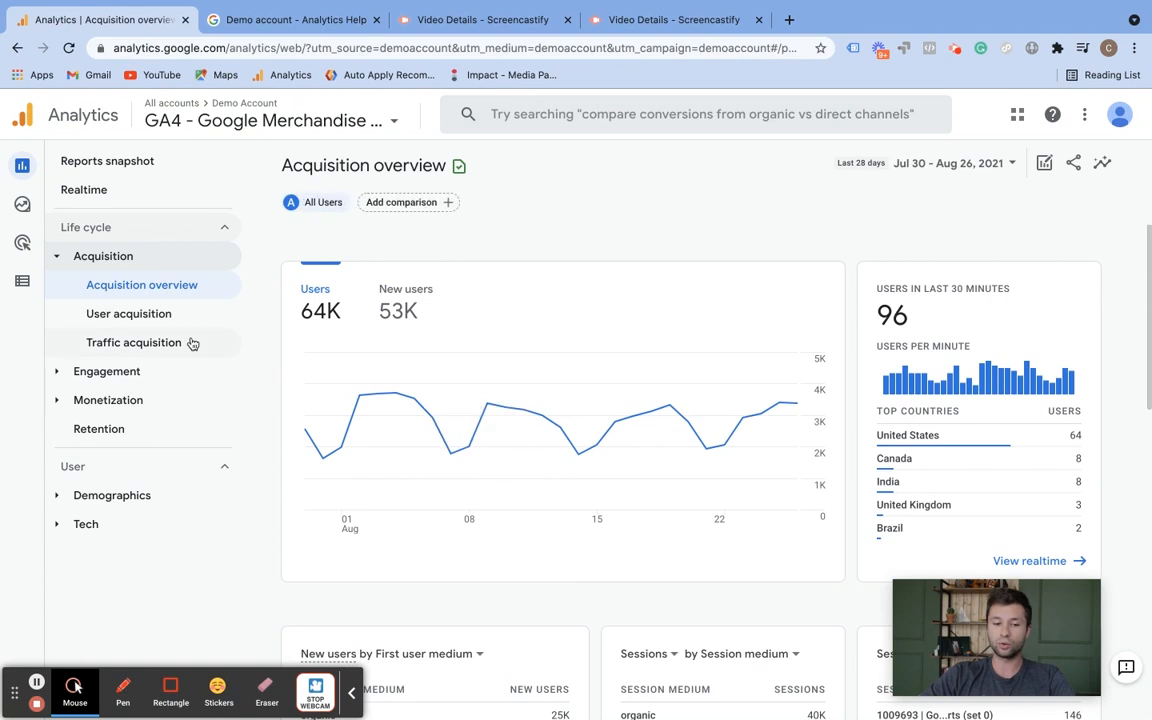
{"action": "left_click", "coordinate": [128, 313]}
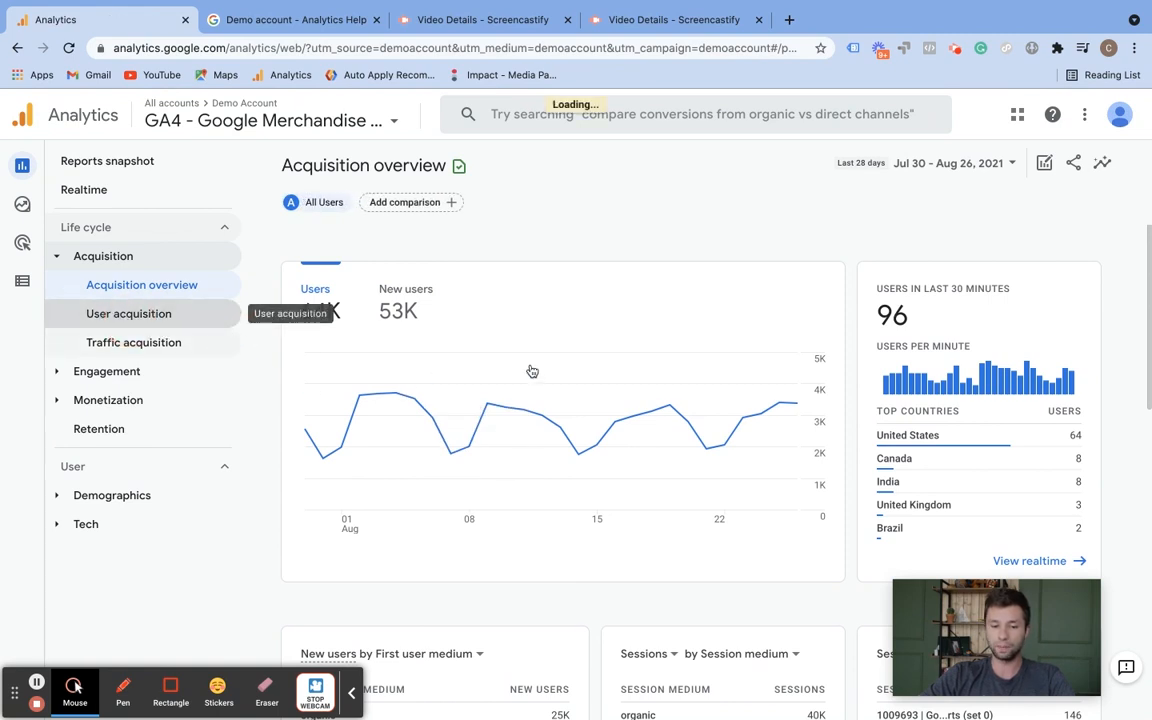
Open User acquisition and scroll to the first user medium table
{"action": "left_click", "coordinate": [128, 313]}
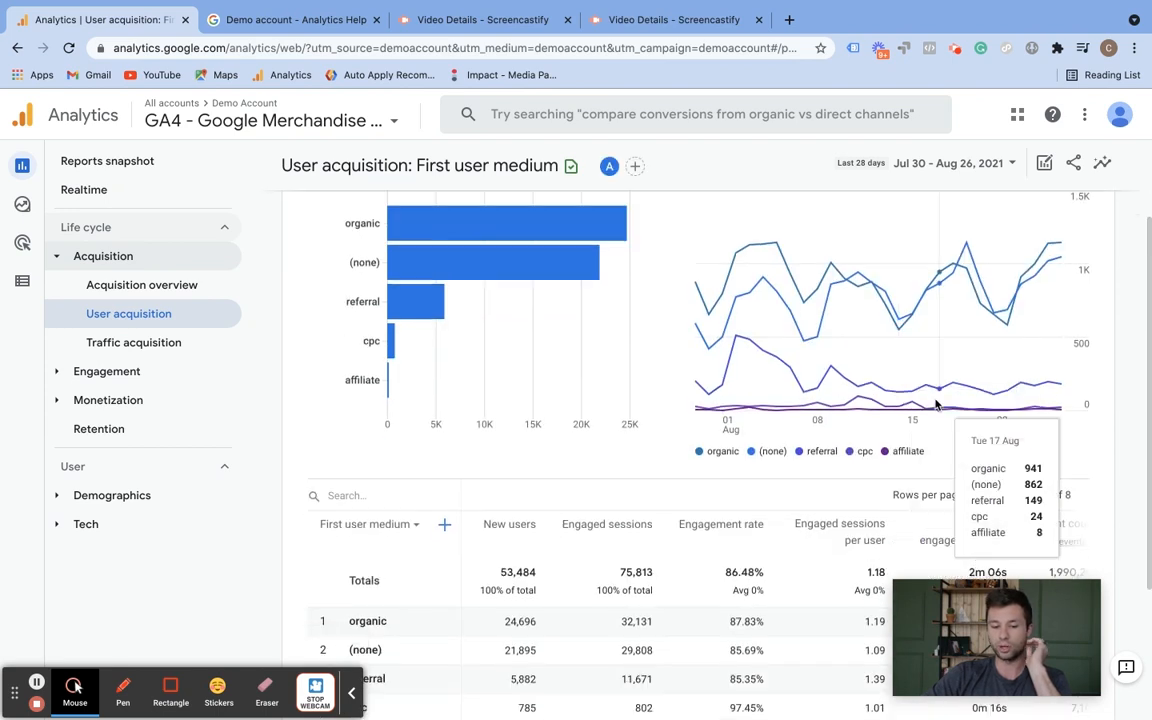
{"action": "scroll", "scroll_direction": "down", "scroll_amount": 3}
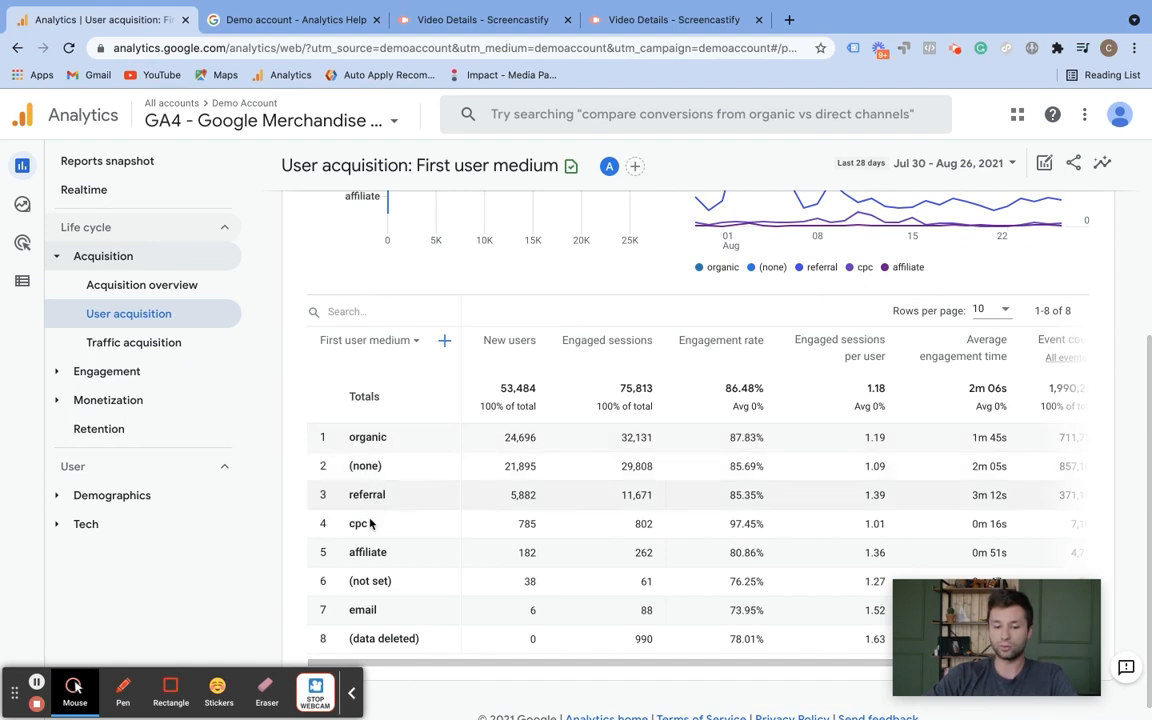
{"action": "mouse_move", "coordinate": [403, 506]}
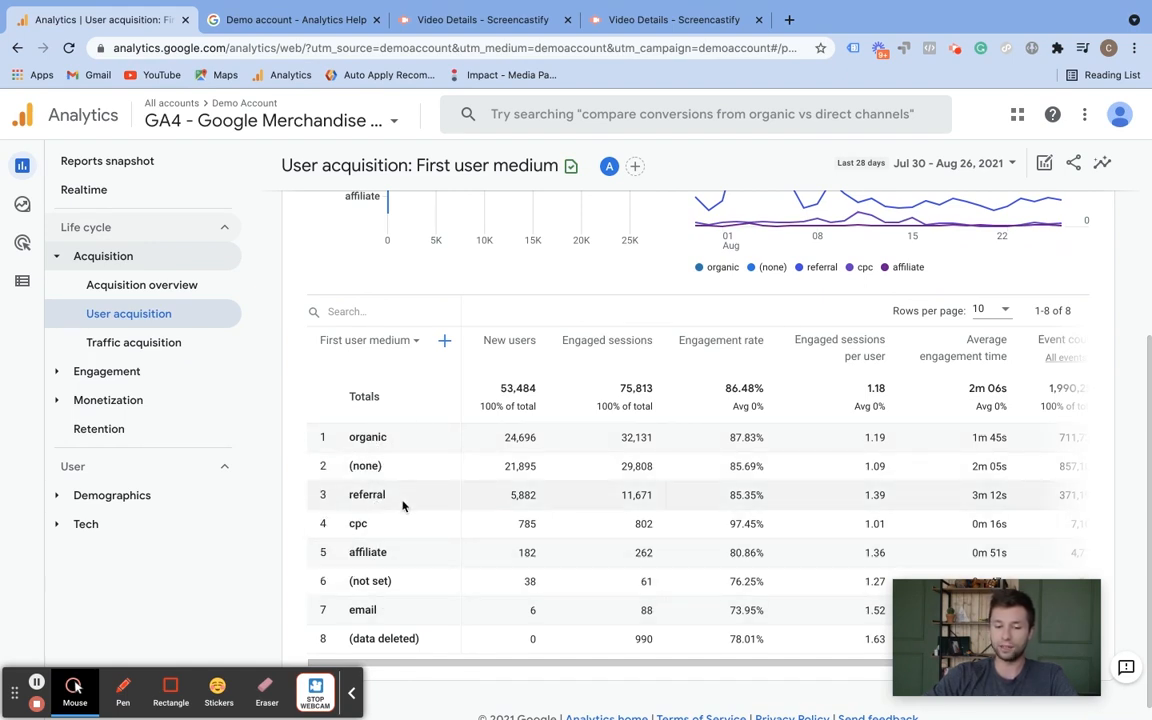
{"action": "scroll", "scroll_direction": "down", "scroll_amount": 3}
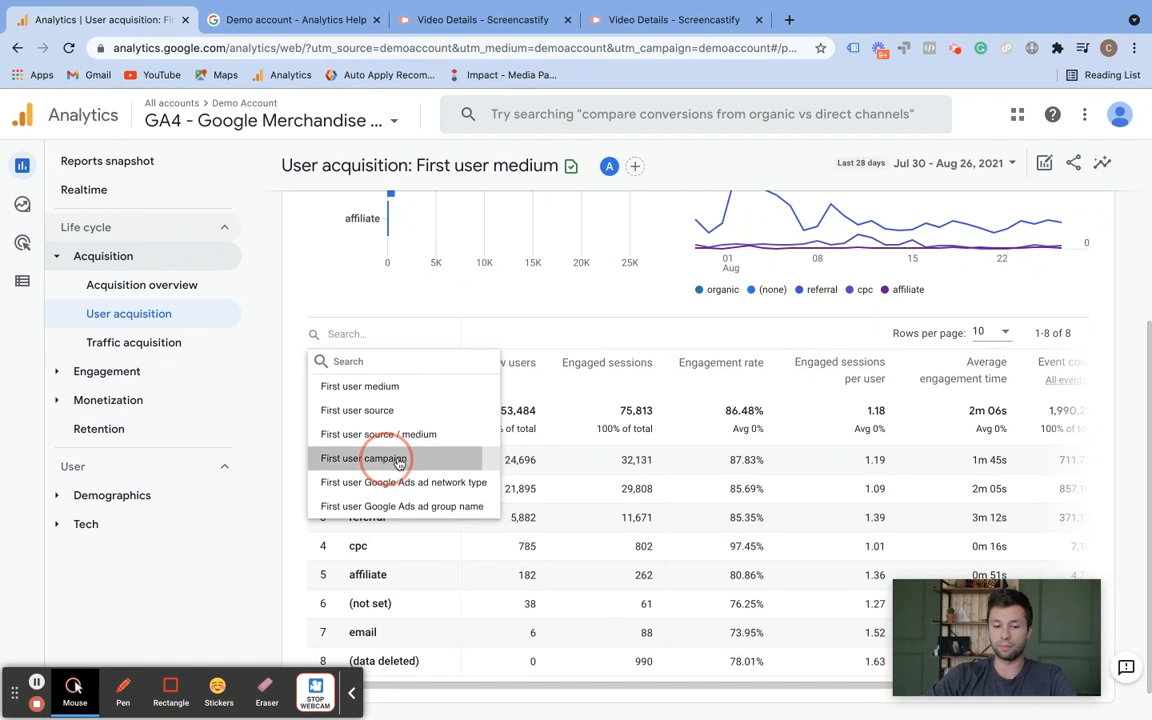
{"action": "left_click", "coordinate": [365, 458]}
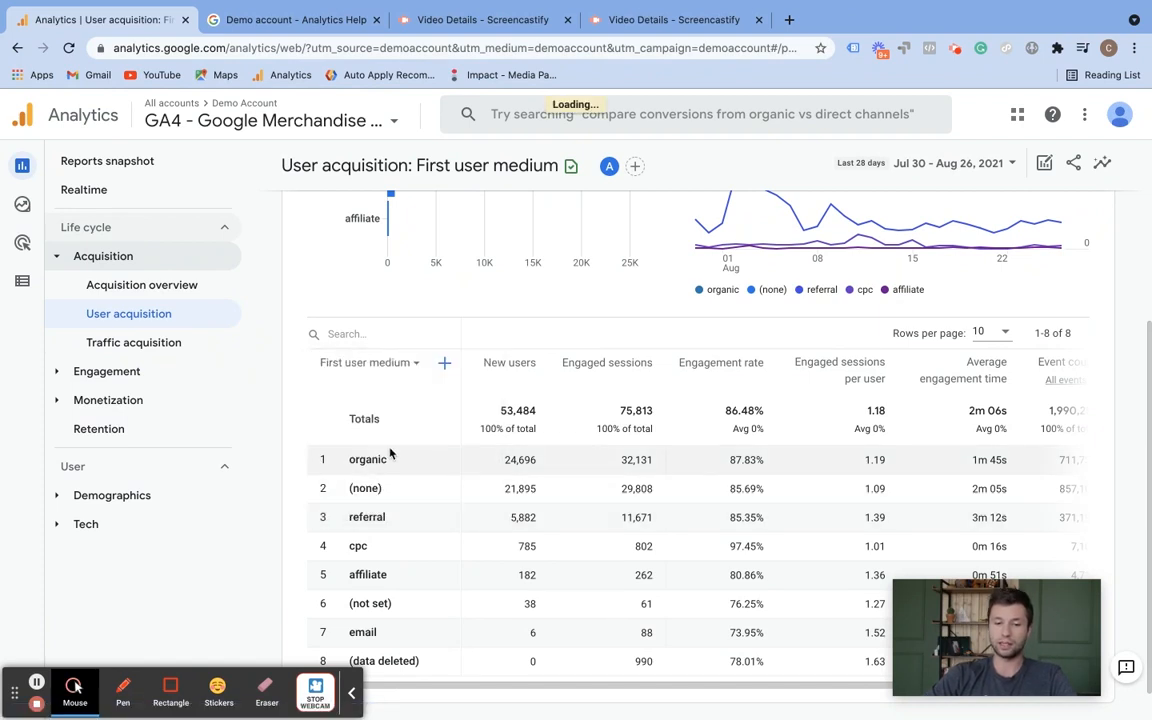
{"action": "left_click", "coordinate": [370, 362]}
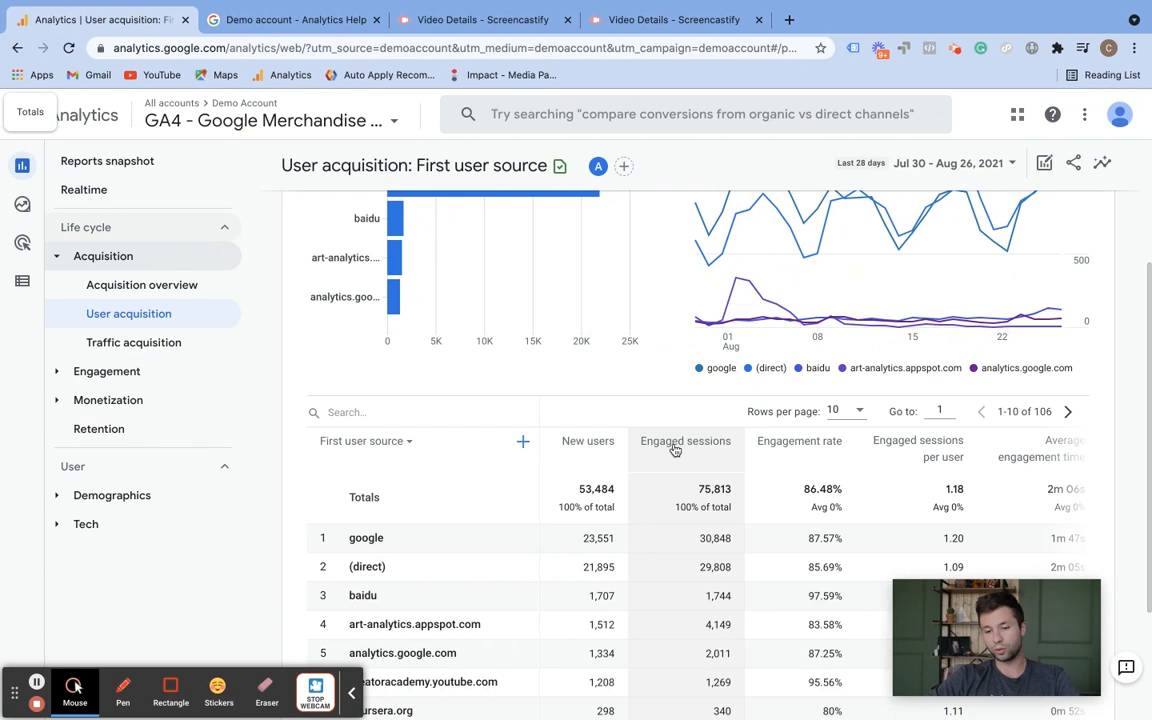
{"action": "mouse_move", "coordinate": [609, 461]}
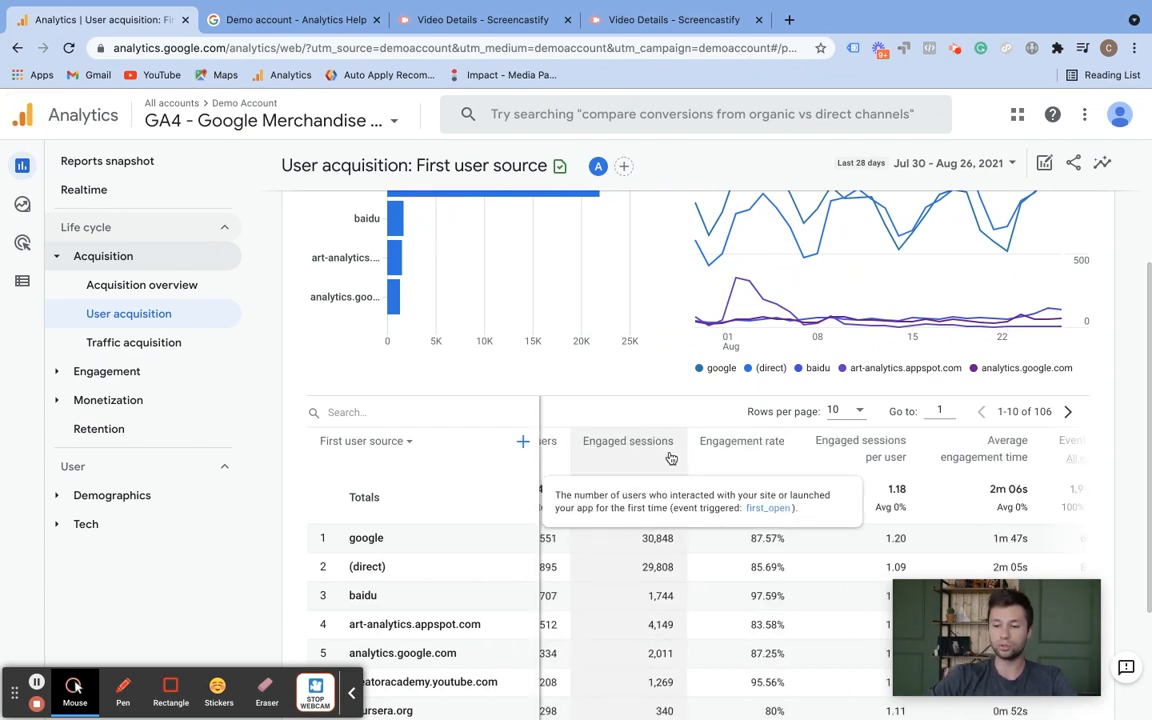
{"action": "mouse_move", "coordinate": [727, 449]}
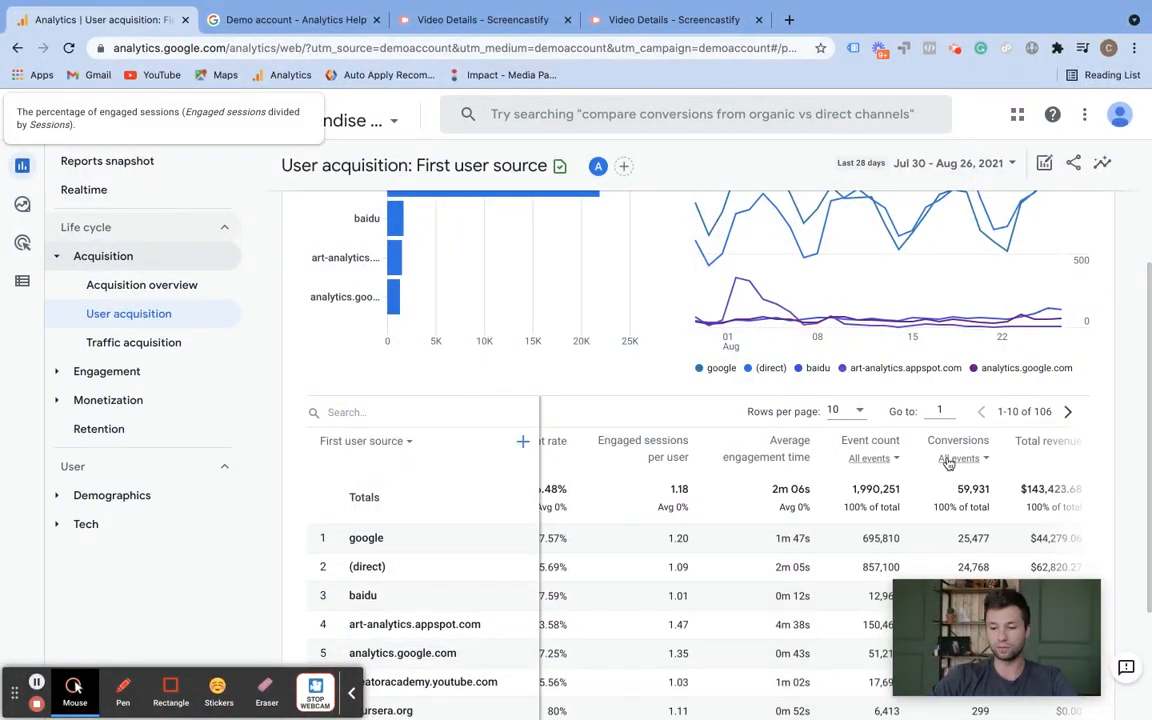
{"action": "left_click", "coordinate": [957, 441]}
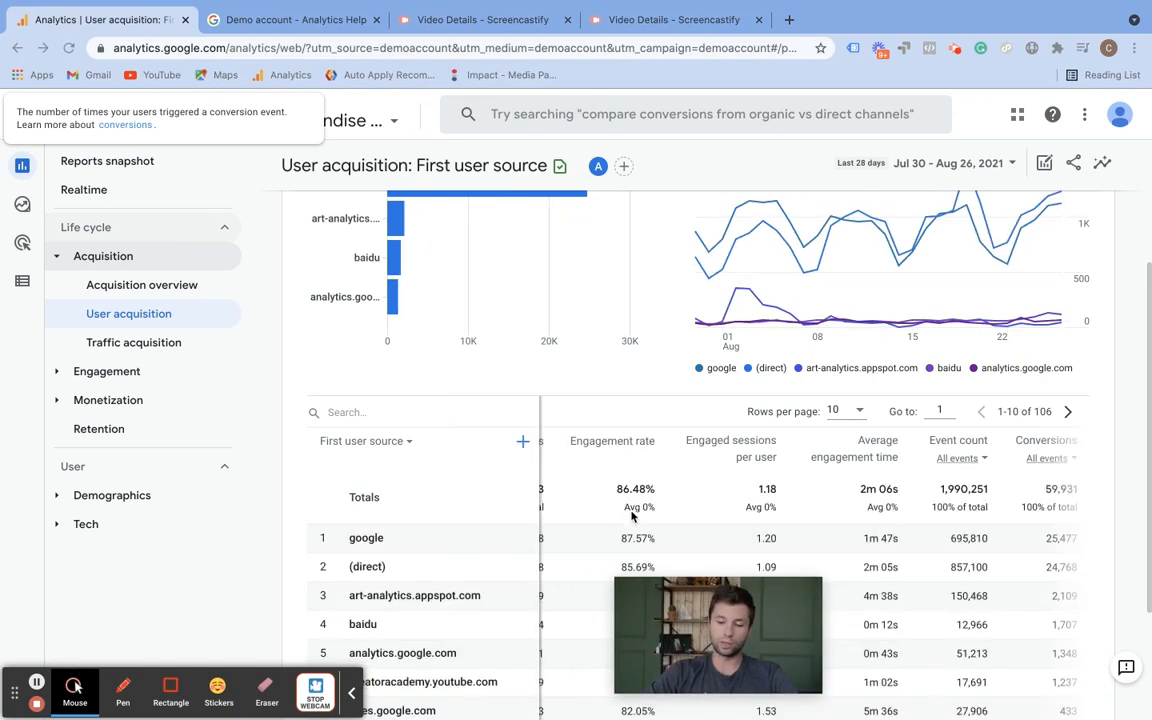
{"action": "scroll", "scroll_direction": "down", "scroll_amount": 3}
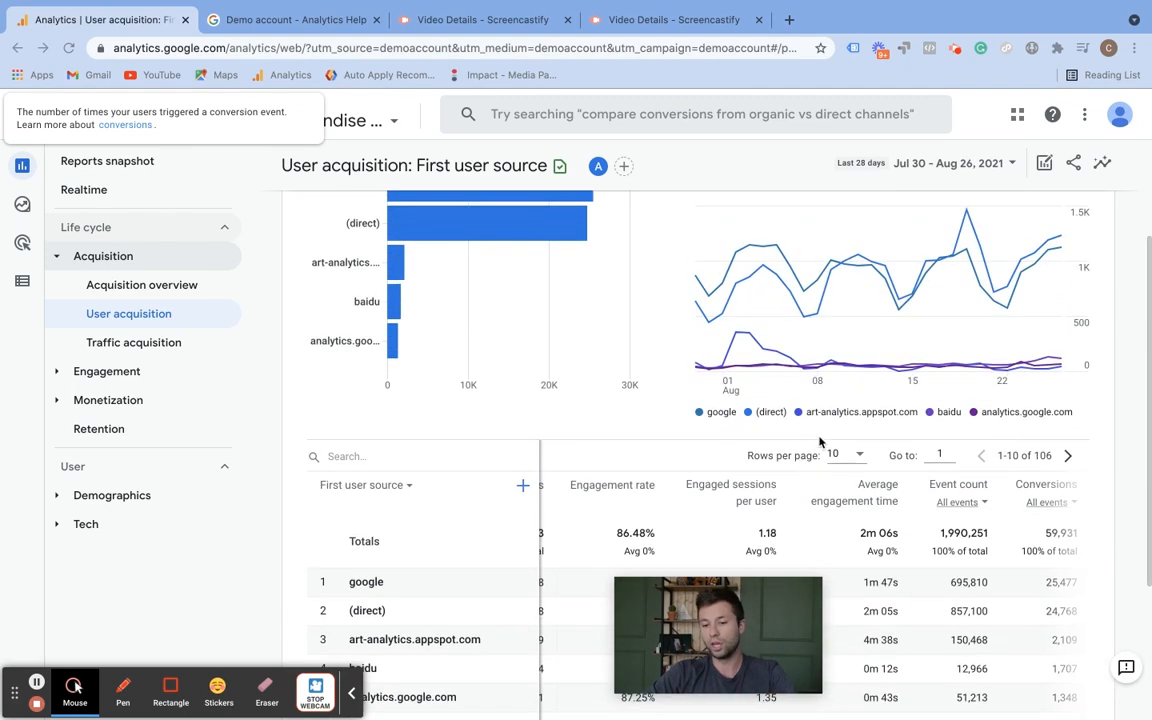
{"action": "left_click", "coordinate": [843, 455]}
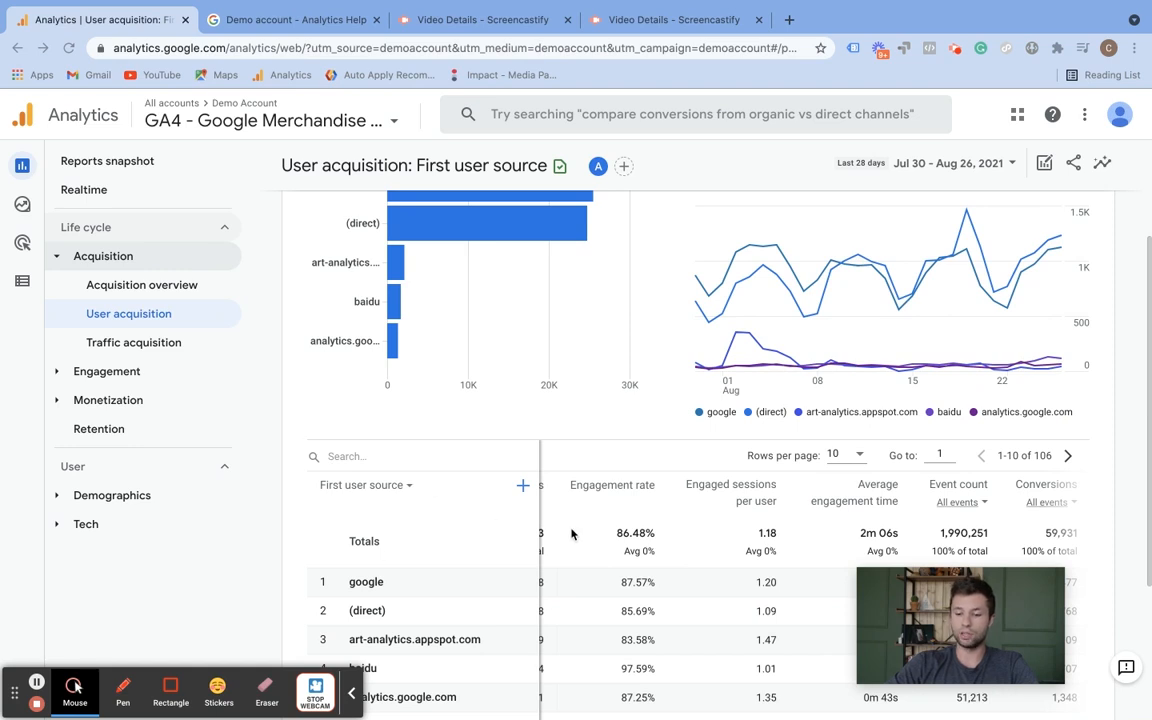
{"action": "scroll", "scroll_direction": "down", "scroll_amount": 3}
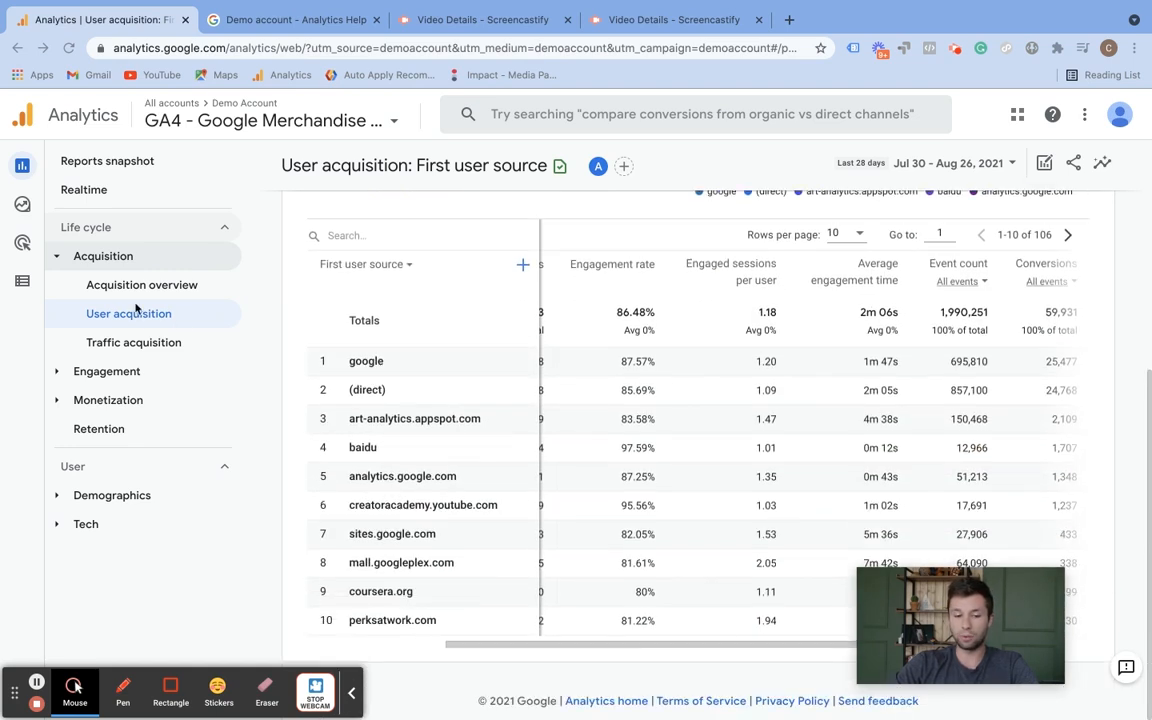
Open Traffic acquisition by session source/medium and expand the Engagement section
{"action": "left_click", "coordinate": [133, 342]}
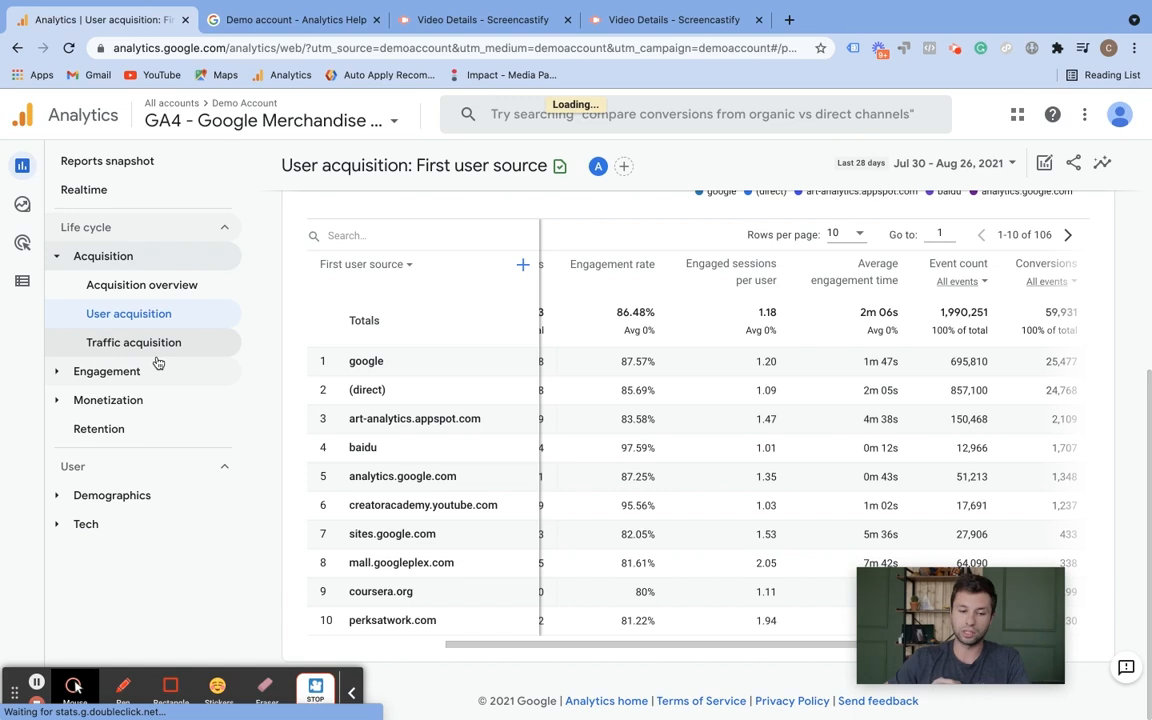
{"action": "left_click", "coordinate": [133, 342]}
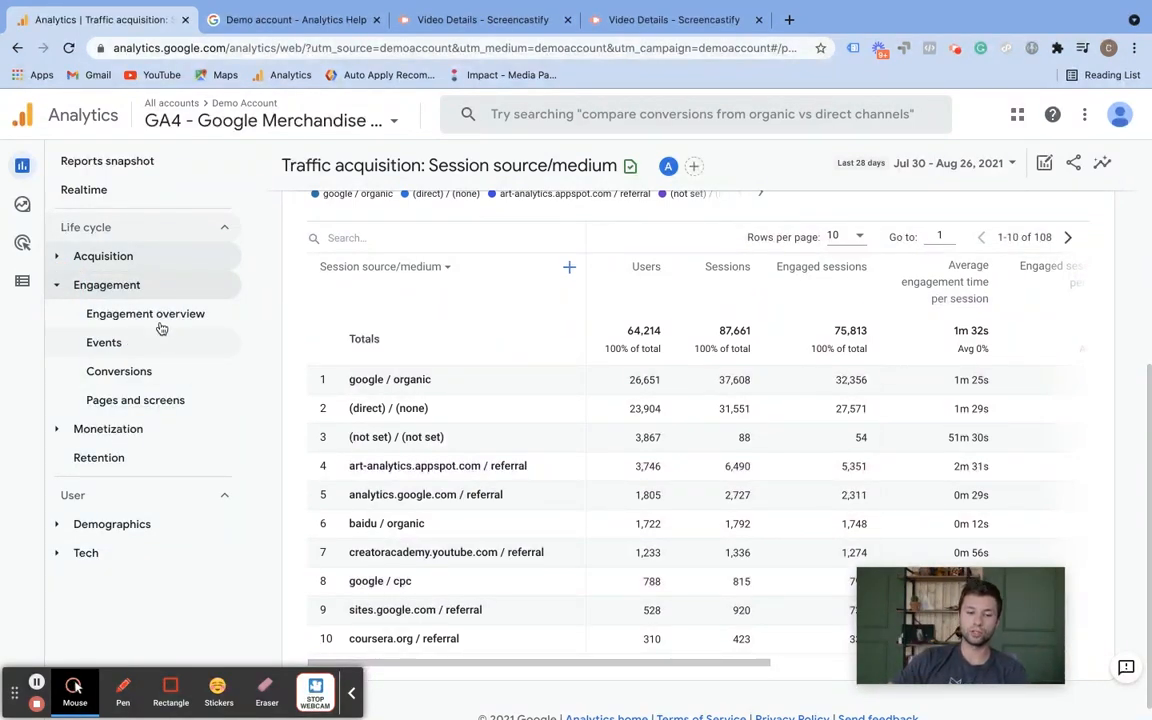
Open the Events report by event name and dismiss the feedback survey popup
{"action": "left_click", "coordinate": [104, 342]}
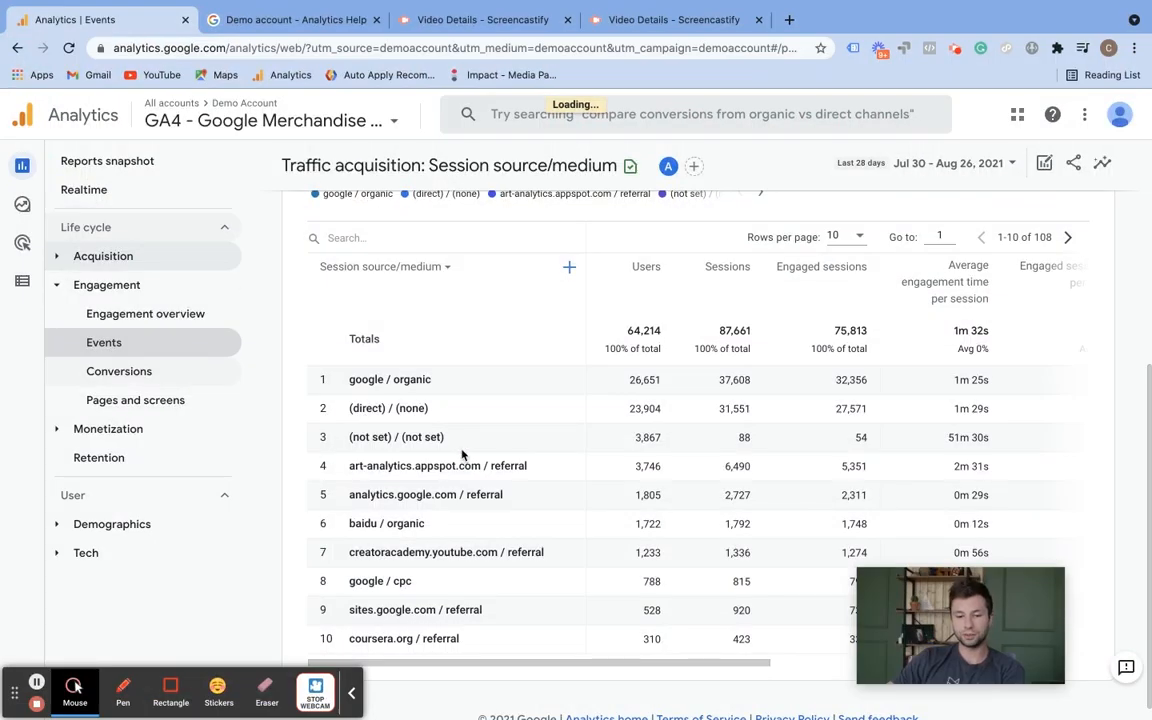
{"action": "left_click", "coordinate": [104, 342]}
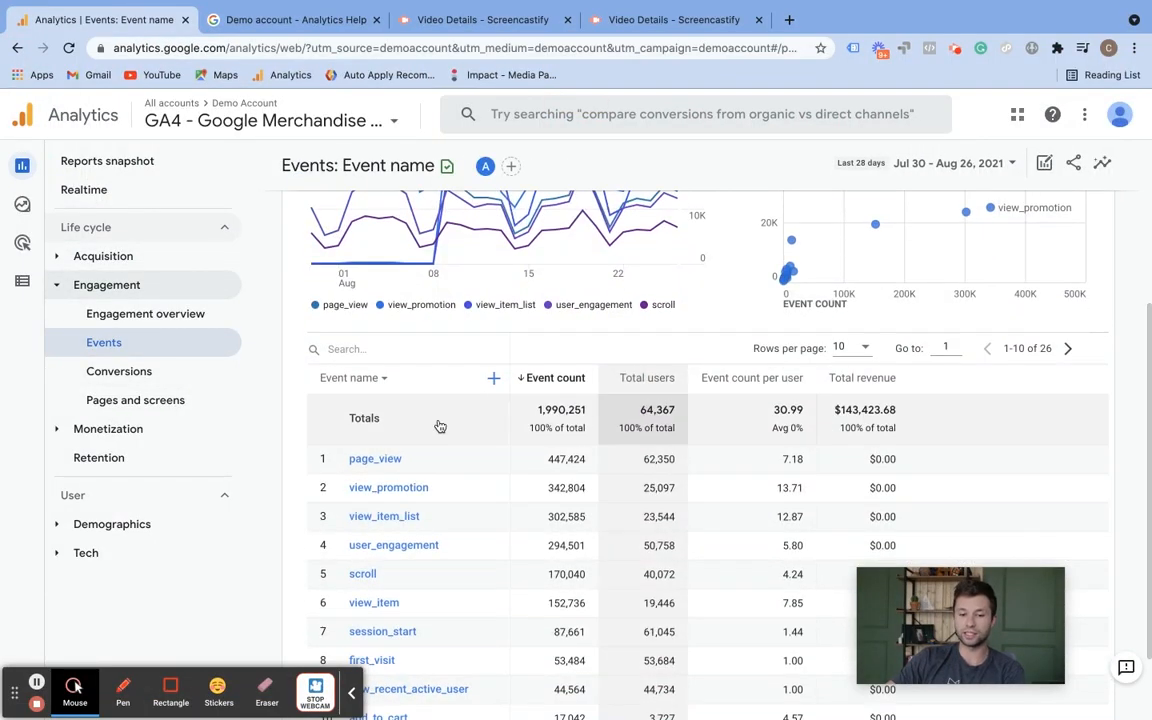
{"action": "scroll", "scroll_direction": "down", "scroll_amount": 3}
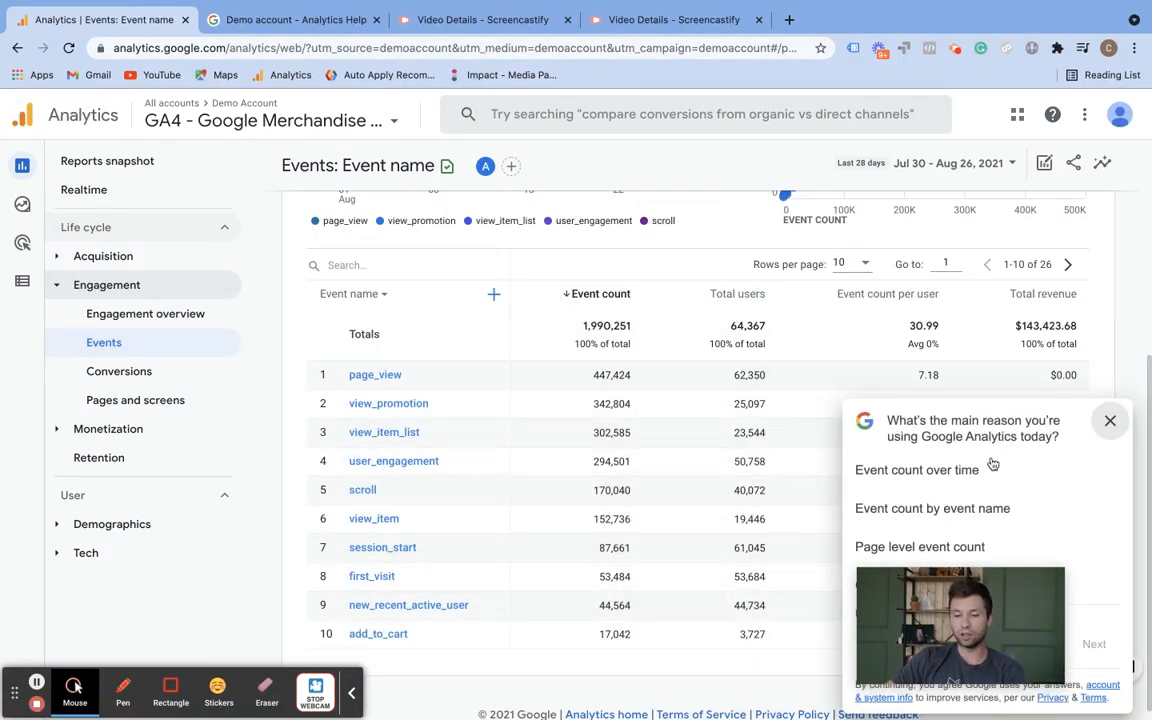
{"action": "left_click", "coordinate": [1109, 420]}
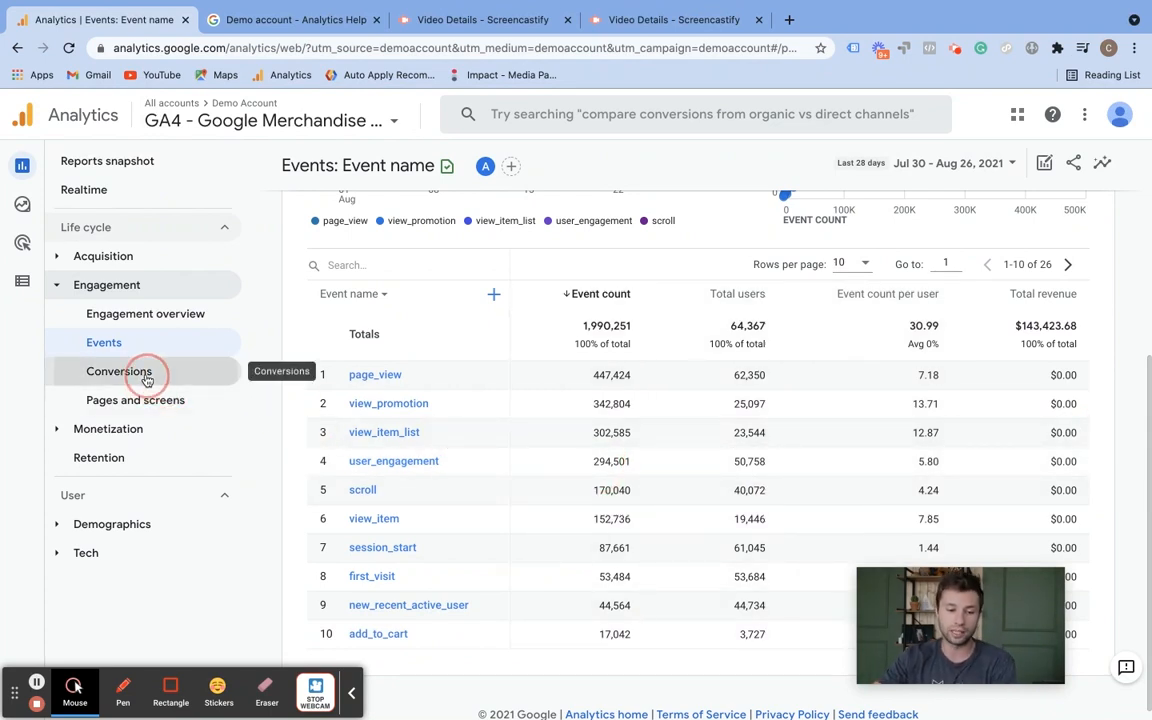
Show the Conversions table listing first_visit, begin_checkout and purchase
{"action": "left_click", "coordinate": [118, 371]}
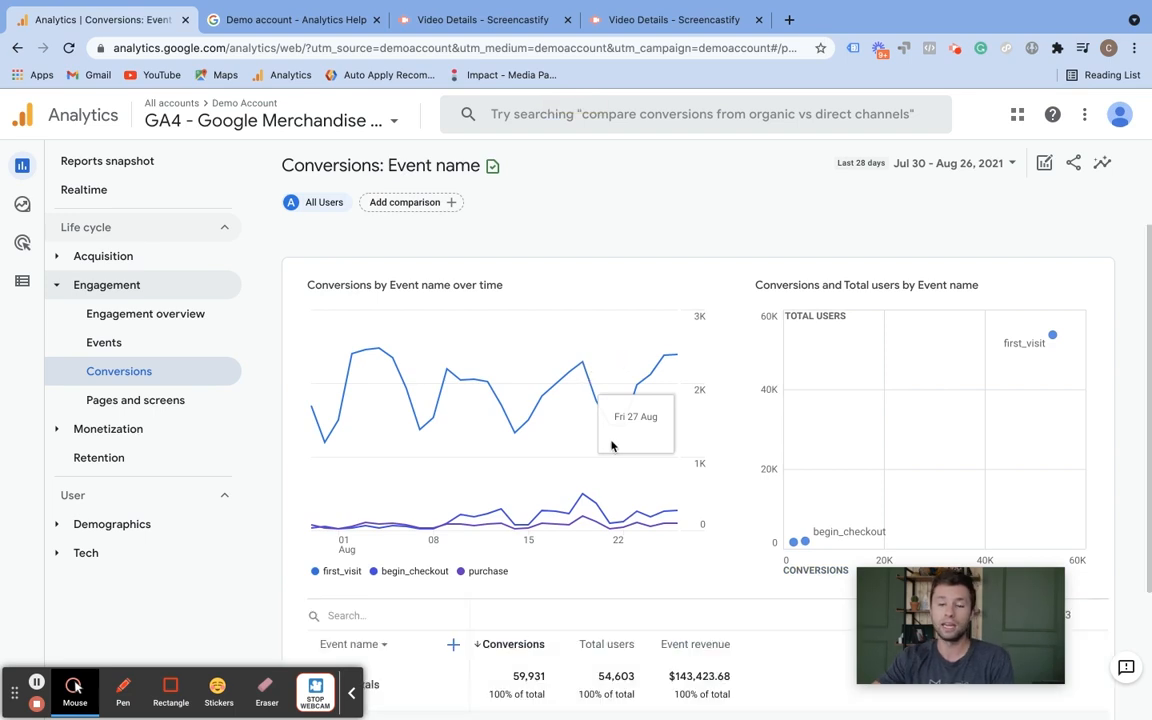
{"action": "mouse_move", "coordinate": [612, 447]}
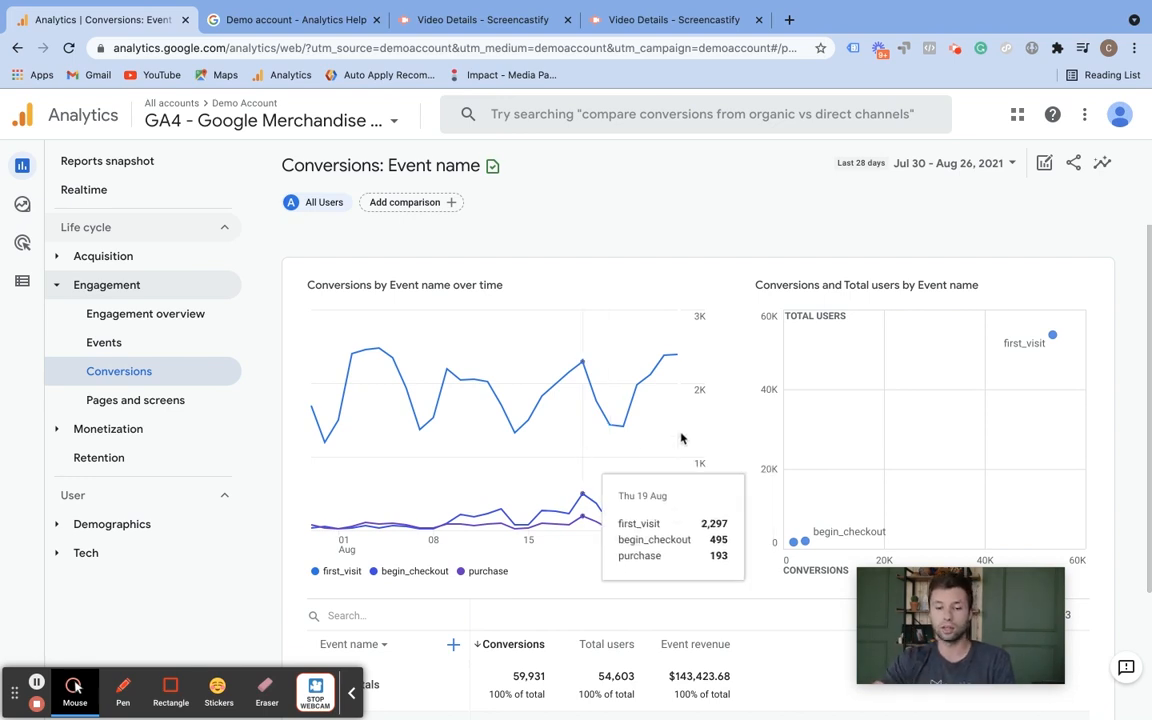
{"action": "scroll", "scroll_direction": "down", "scroll_amount": 3}
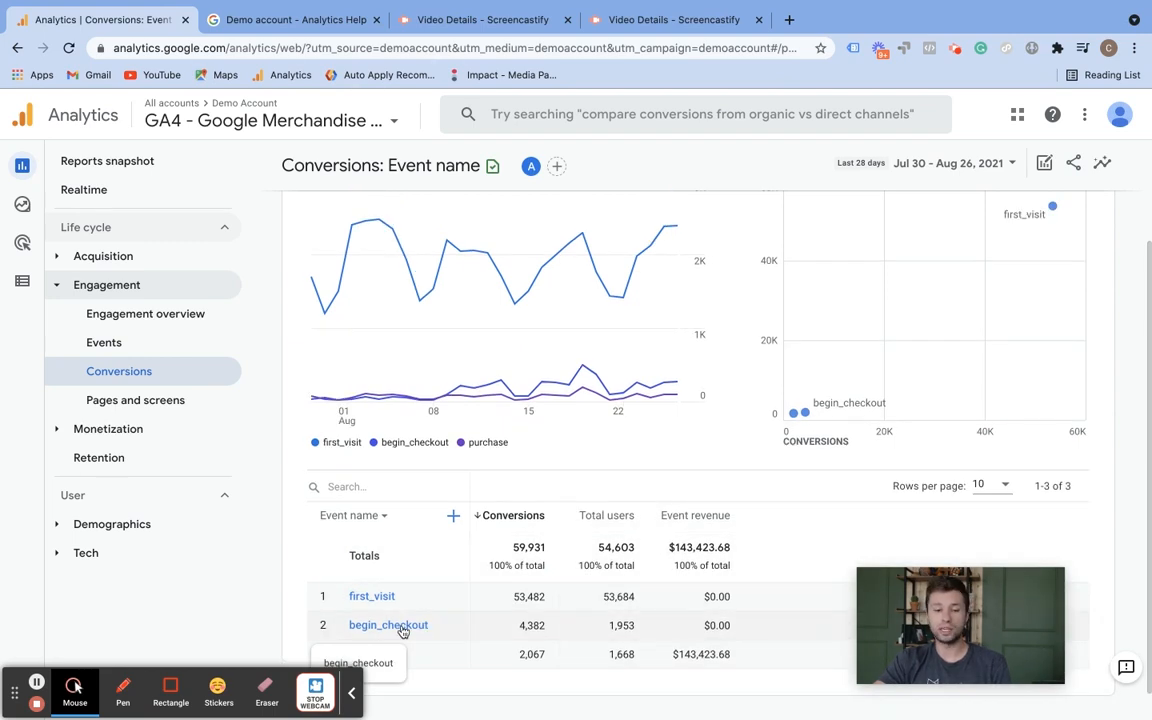
{"action": "mouse_move", "coordinate": [427, 608]}
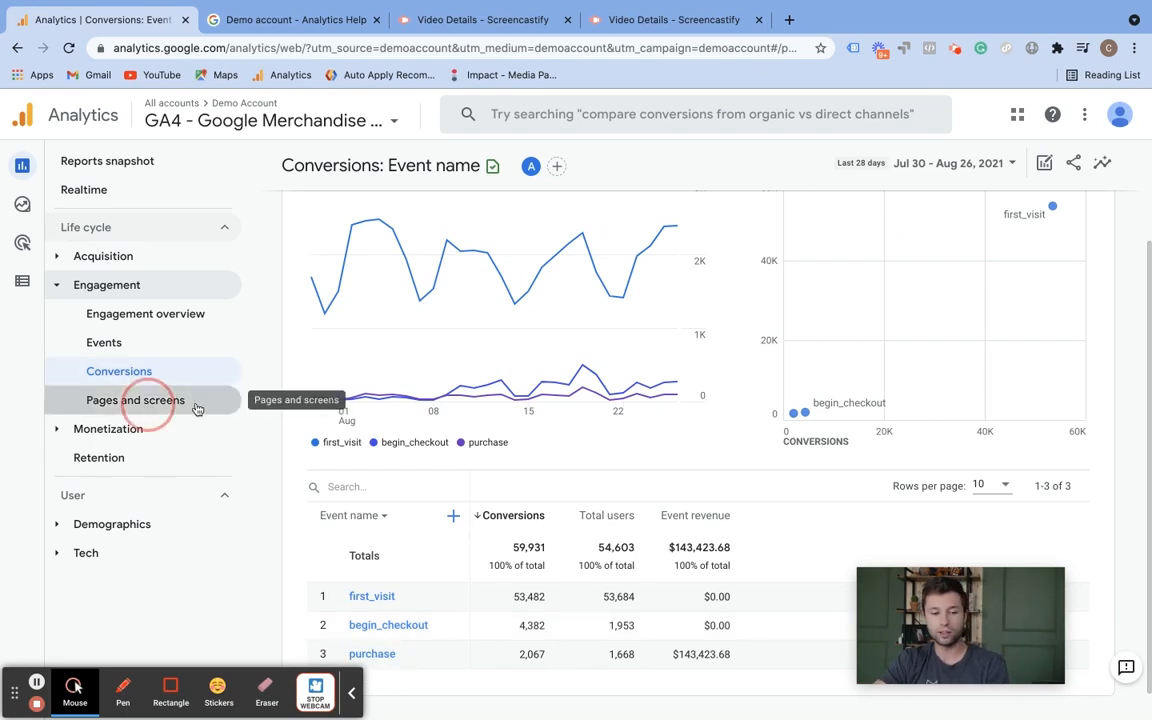
Open the Pages and screens report and scroll to its table
{"action": "left_click", "coordinate": [135, 400]}
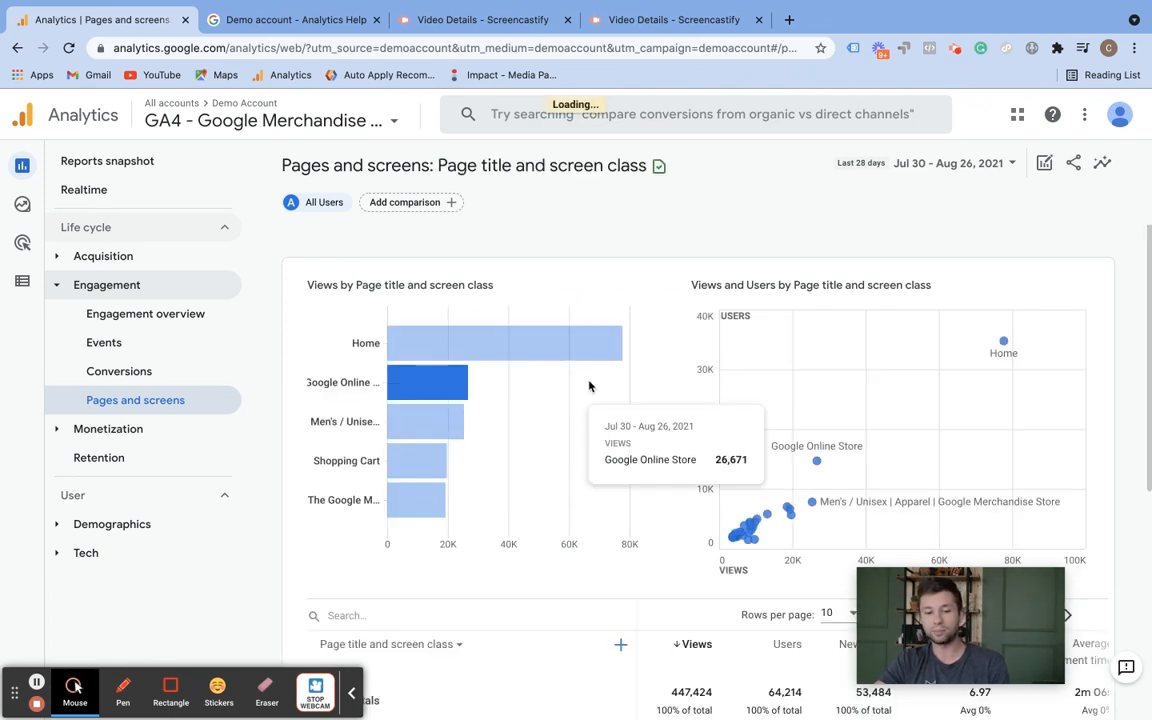
{"action": "scroll", "scroll_direction": "down", "scroll_amount": 3}
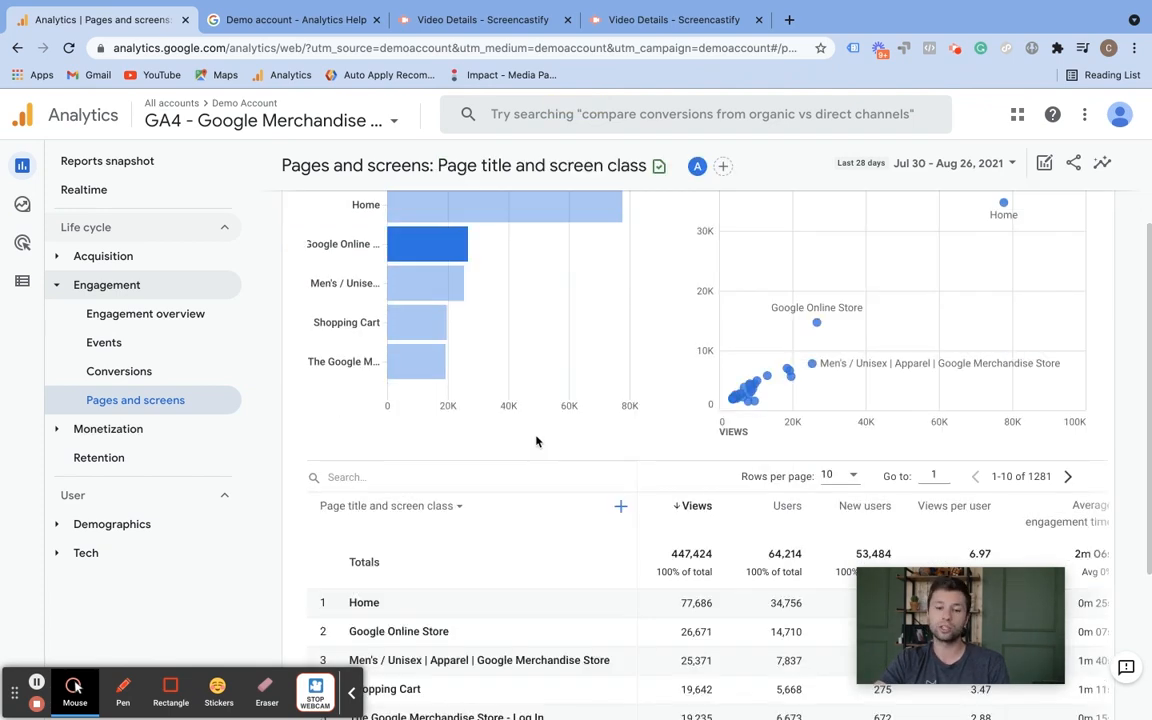
{"action": "scroll", "scroll_direction": "down", "scroll_amount": 3}
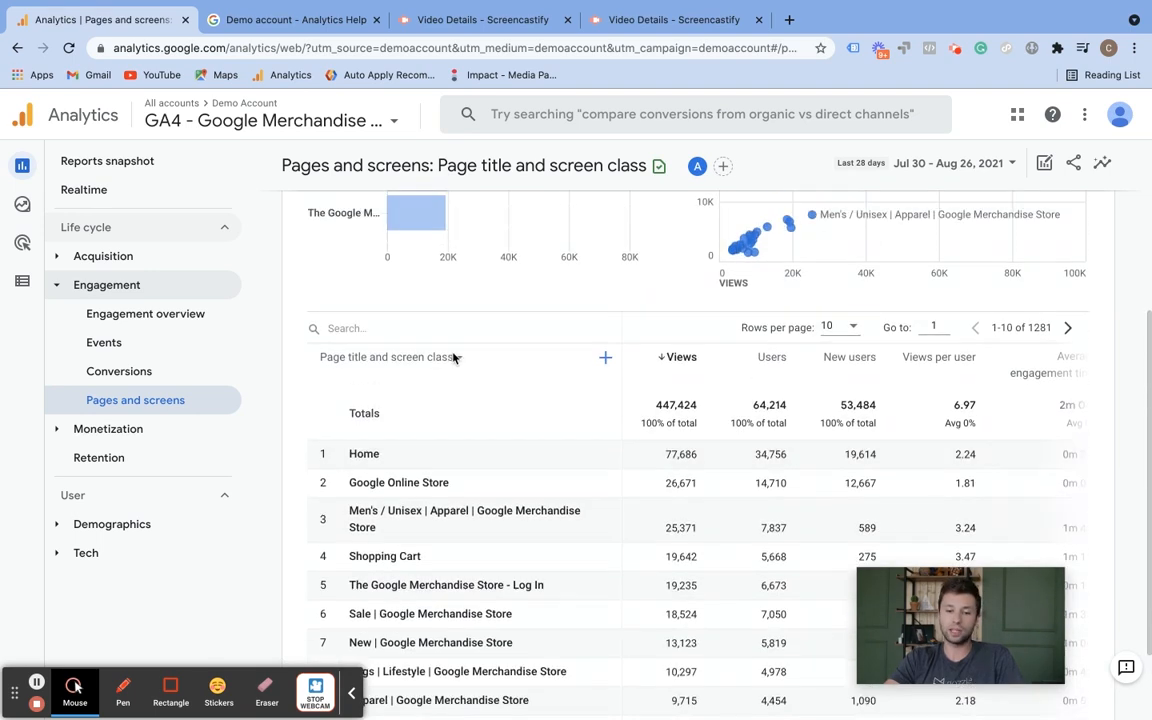
Switch the primary dimension to Page path + query string and sort by Conversions
{"action": "left_click", "coordinate": [390, 357]}
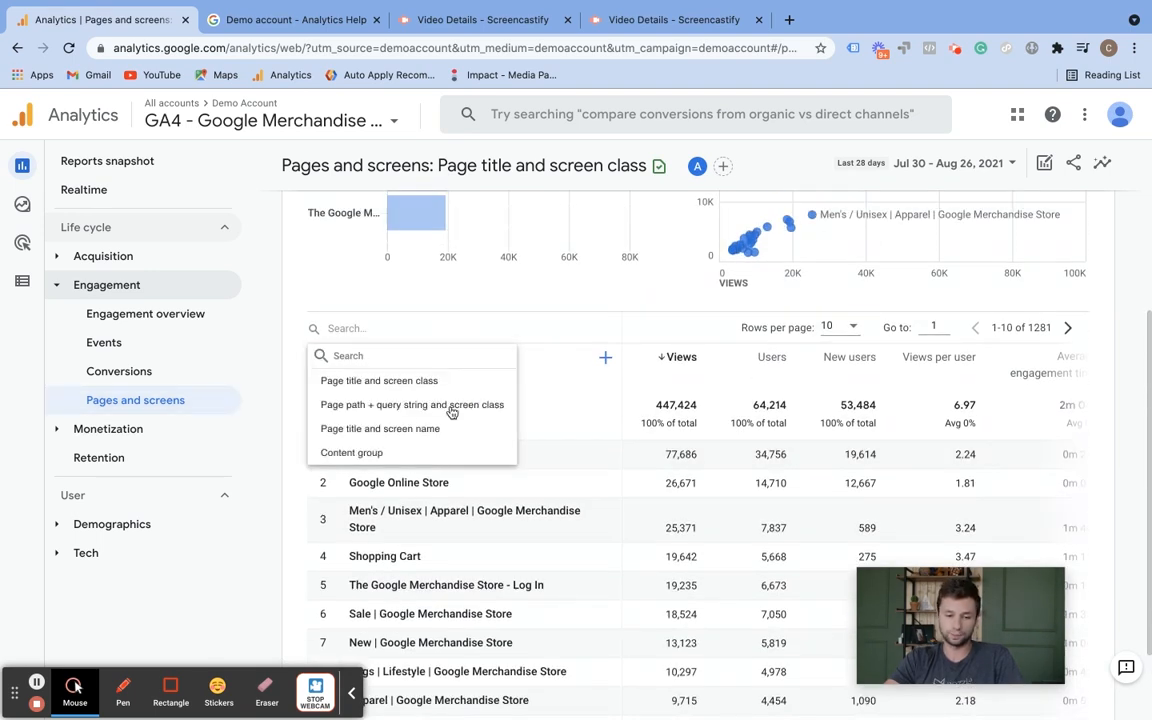
{"action": "mouse_move", "coordinate": [393, 405]}
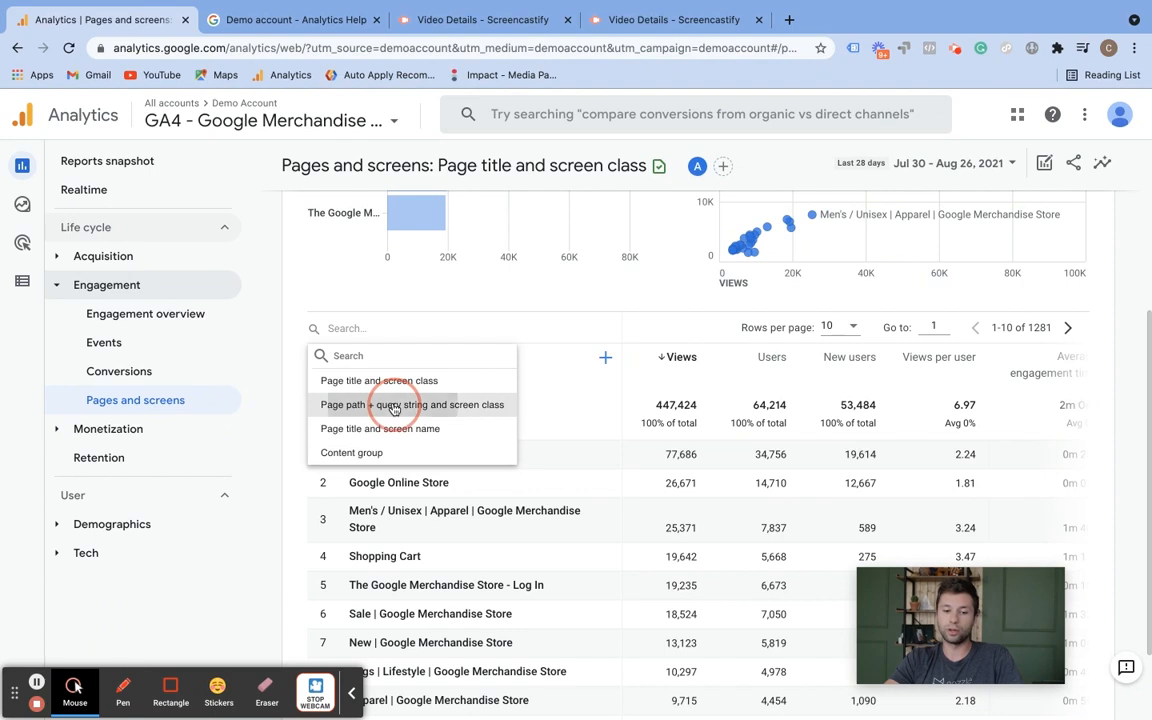
{"action": "left_click", "coordinate": [411, 404]}
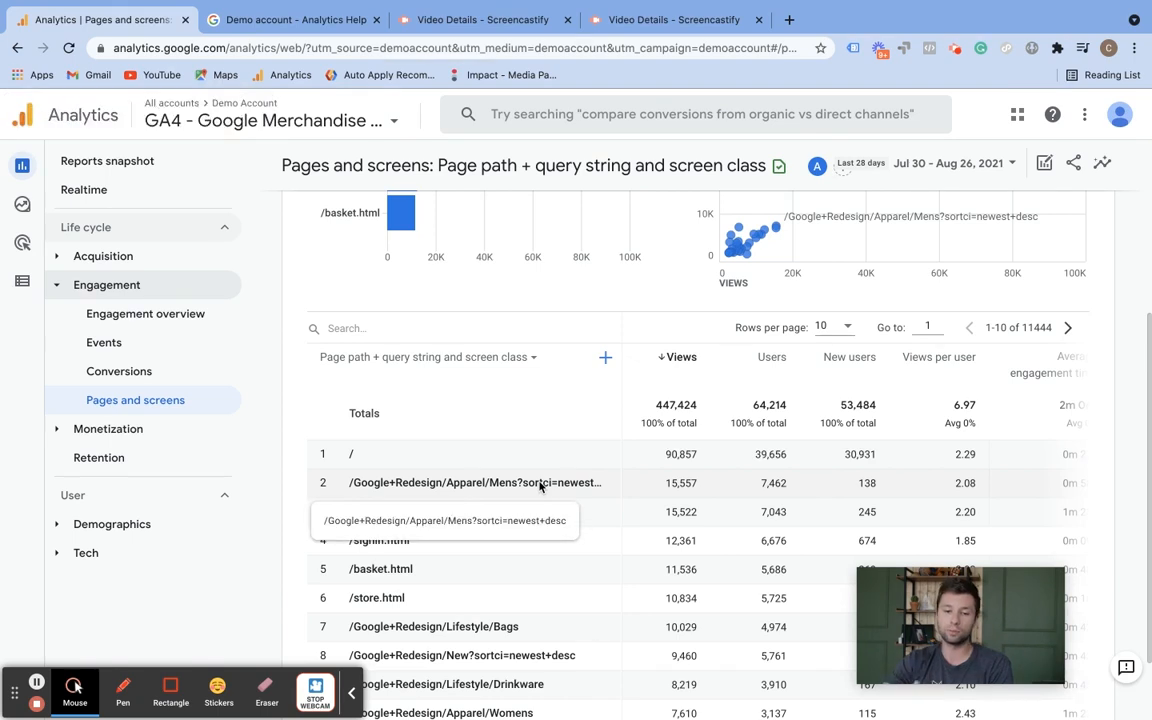
{"action": "left_click", "coordinate": [770, 357]}
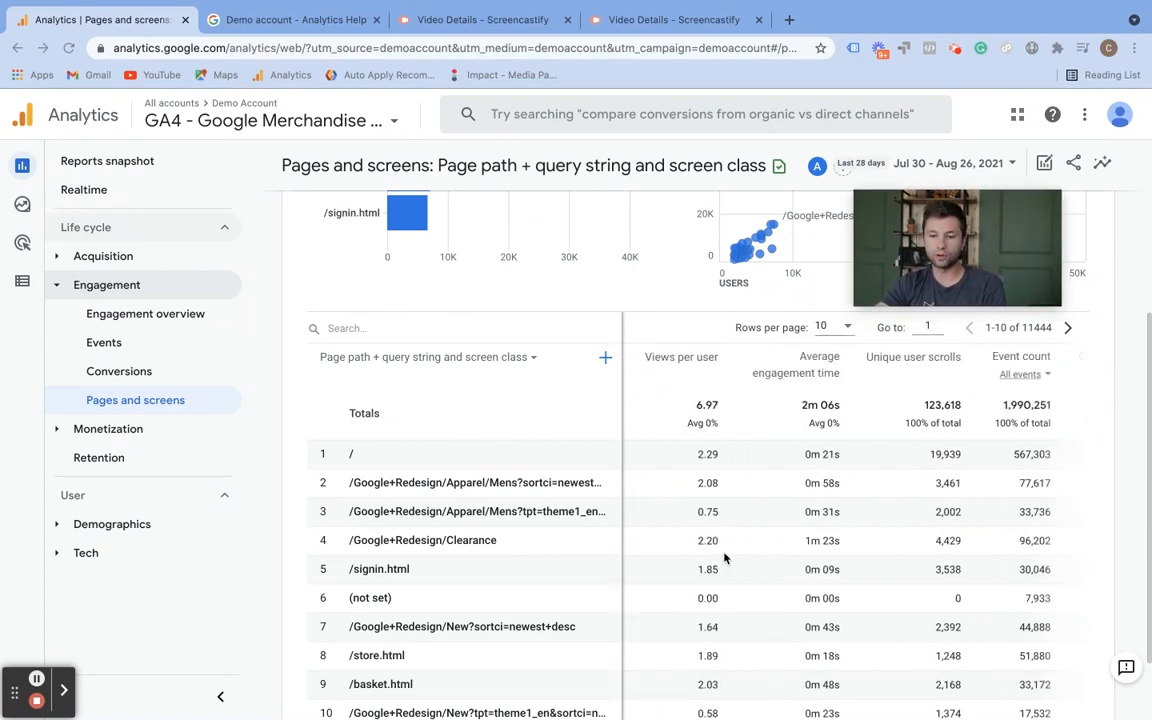
{"action": "scroll", "scroll_direction": "right", "scroll_amount": 3}
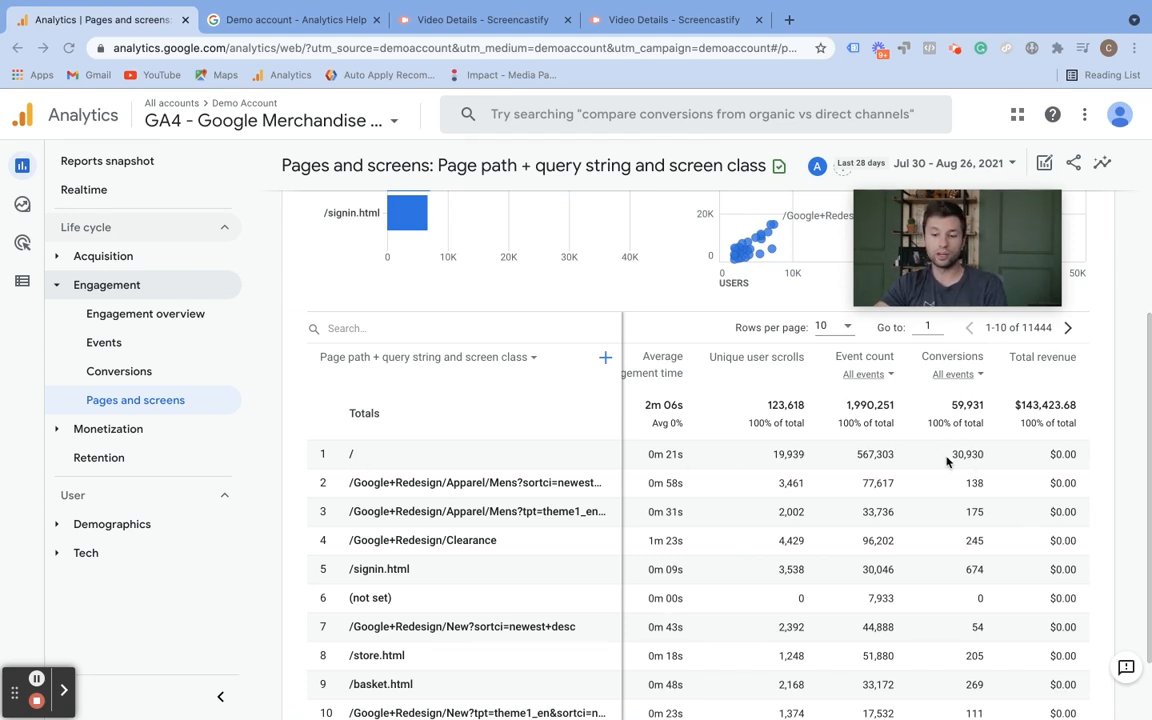
{"action": "scroll", "scroll_direction": "down", "scroll_amount": 3}
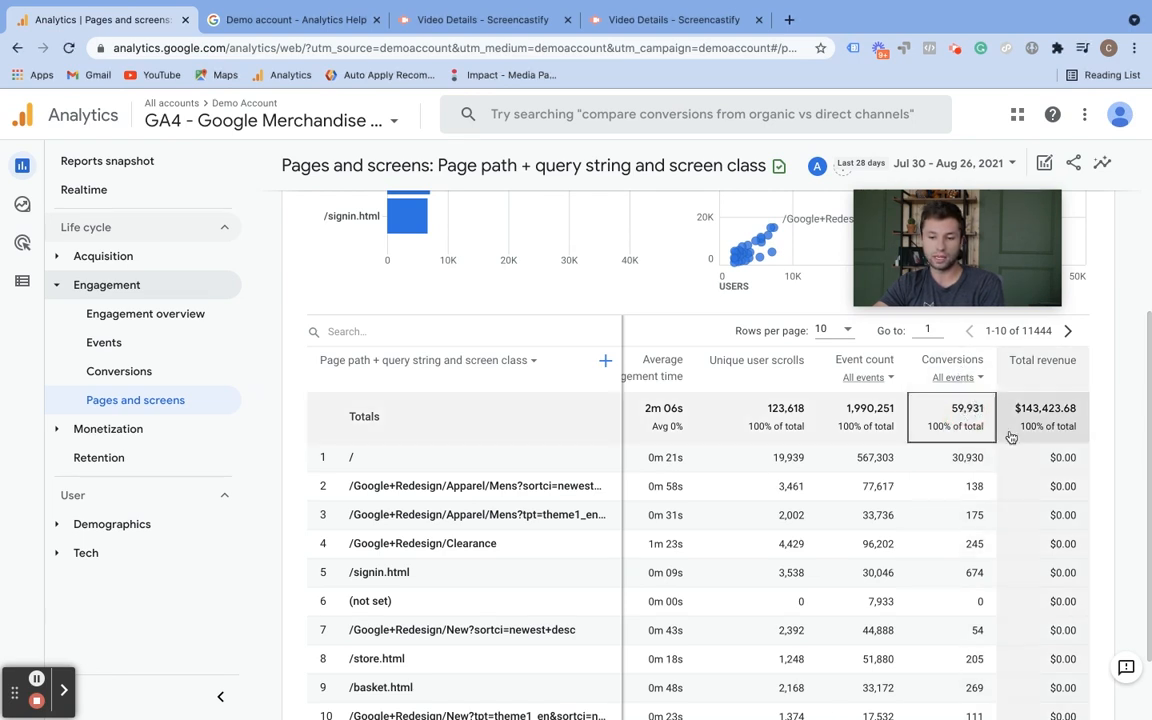
{"action": "left_click", "coordinate": [951, 360]}
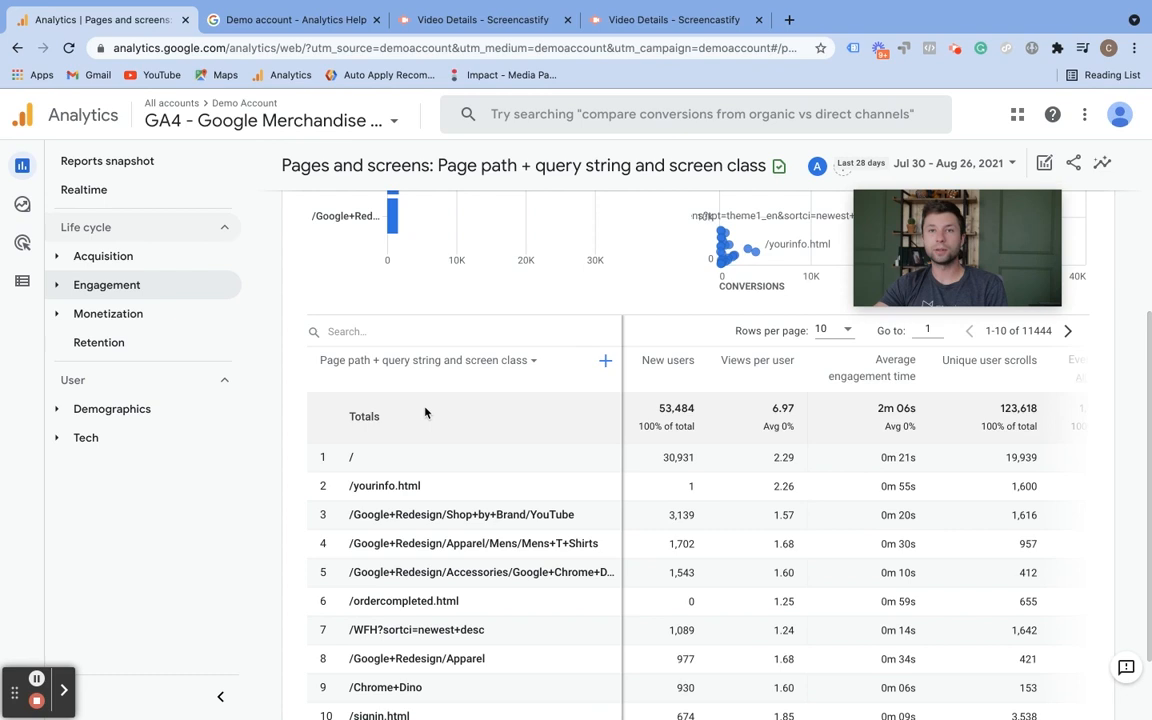
{"action": "mouse_move", "coordinate": [190, 328]}
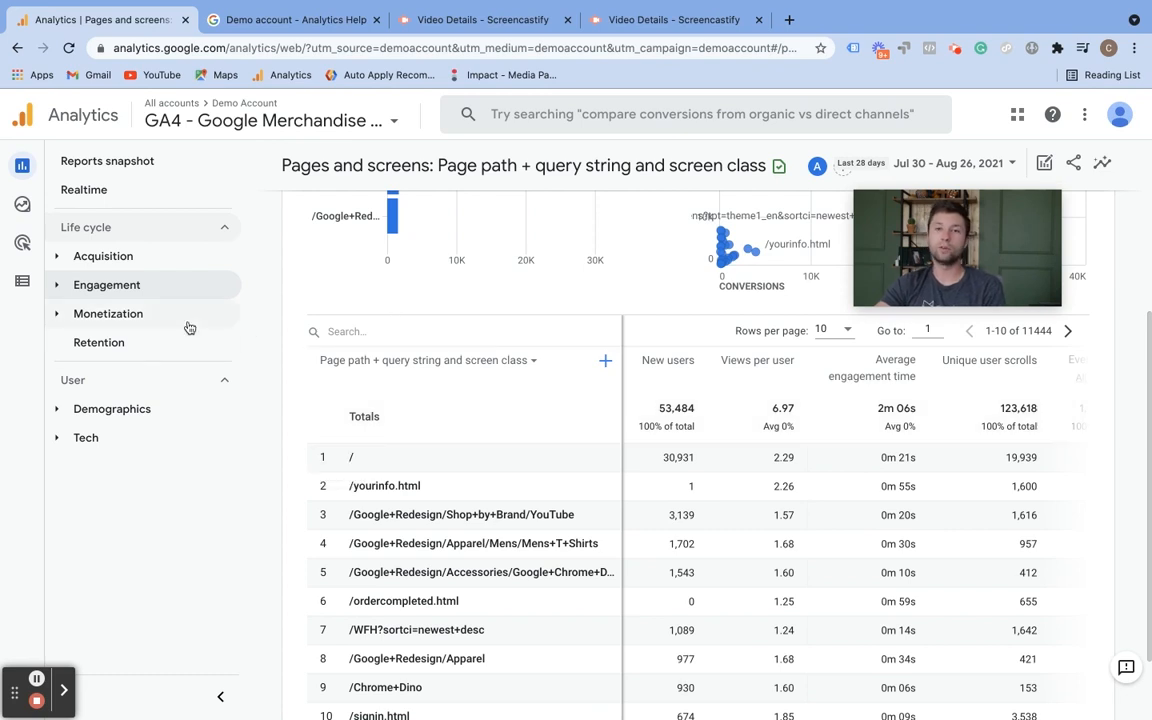
Open the Ecommerce purchases report under Monetization and scroll to the items table
{"action": "left_click", "coordinate": [108, 313]}
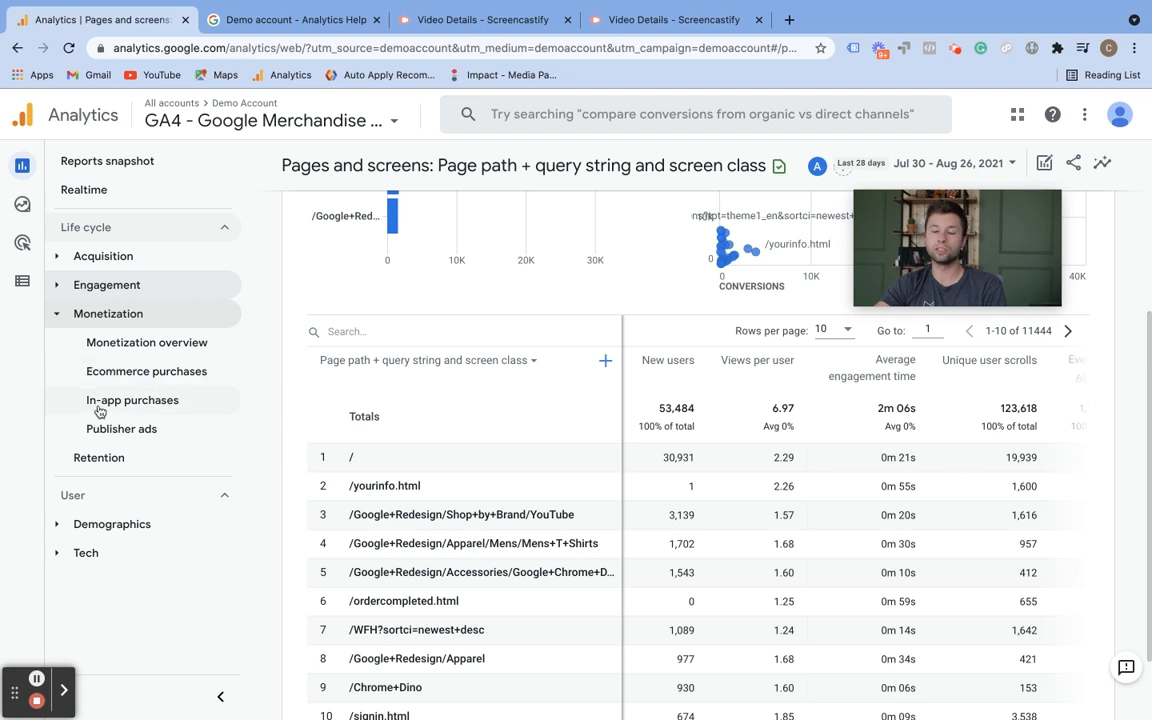
{"action": "mouse_move", "coordinate": [135, 357]}
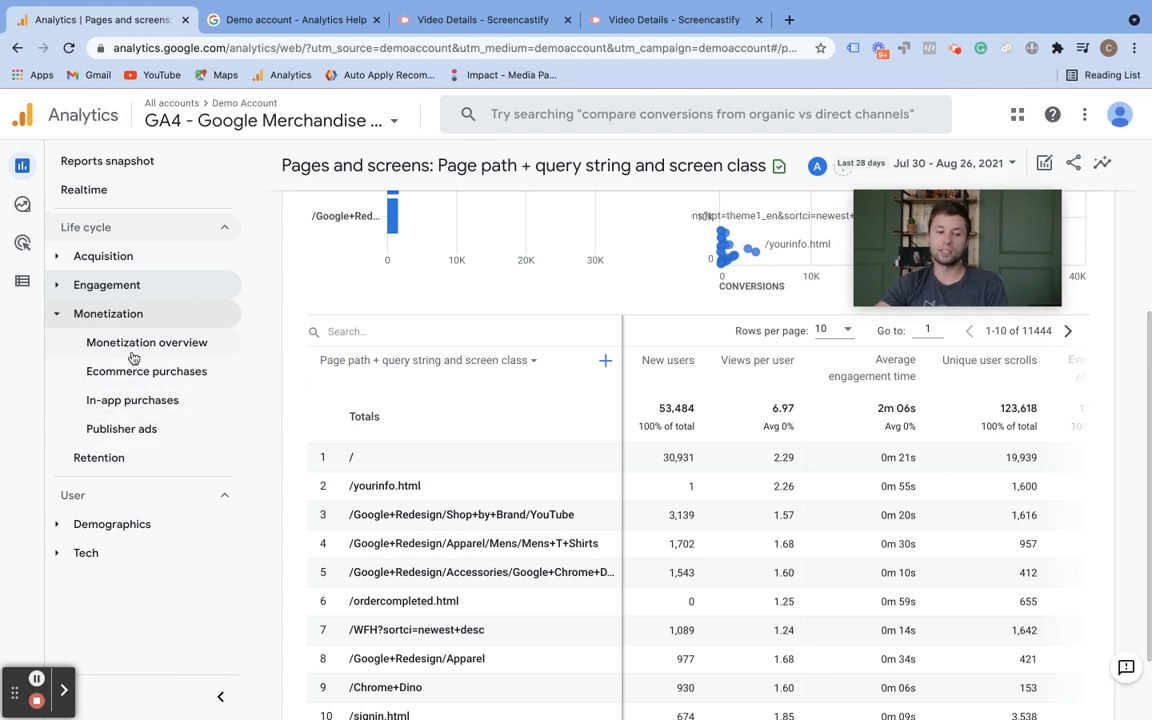
{"action": "left_click", "coordinate": [146, 371]}
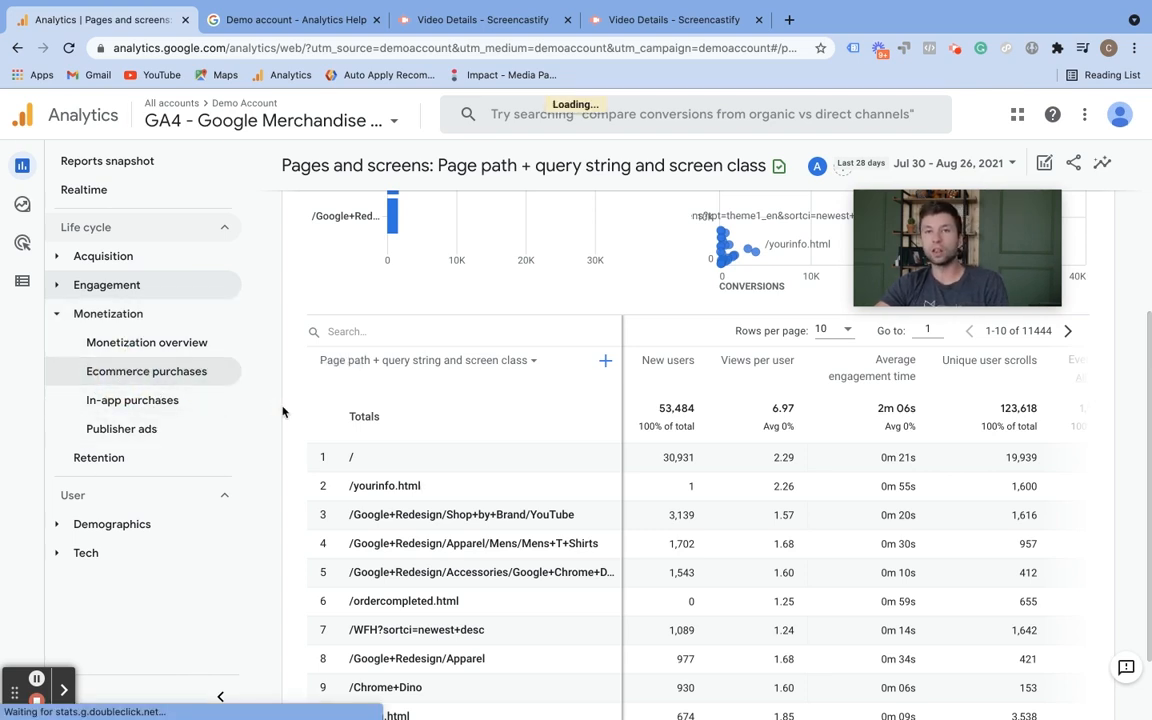
{"action": "left_click", "coordinate": [146, 371]}
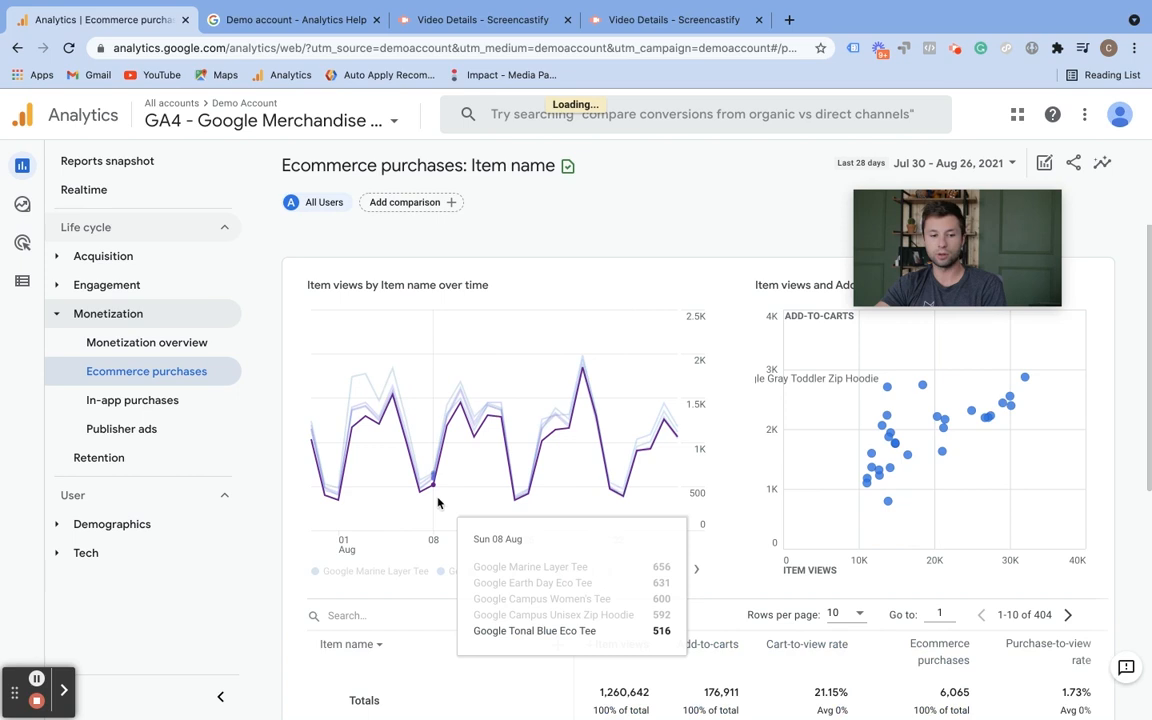
{"action": "scroll", "scroll_direction": "down", "scroll_amount": 3}
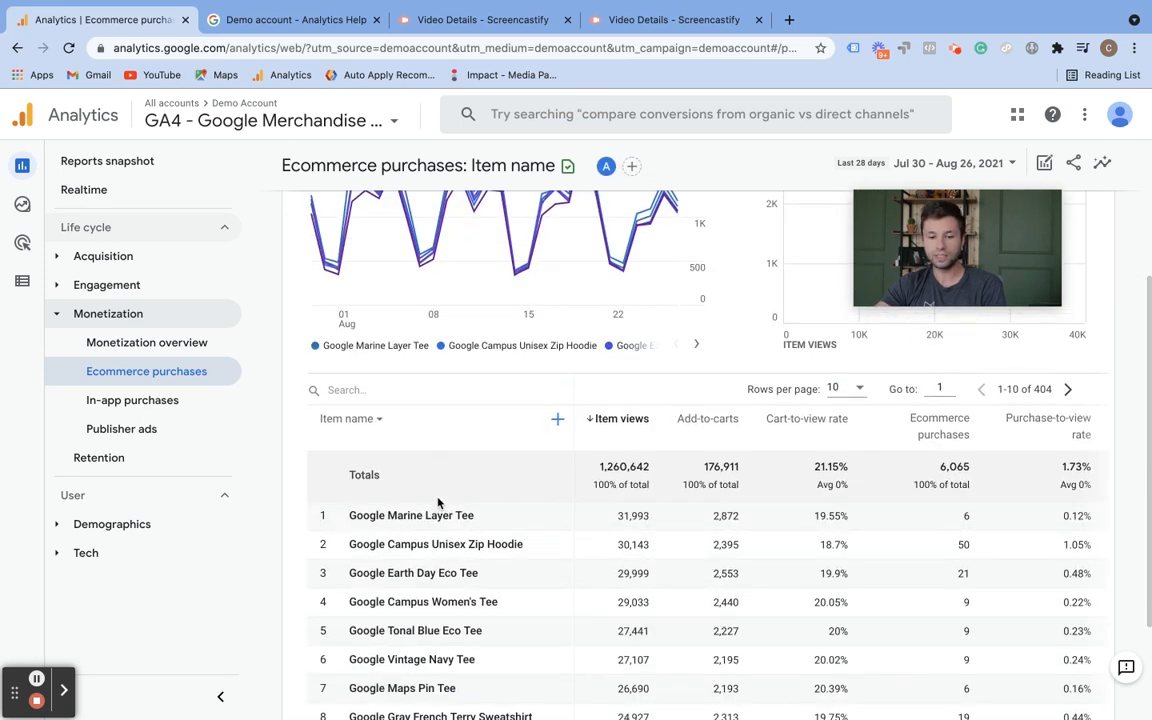
{"action": "scroll", "scroll_direction": "down", "scroll_amount": 3}
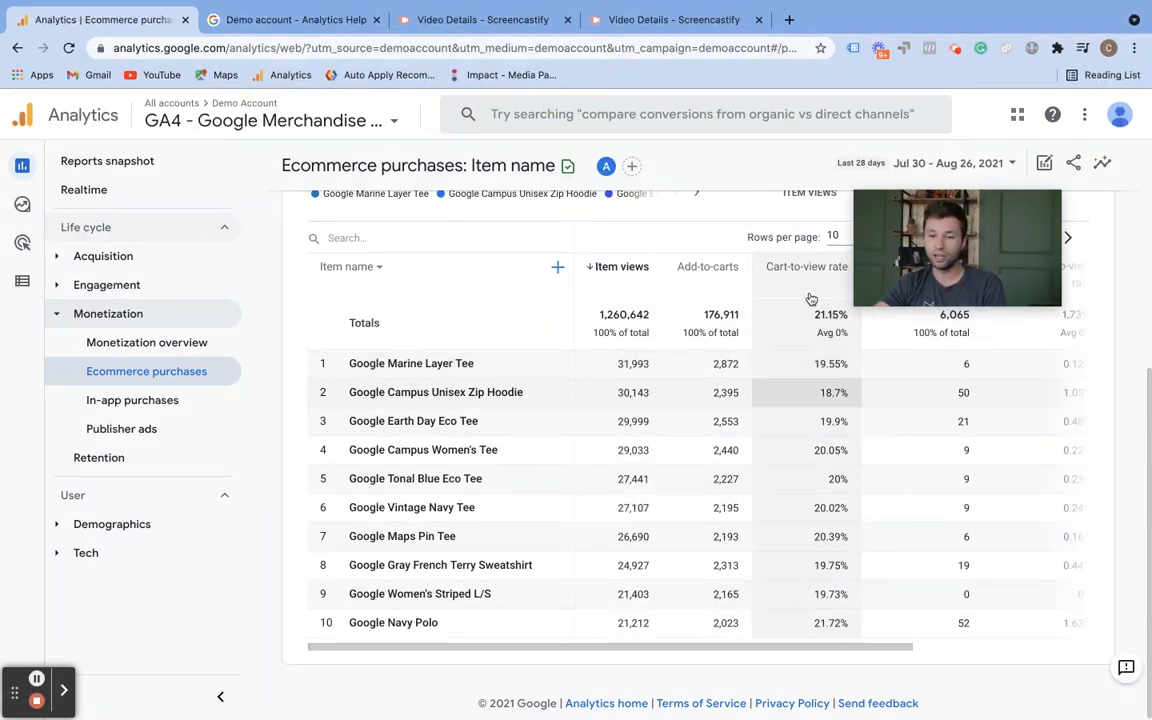
Sort items by Item revenue descending, led by Google Black Cloud Zip Hoodie
{"action": "scroll", "scroll_direction": "right", "scroll_amount": 3}
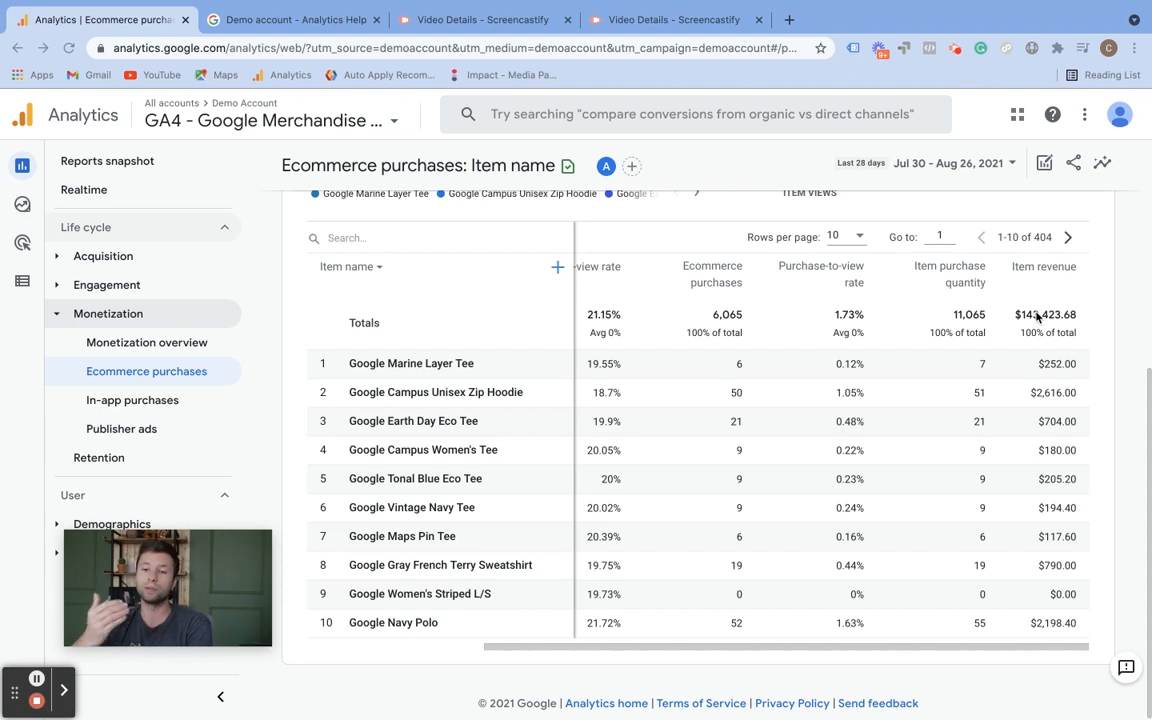
{"action": "mouse_move", "coordinate": [1040, 313]}
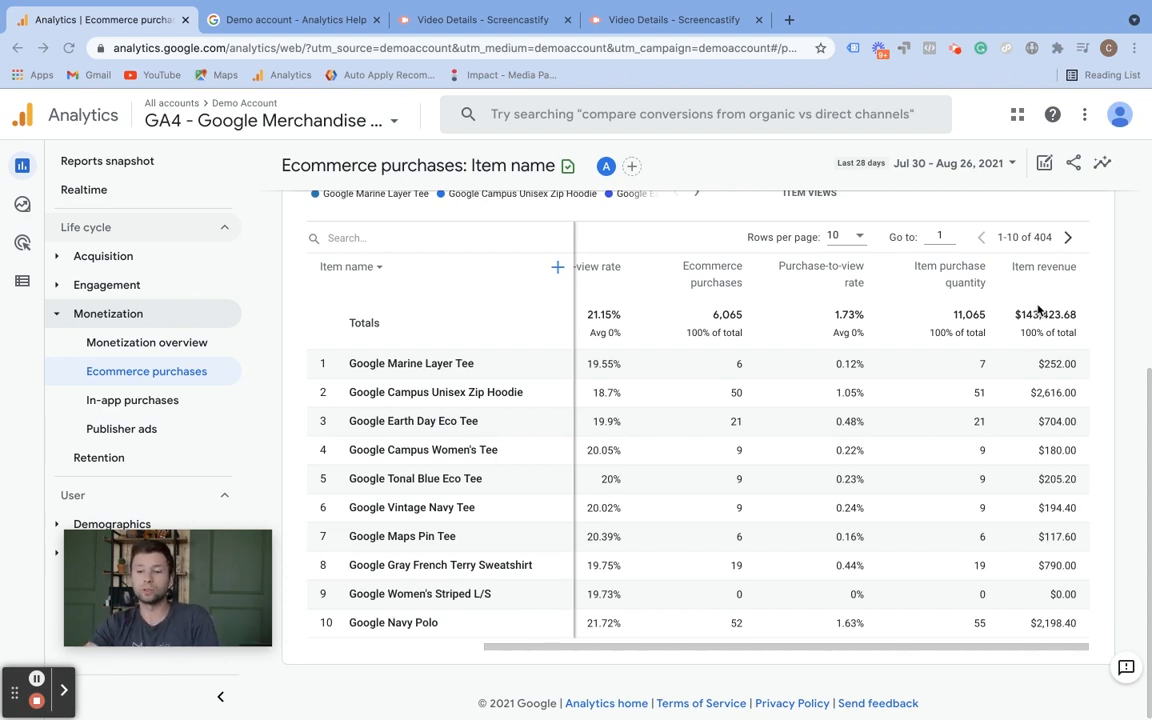
{"action": "left_click", "coordinate": [1043, 322]}
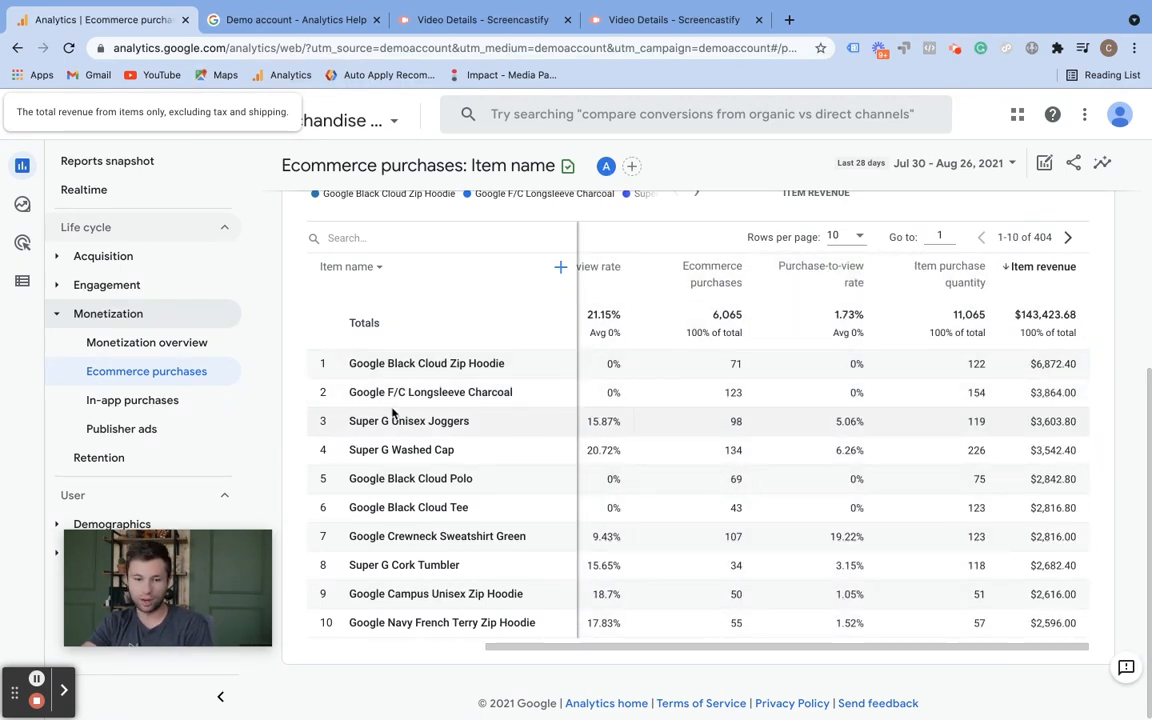
{"action": "mouse_move", "coordinate": [425, 363]}
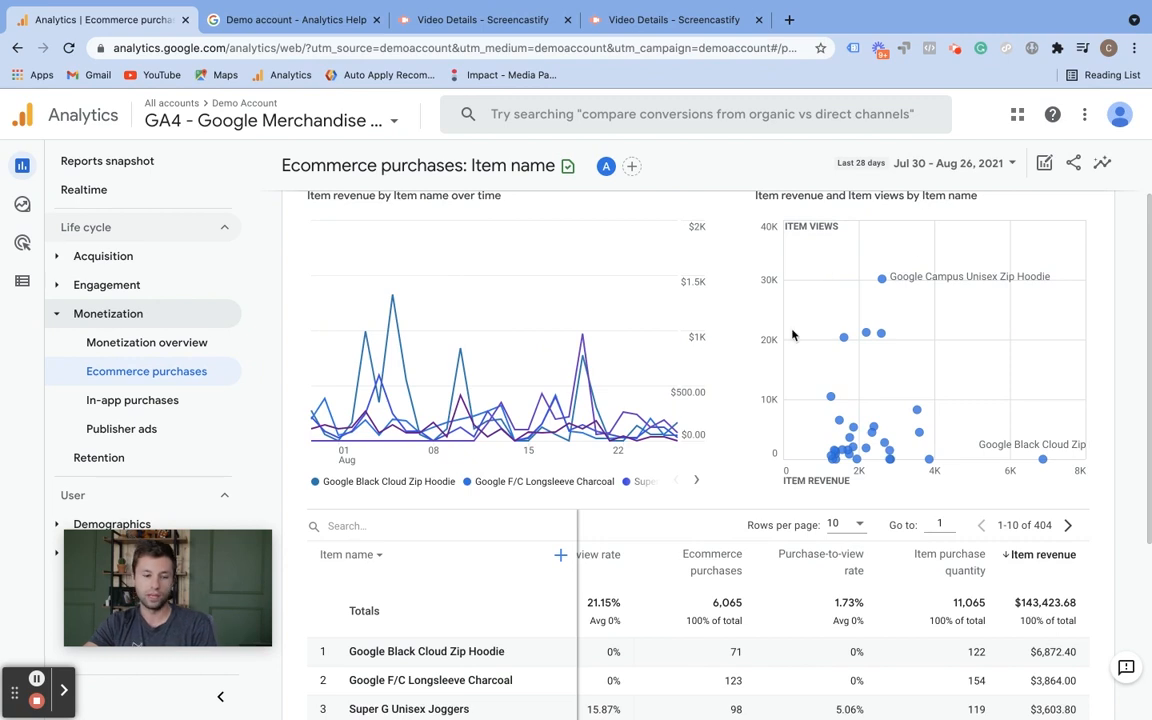
{"action": "scroll", "scroll_direction": "down", "scroll_amount": 3}
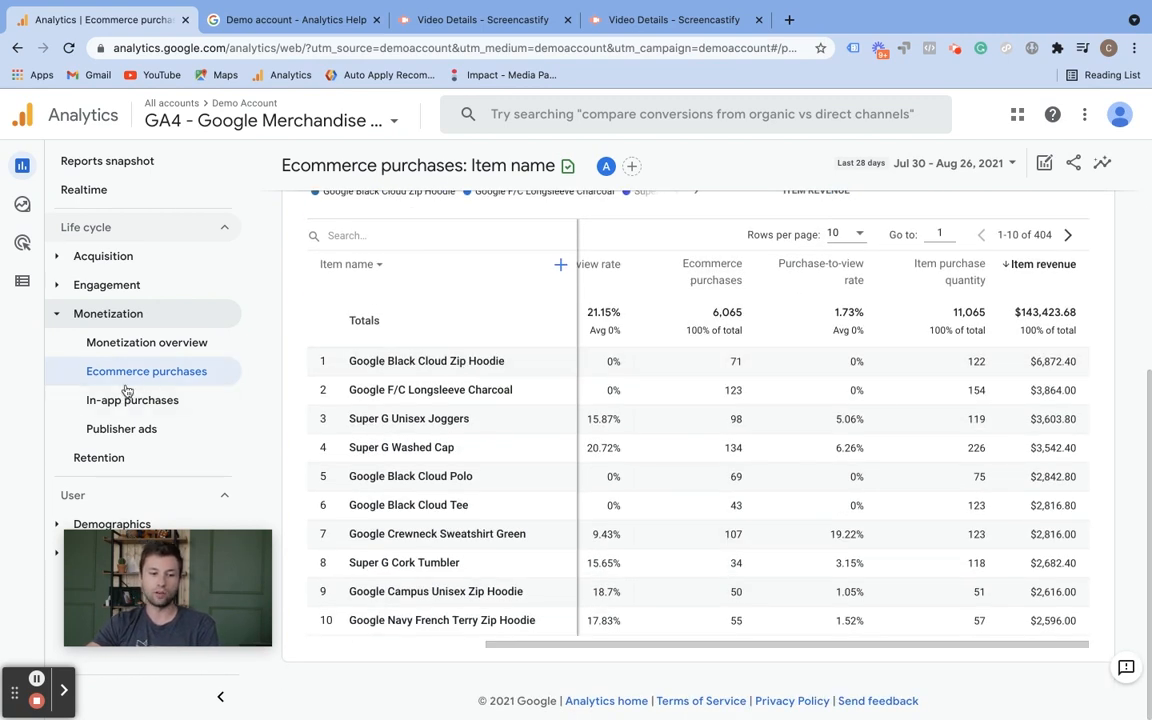
{"action": "mouse_move", "coordinate": [121, 428]}
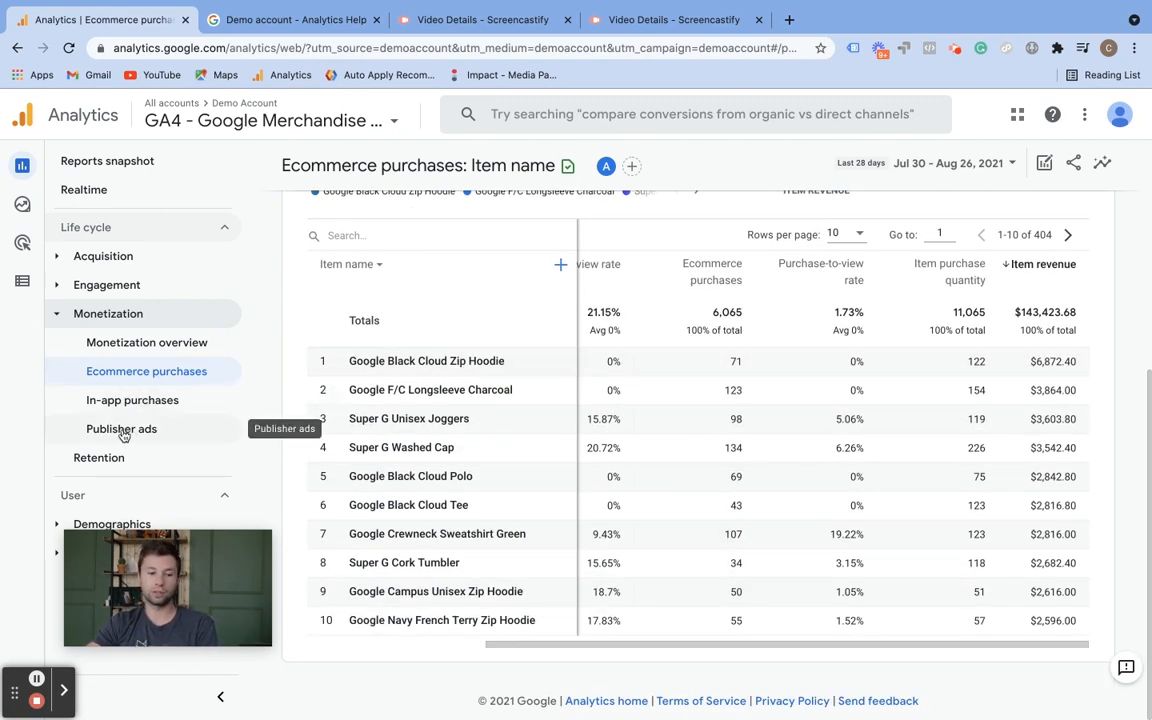
Open the Publisher ads report by ad unit, which shows no data
{"action": "left_click", "coordinate": [121, 429]}
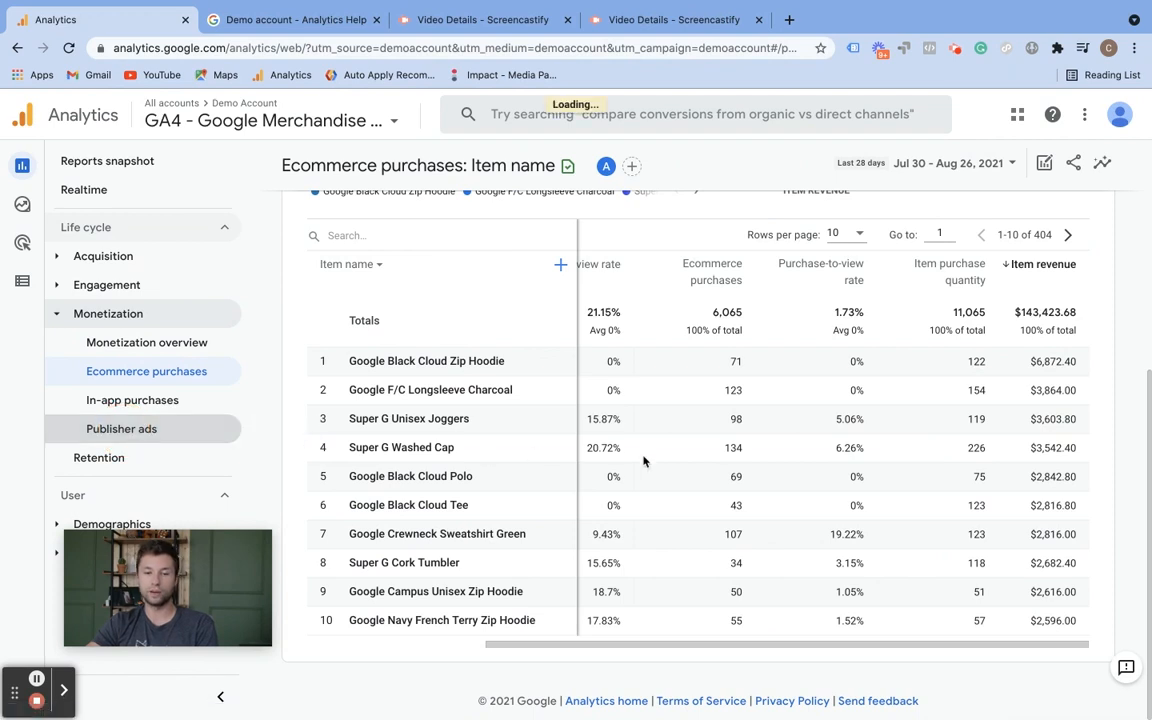
{"action": "left_click", "coordinate": [121, 428]}
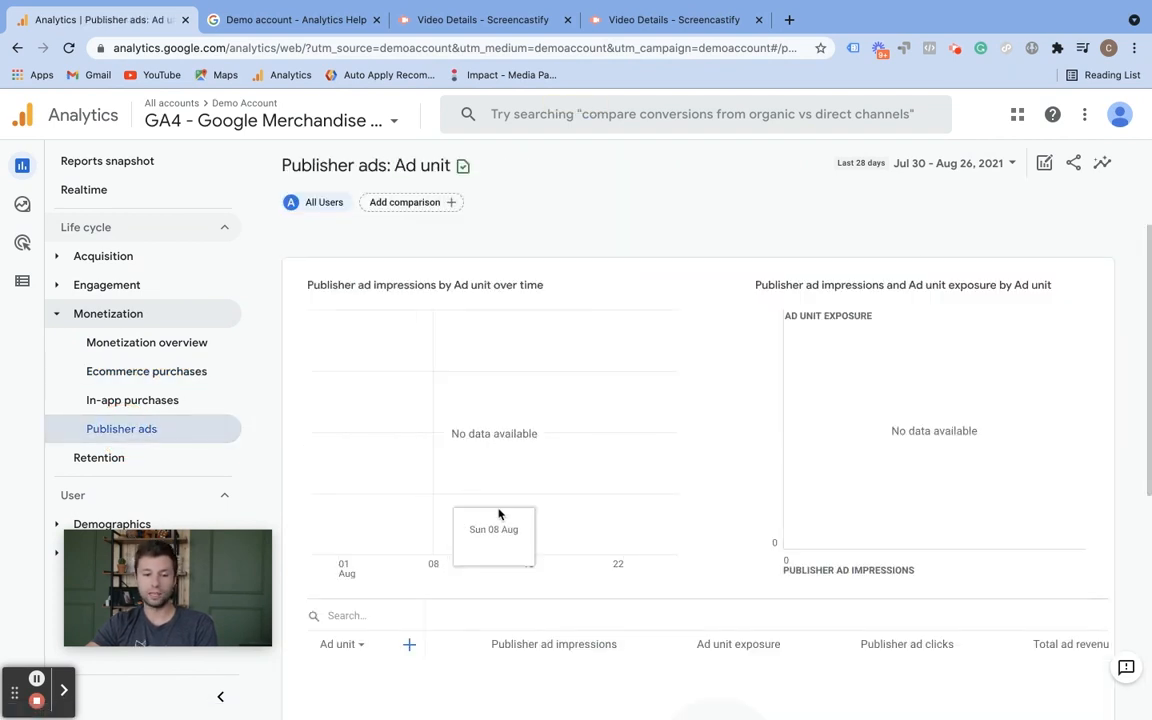
{"action": "scroll", "scroll_direction": "down", "scroll_amount": 3}
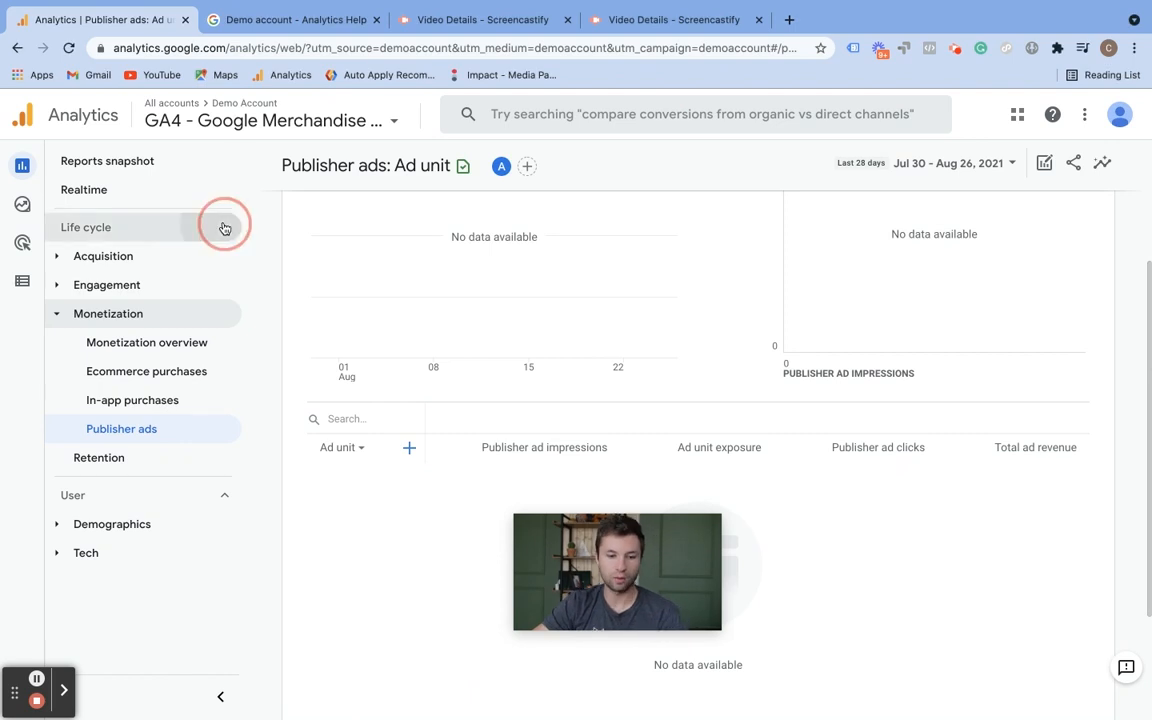
Collapse Life cycle, open Demographic details by country, and expand Tech
{"action": "left_click", "coordinate": [224, 227]}
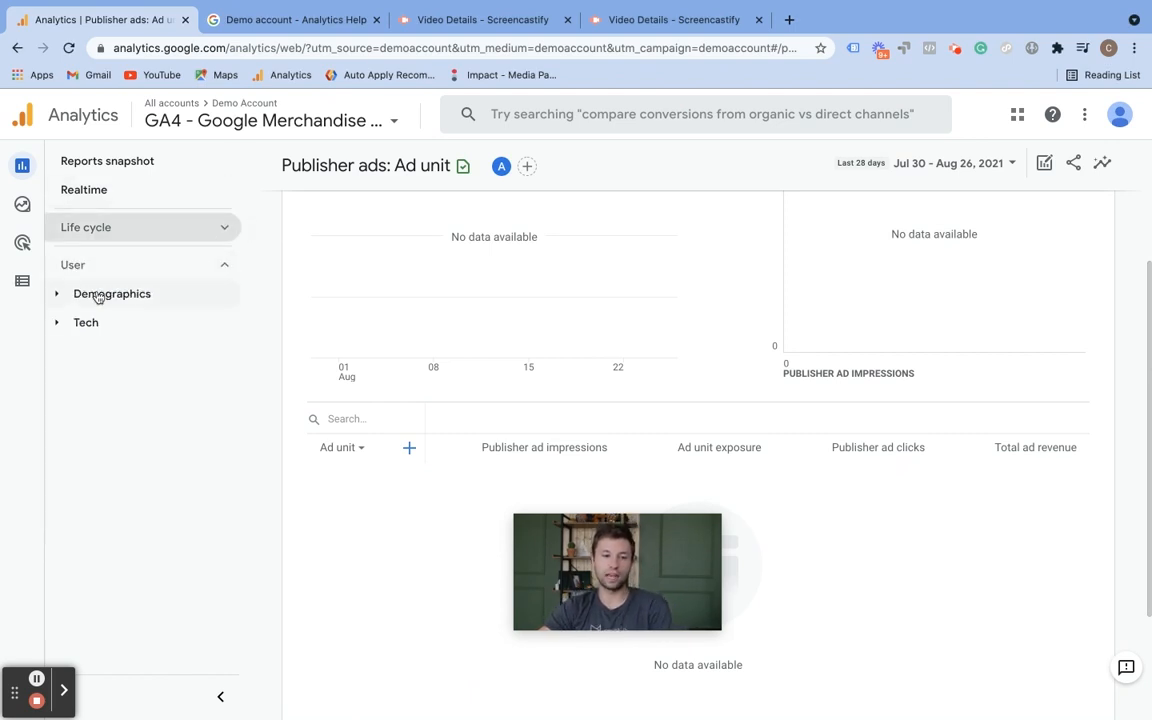
{"action": "left_click", "coordinate": [112, 293]}
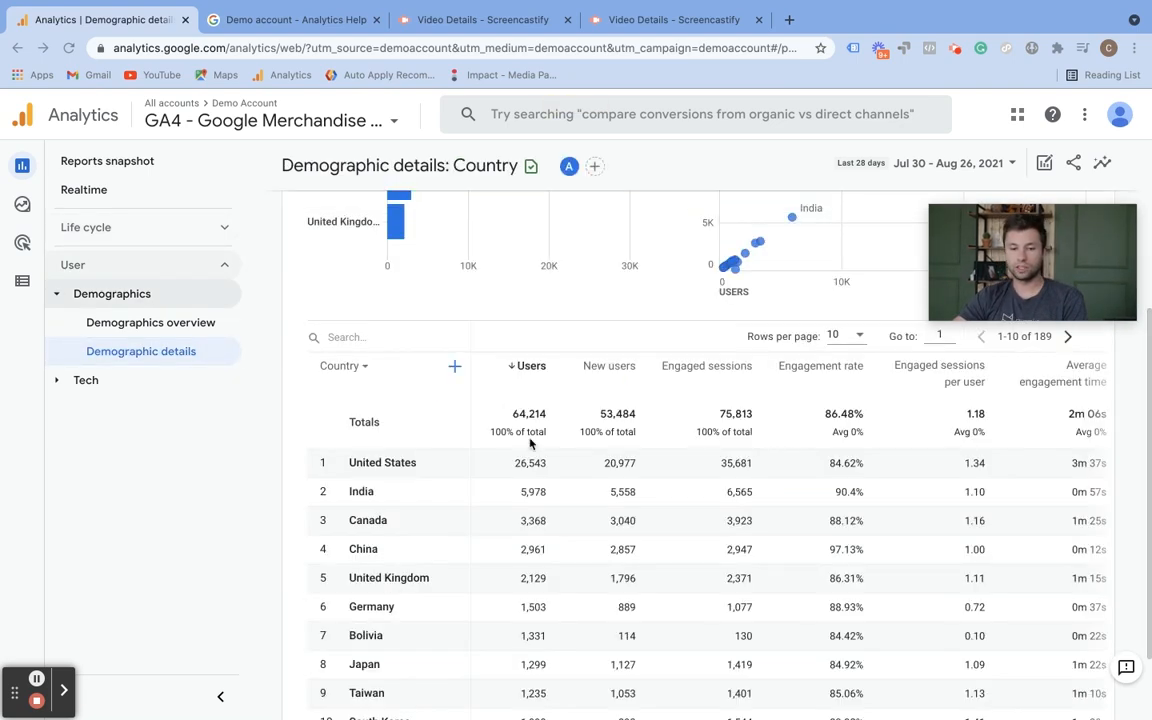
{"action": "scroll", "scroll_direction": "down", "scroll_amount": 3}
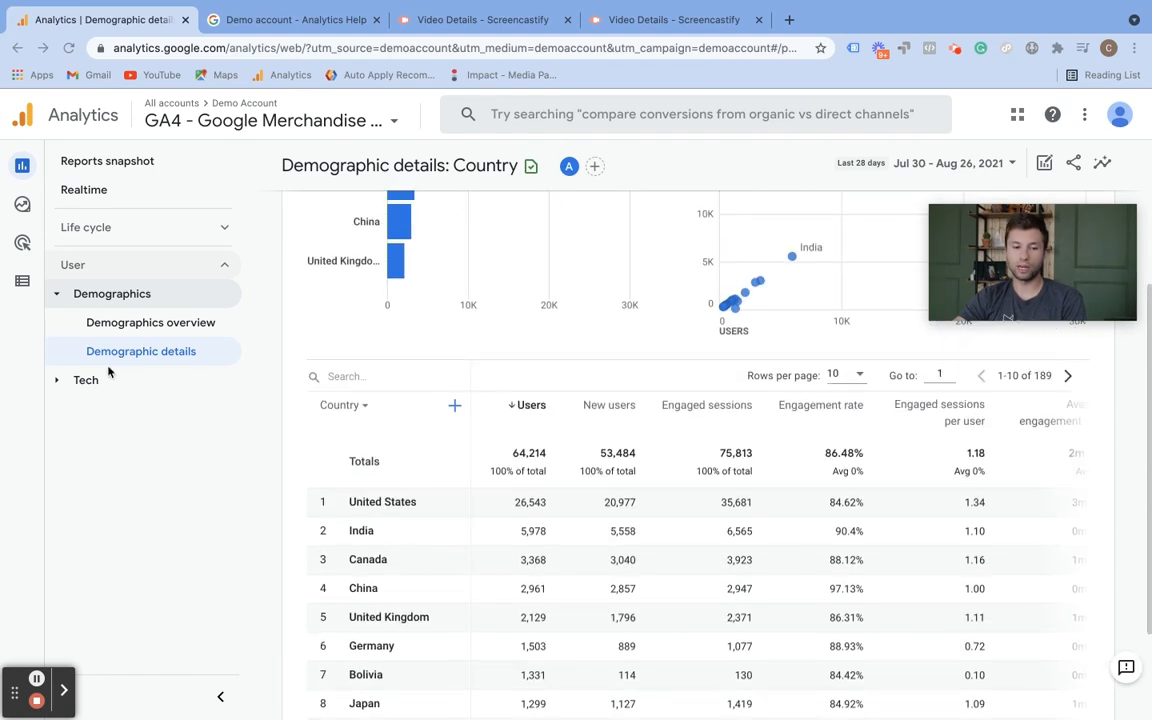
{"action": "left_click", "coordinate": [85, 379]}
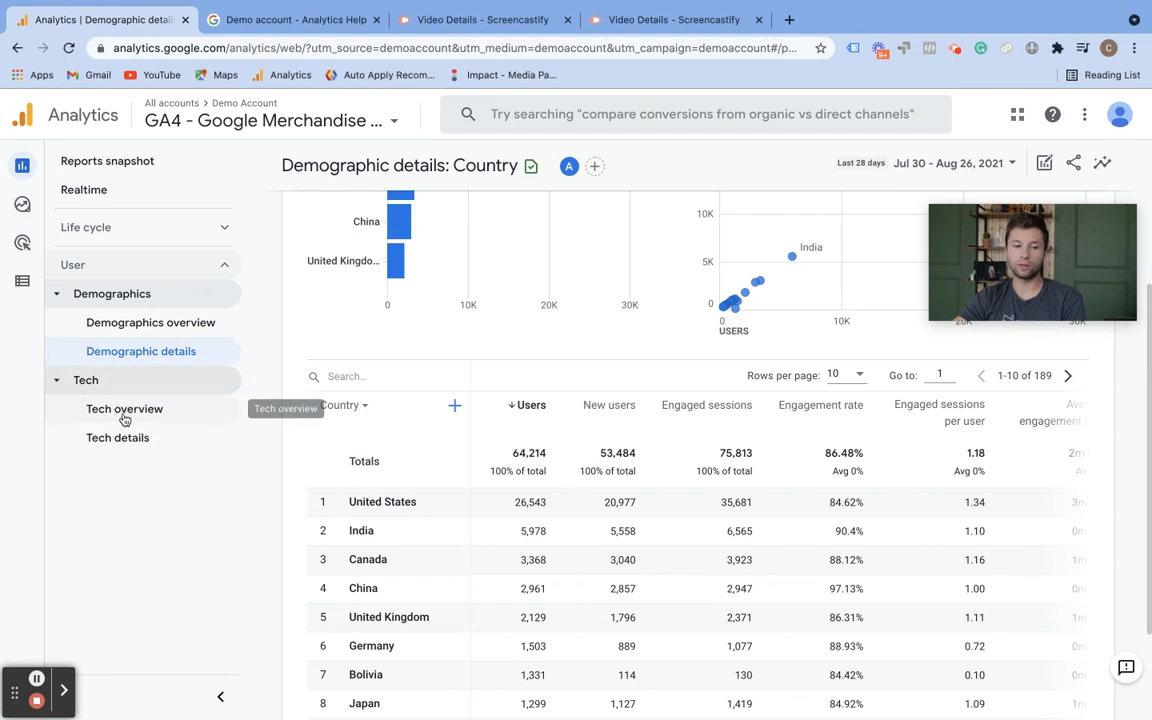
Open Tech overview and scroll through platform, operating system and device cards
{"action": "left_click", "coordinate": [124, 409]}
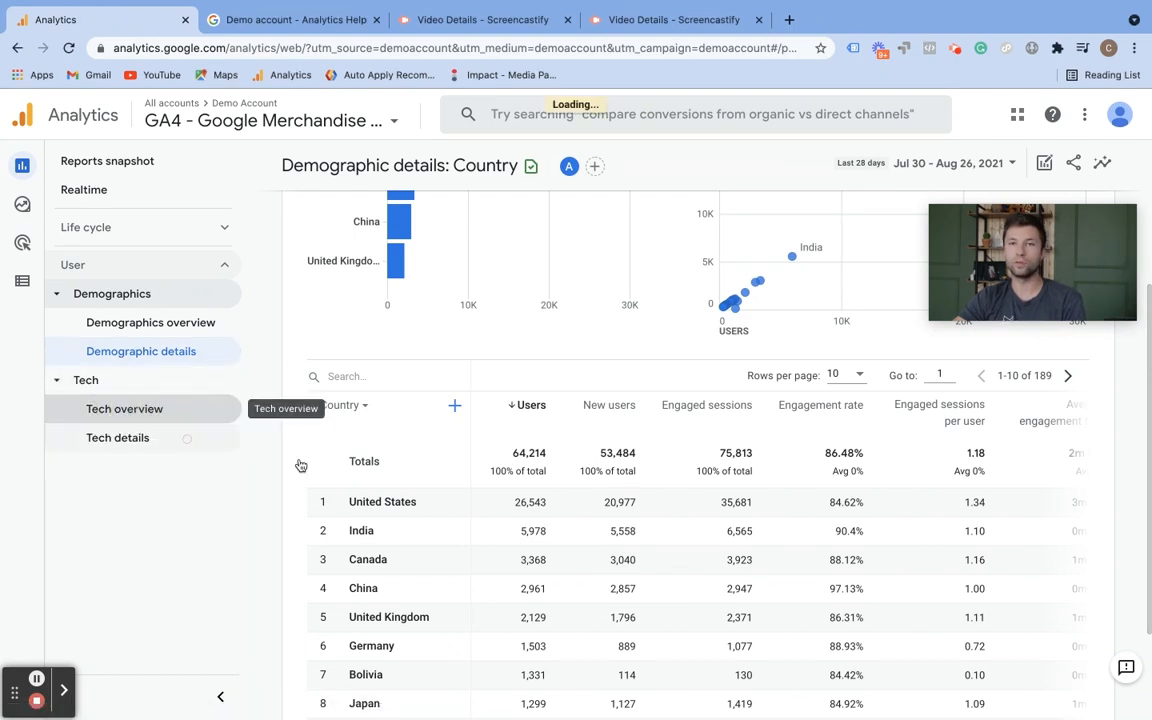
{"action": "left_click", "coordinate": [124, 408]}
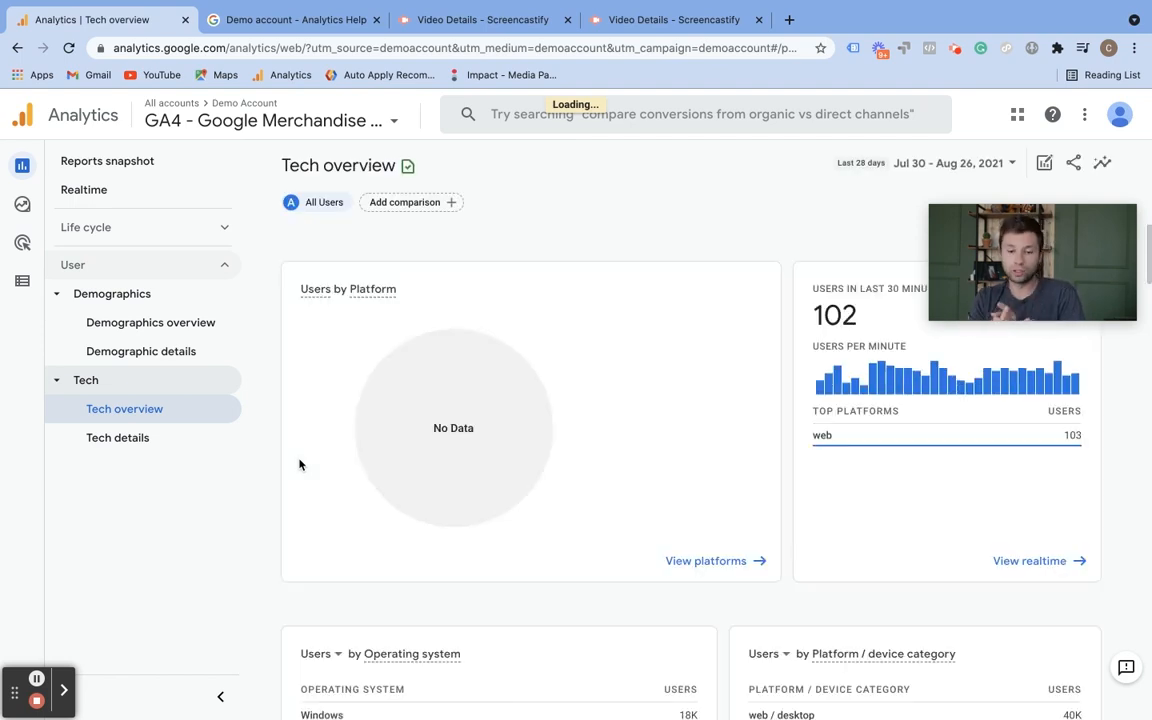
{"action": "scroll", "scroll_direction": "down", "scroll_amount": 3}
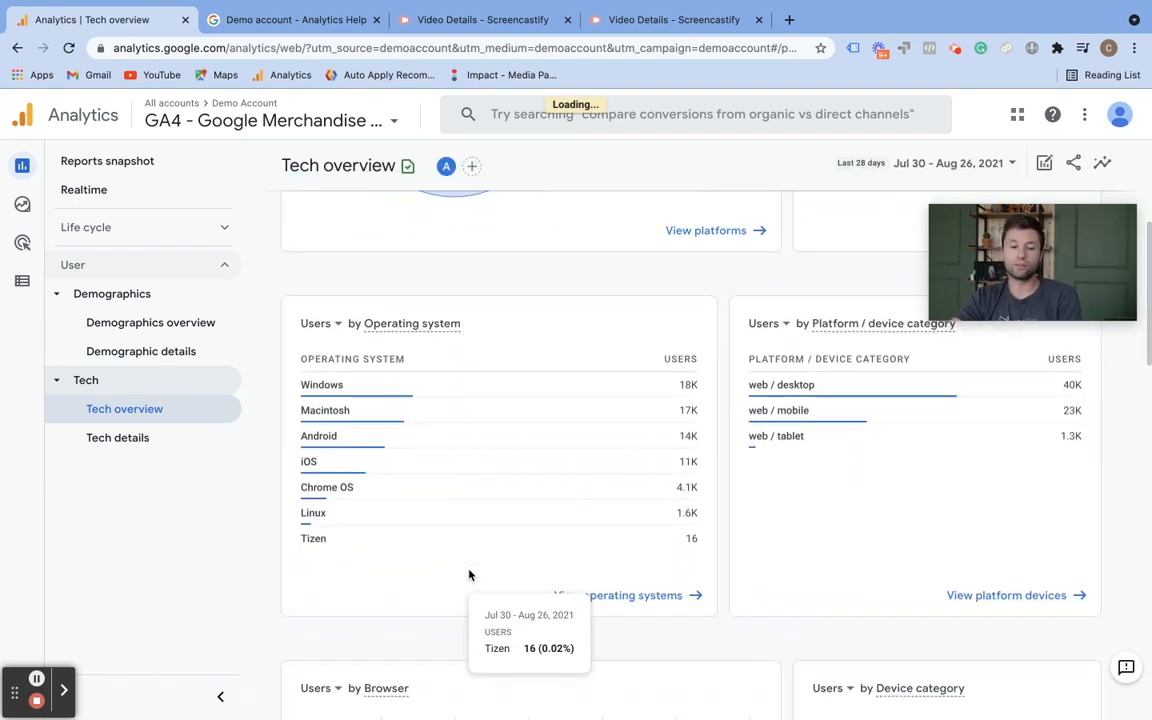
{"action": "scroll", "scroll_direction": "down", "scroll_amount": 3}
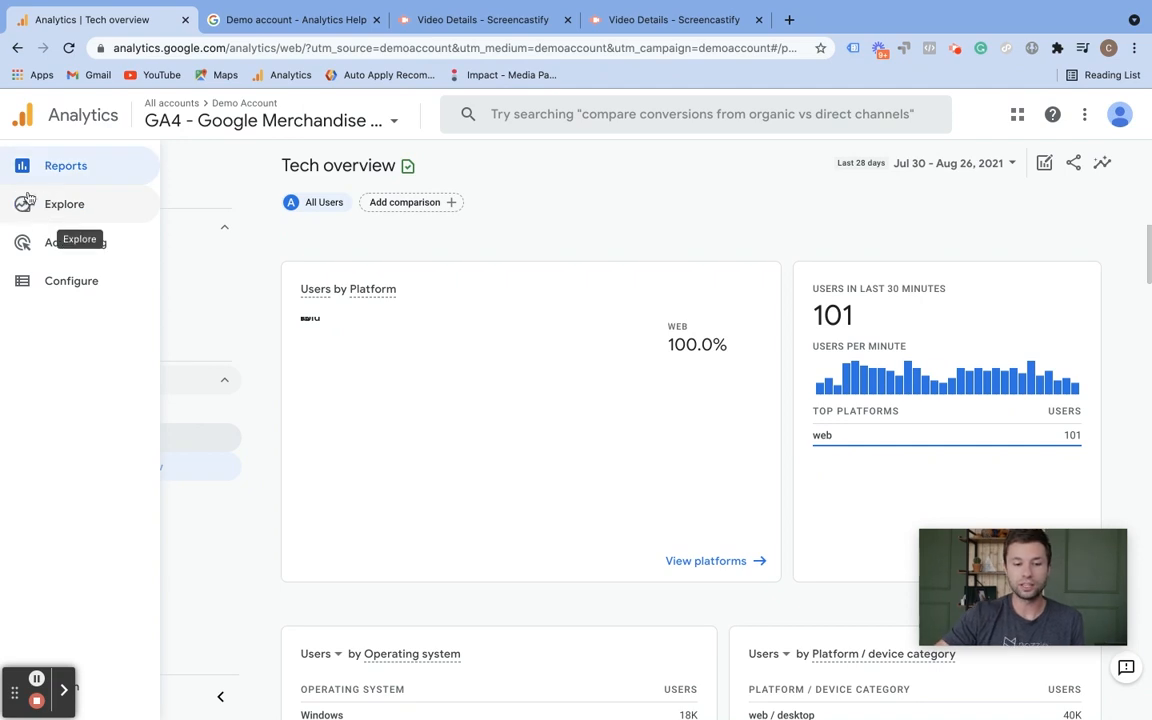
{"action": "mouse_move", "coordinate": [75, 229]}
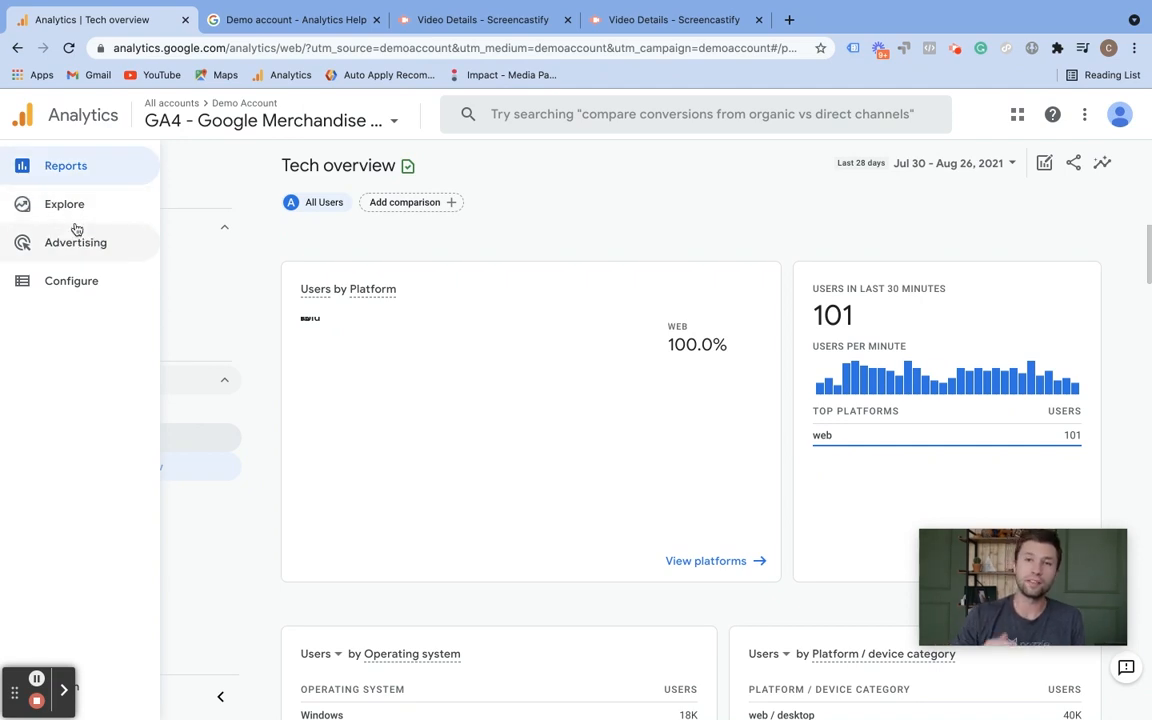
{"action": "mouse_move", "coordinate": [75, 242]}
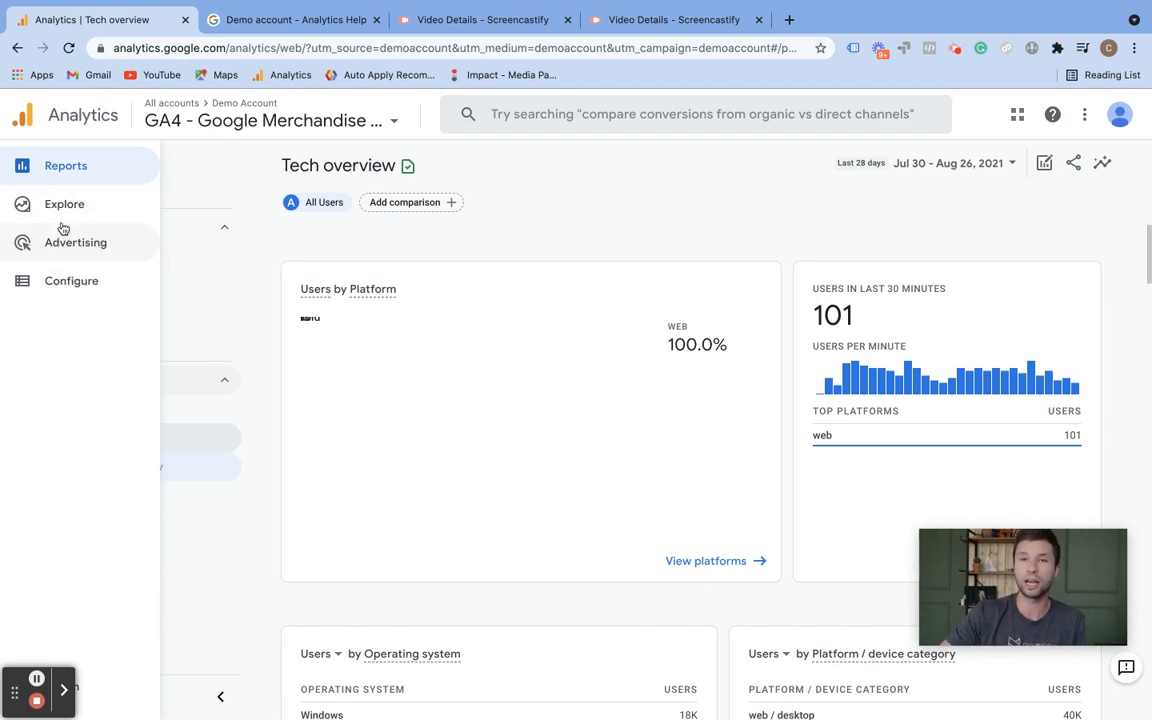
{"action": "mouse_move", "coordinate": [65, 266]}
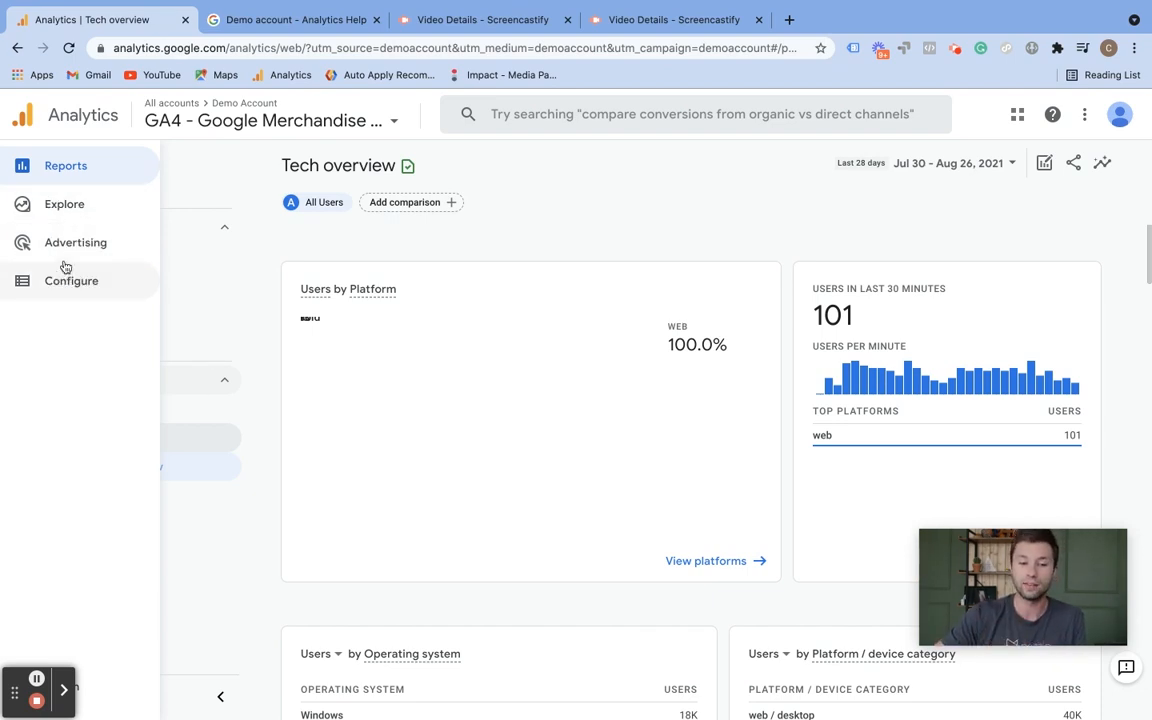
{"action": "mouse_move", "coordinate": [66, 287]}
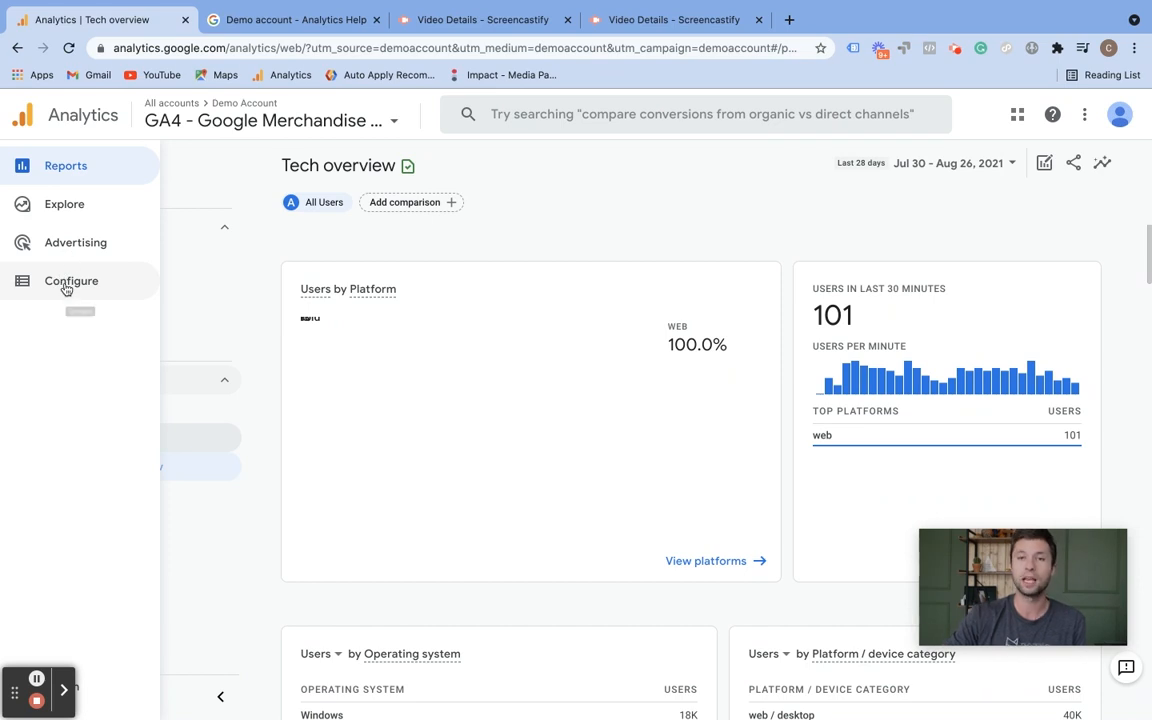
{"action": "mouse_move", "coordinate": [71, 281]}
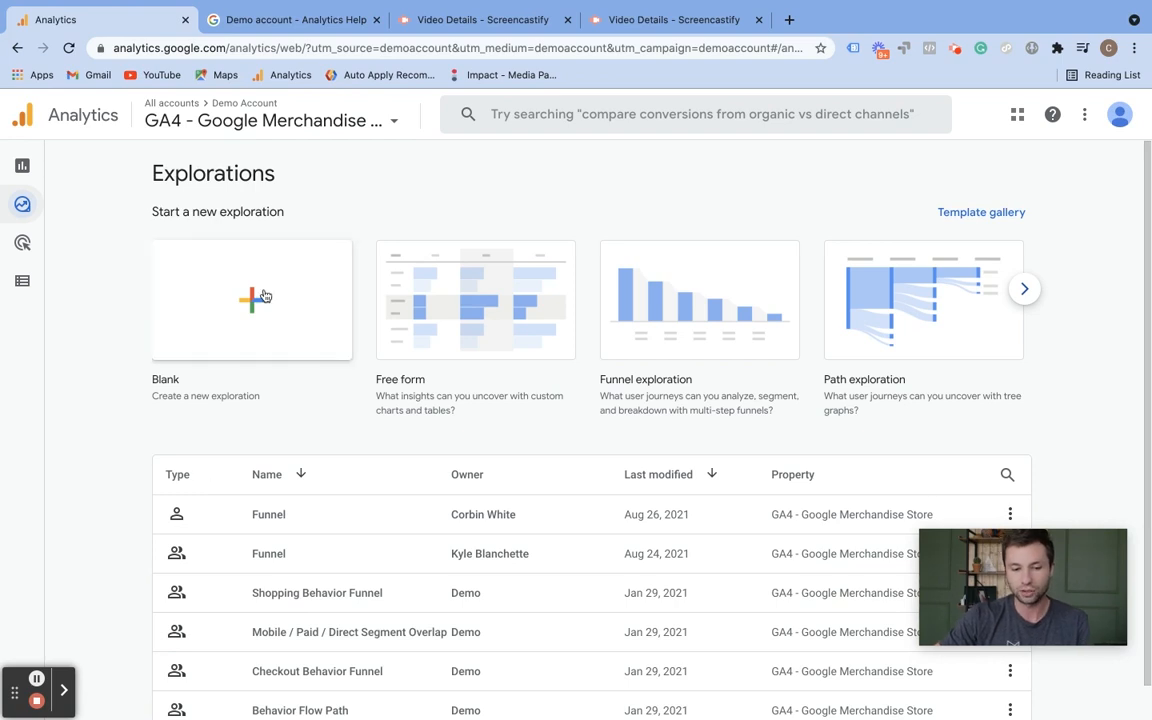
{"action": "mouse_move", "coordinate": [326, 313]}
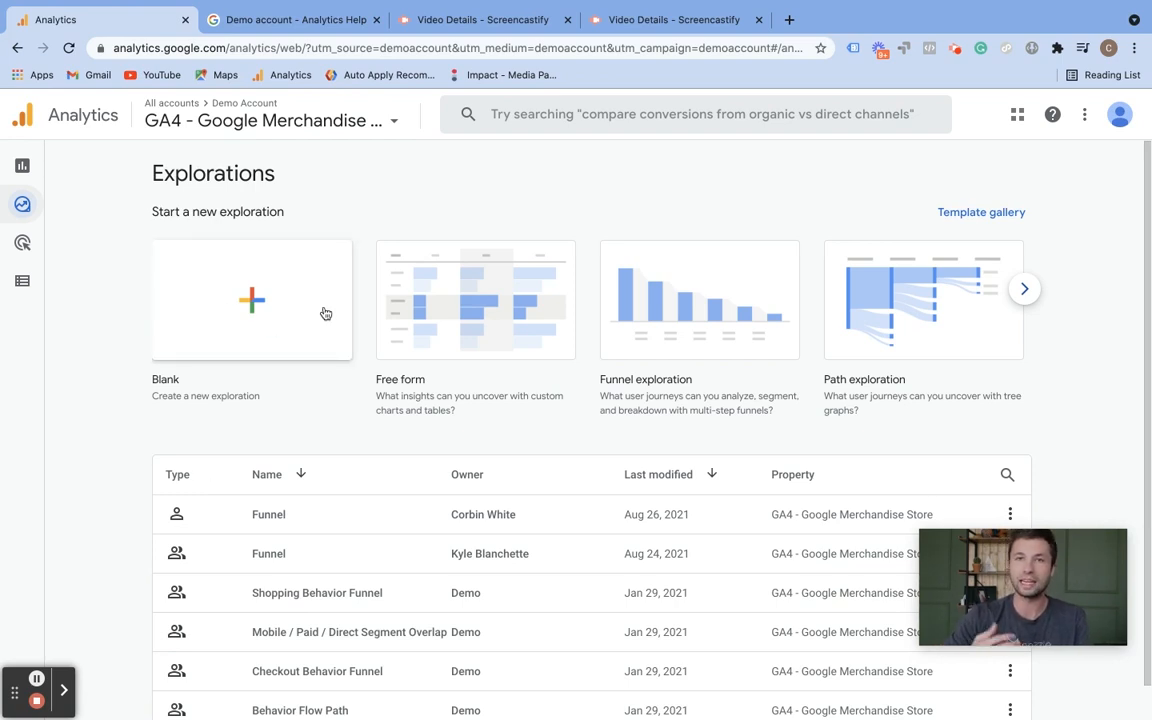
Scroll the Explorations page to reach the Path exploration template
{"action": "scroll", "scroll_direction": "down", "scroll_amount": 3}
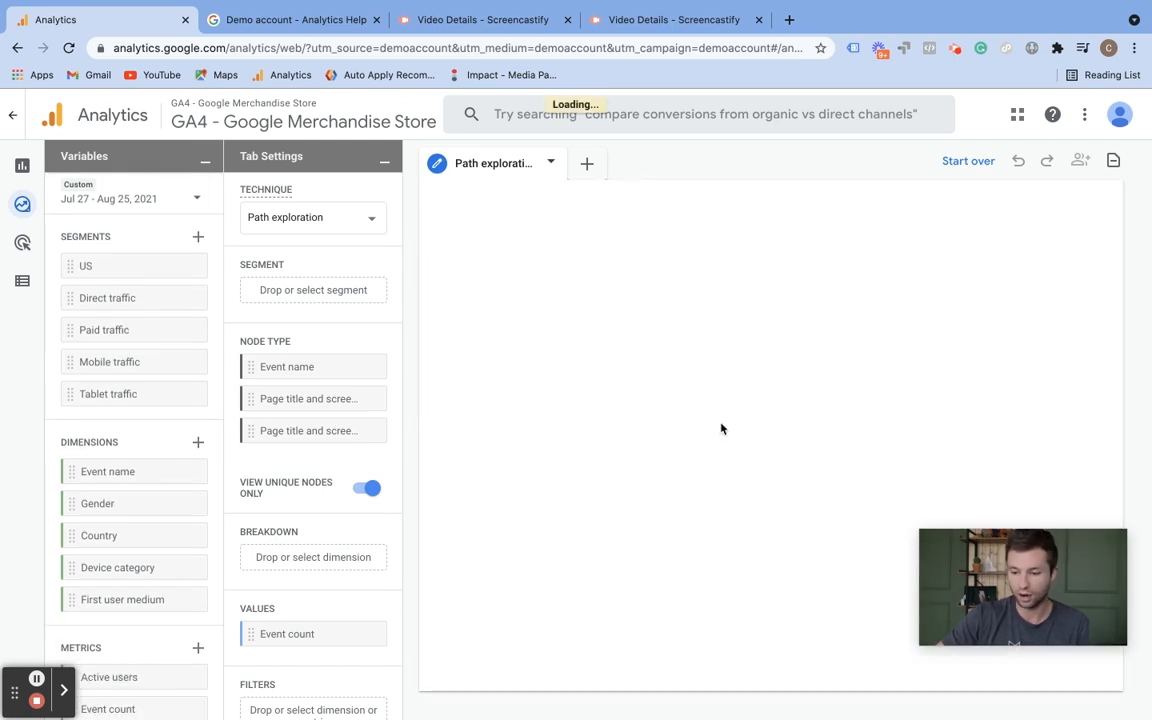
{"action": "mouse_move", "coordinate": [698, 352]}
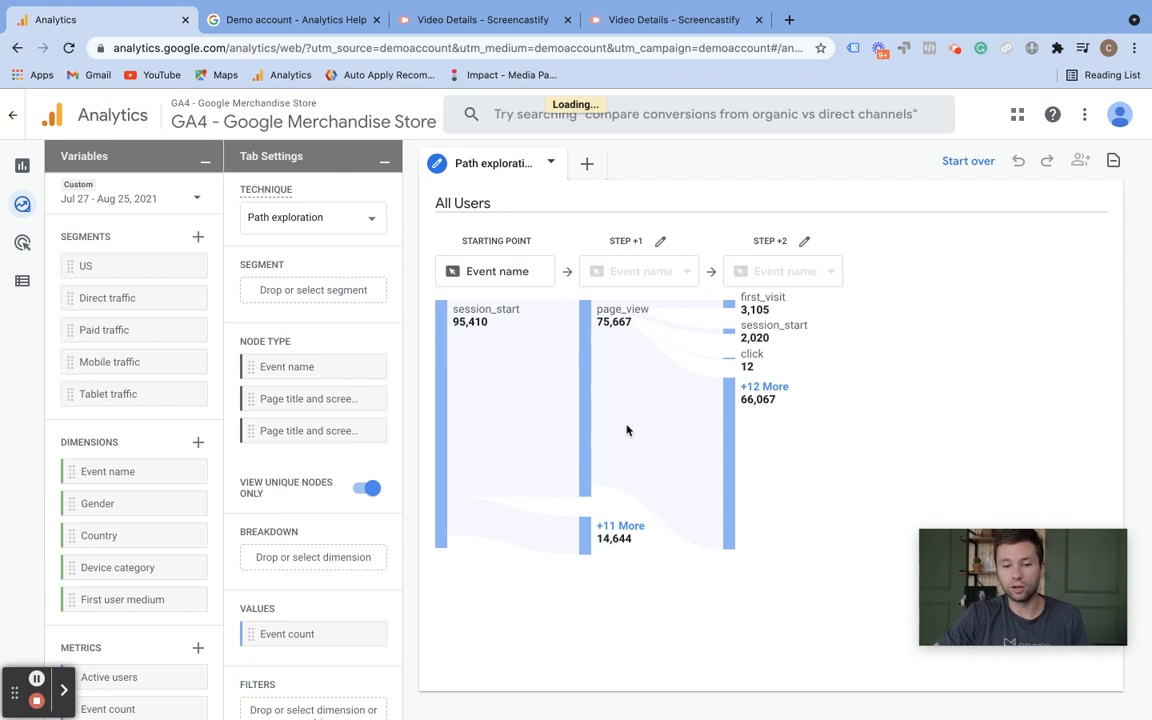
{"action": "mouse_move", "coordinate": [613, 326]}
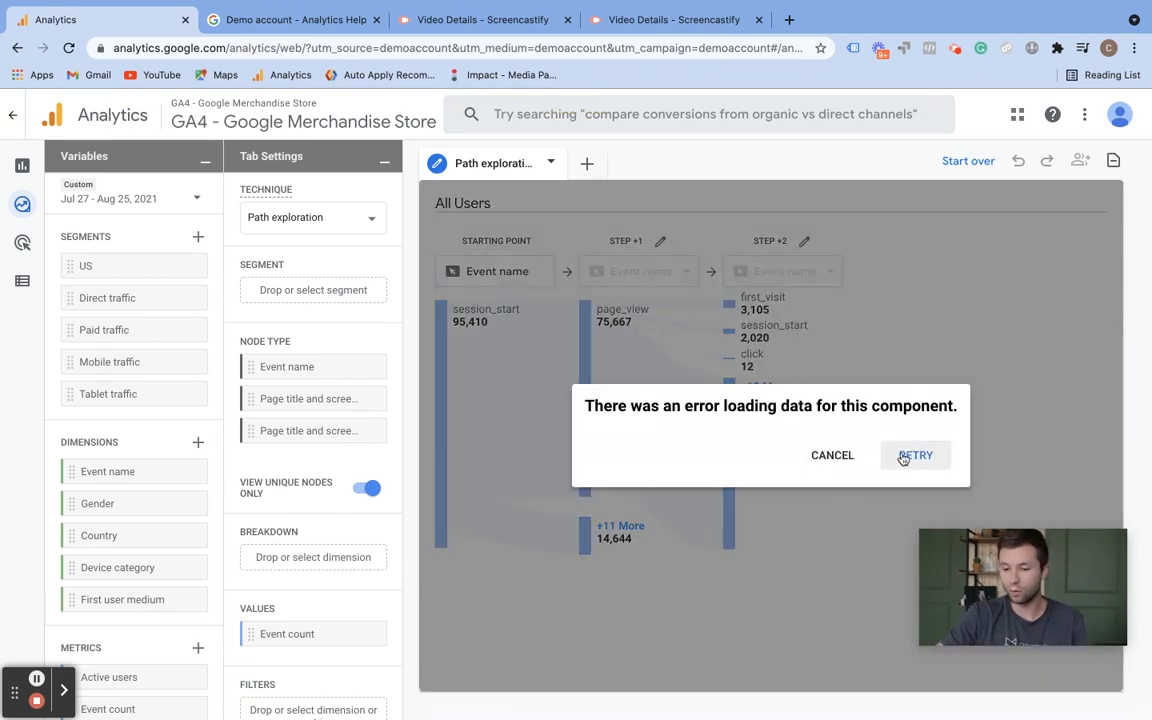
Retry loading the path exploration data so All Users paths from session_start appear
{"action": "left_click", "coordinate": [914, 455]}
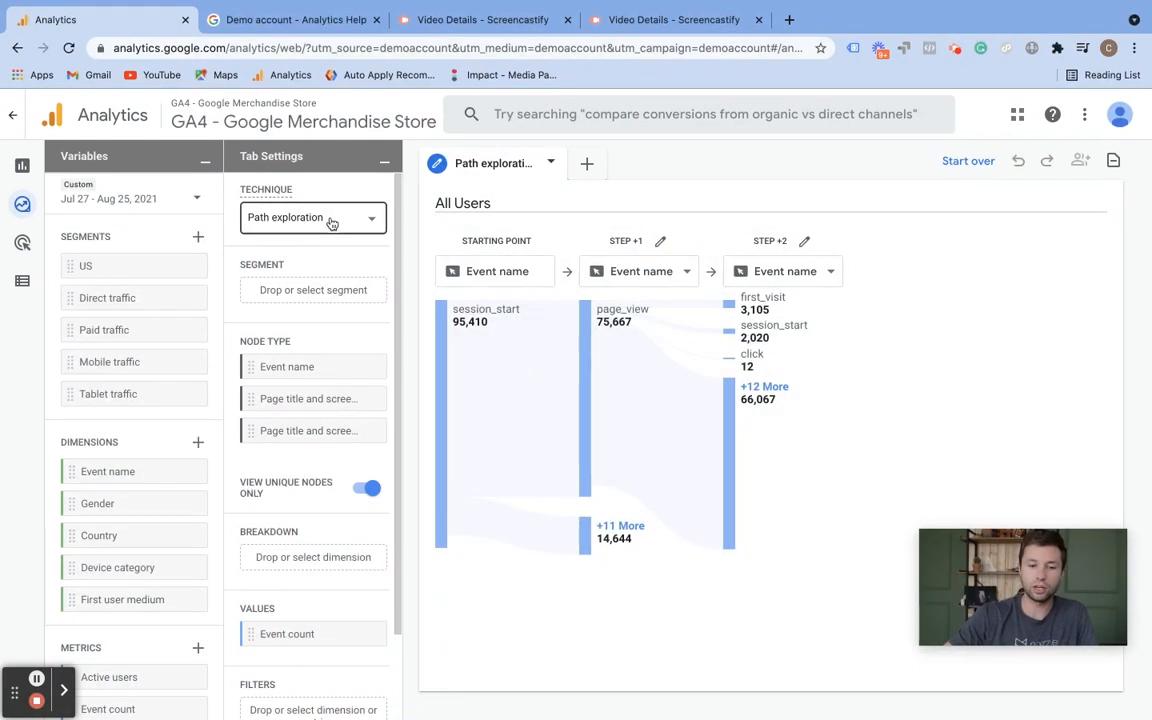
{"action": "left_click", "coordinate": [312, 218]}
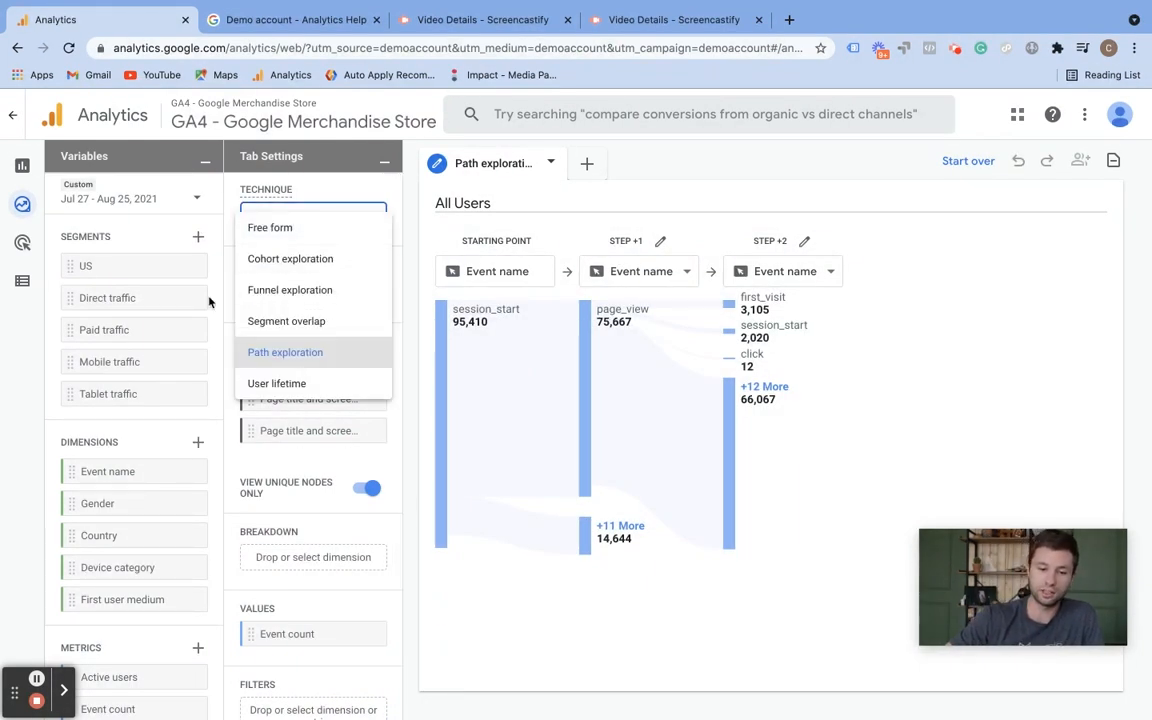
{"action": "mouse_move", "coordinate": [278, 434]}
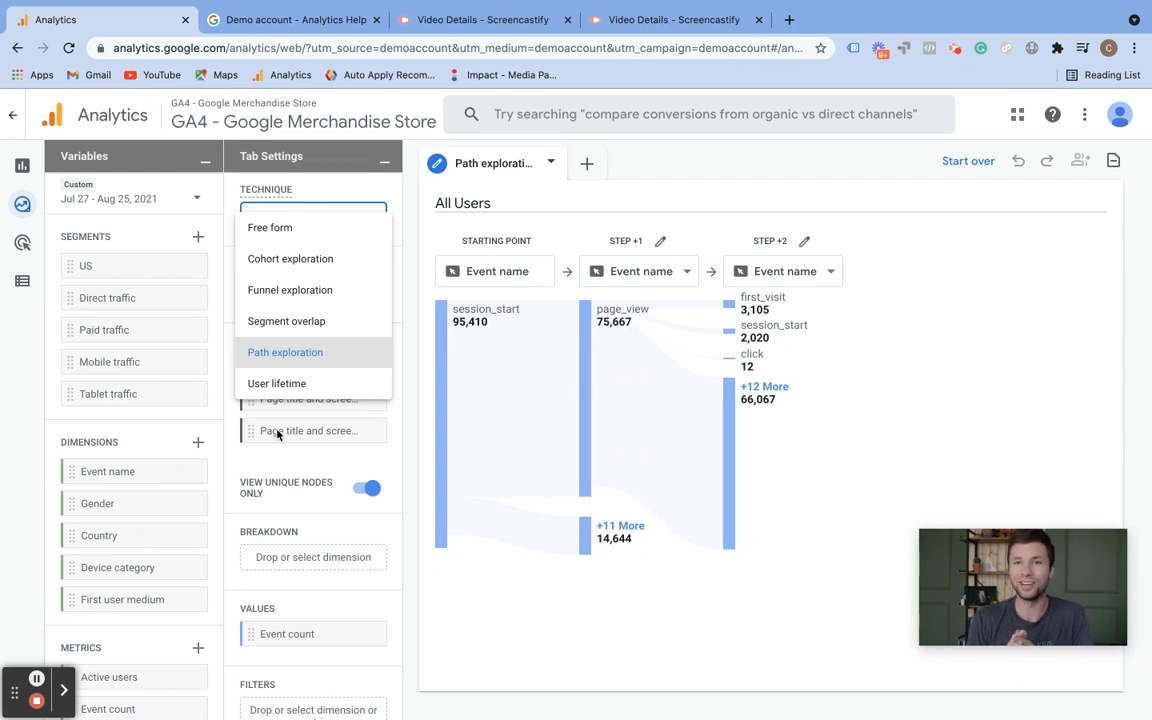